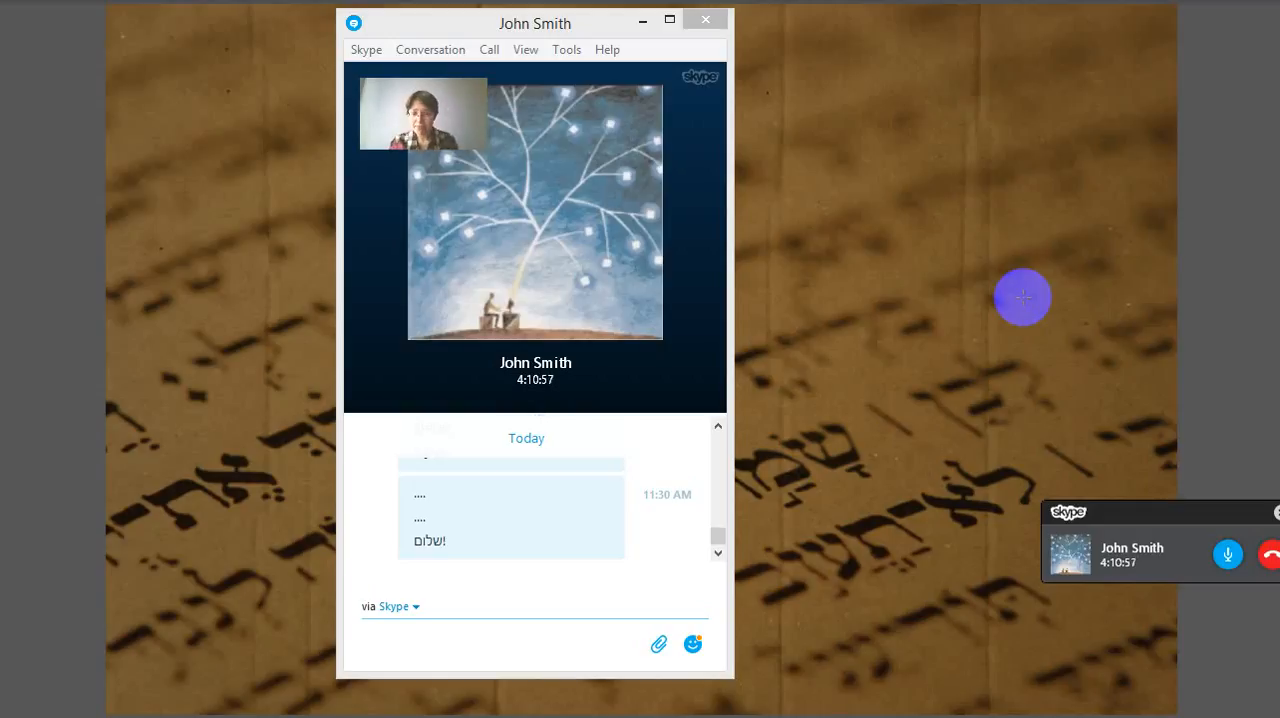
{"action": "mouse_move", "coordinate": [112, 489]}
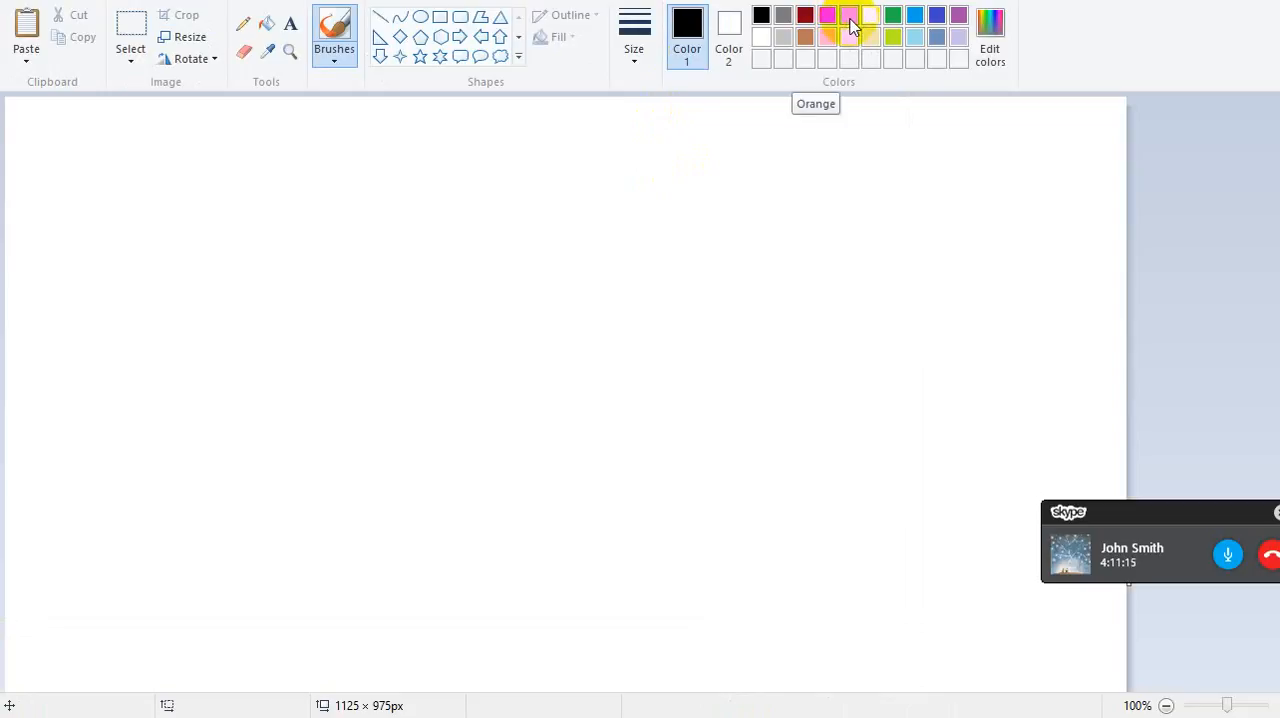
Step: Switch the drawing colour to orange and bring up the Skype video call window
{"action": "left_click", "coordinate": [848, 15]}
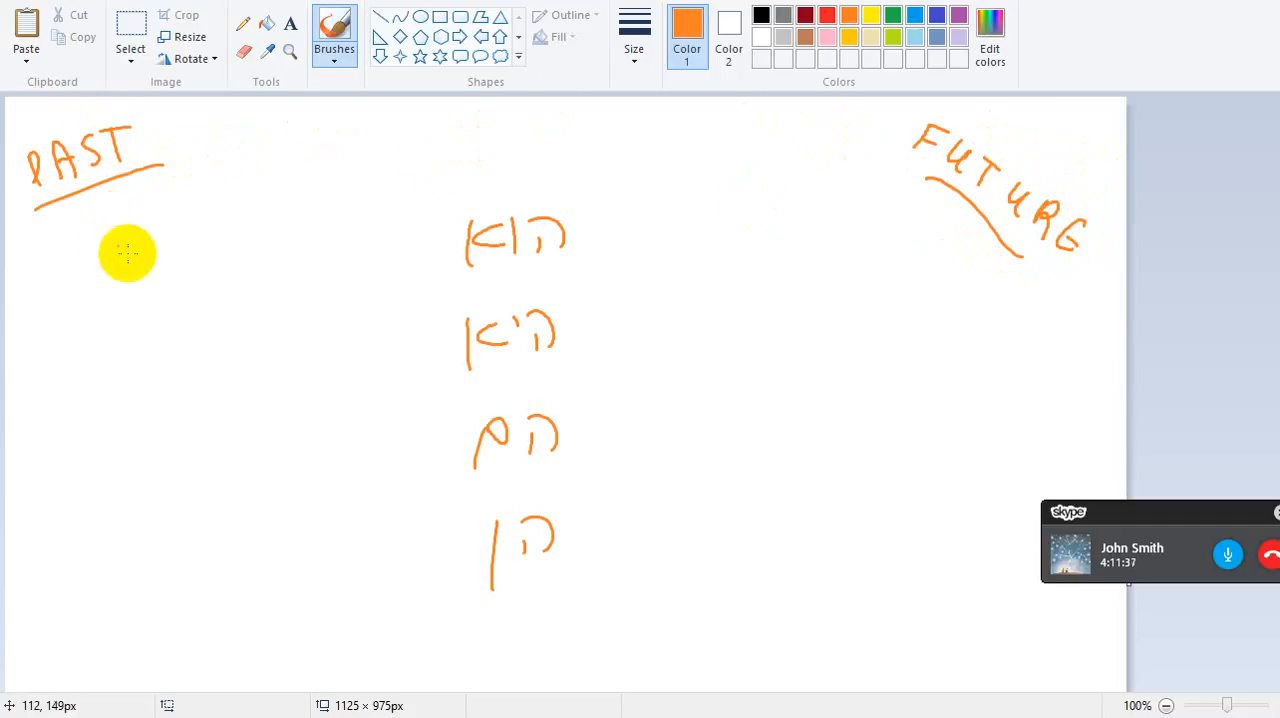
{"action": "left_click", "coordinate": [1130, 540]}
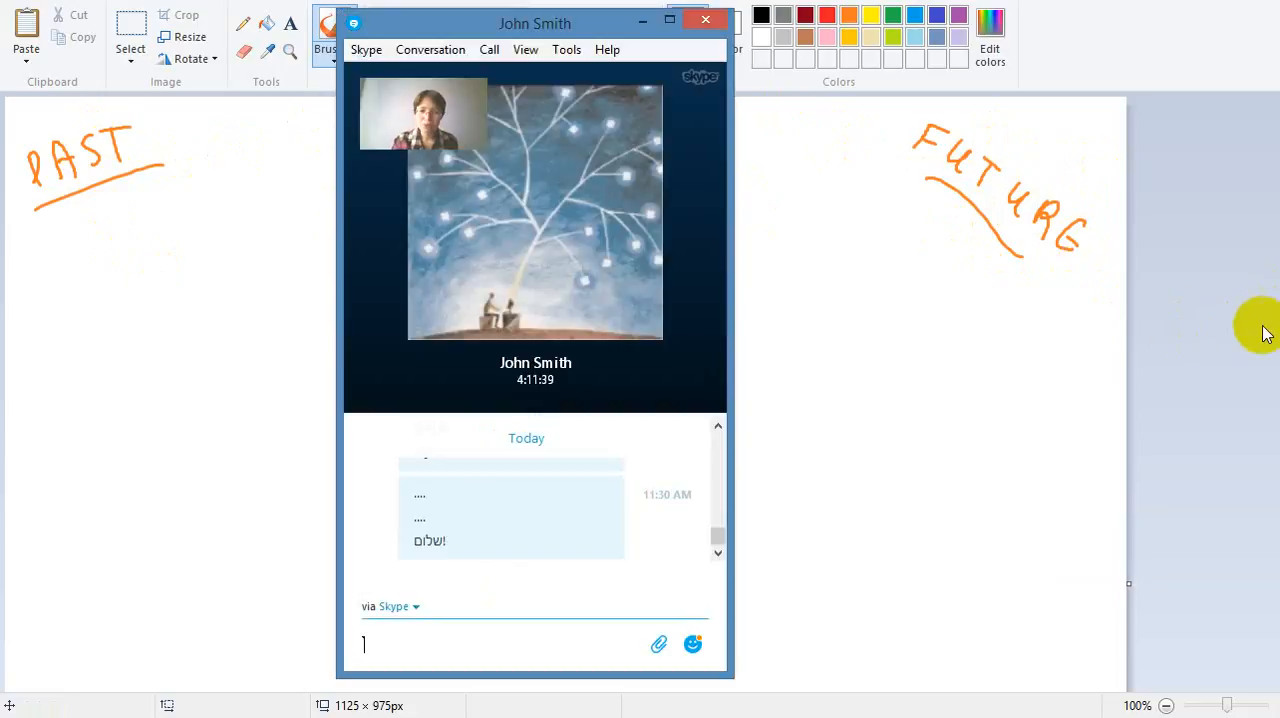
{"action": "mouse_move", "coordinate": [1205, 330]}
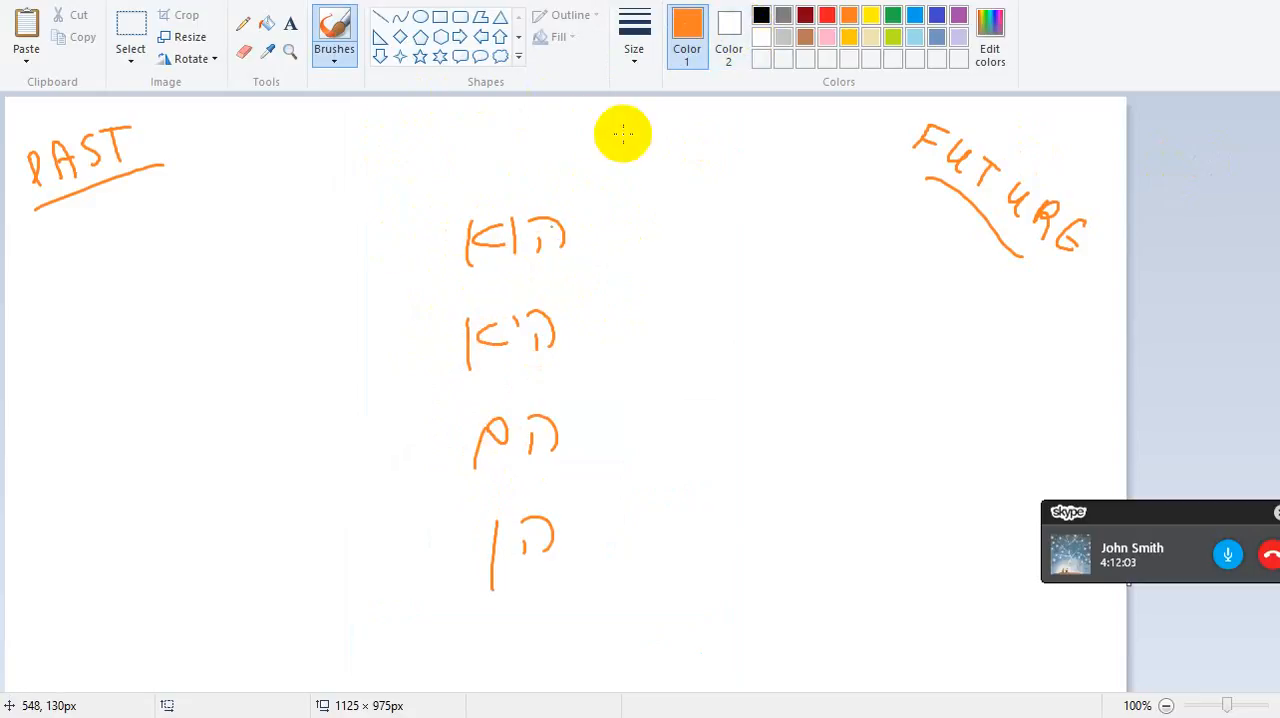
{"action": "mouse_move", "coordinate": [845, 10]}
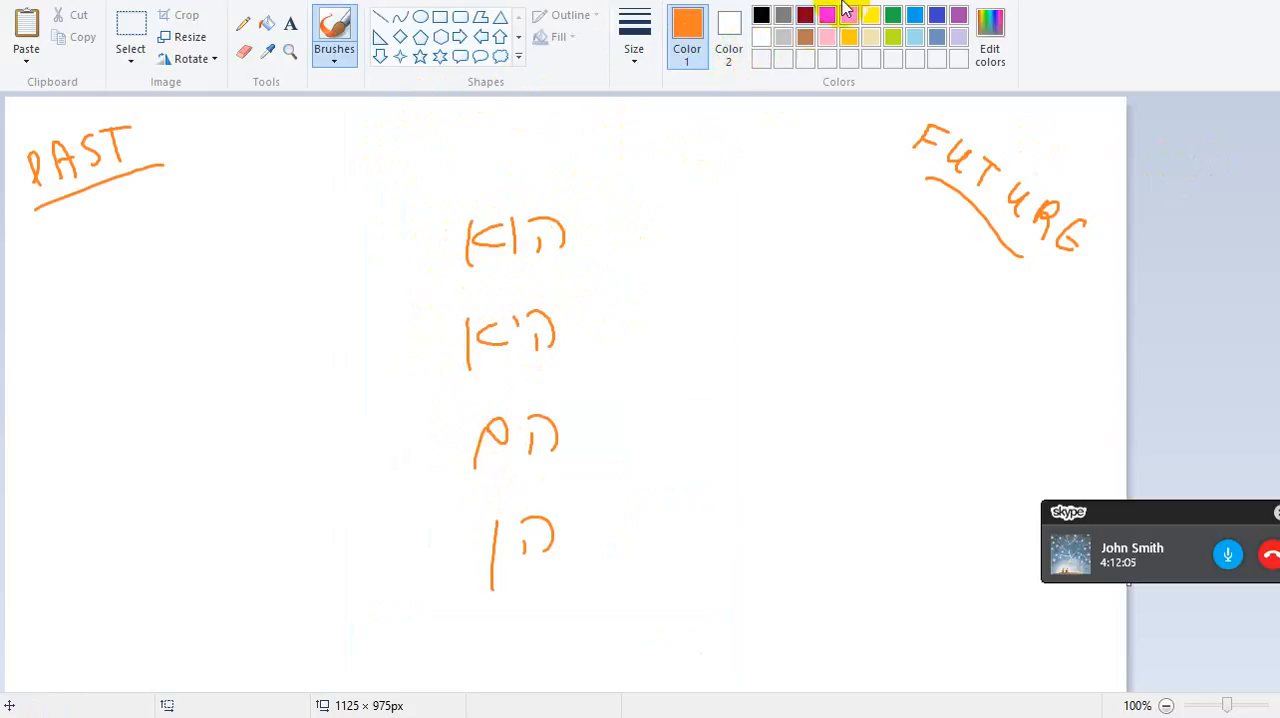
Step: Draw a yellow crown over the top pronoun, then reopen the Skype call window
{"action": "left_click", "coordinate": [870, 14]}
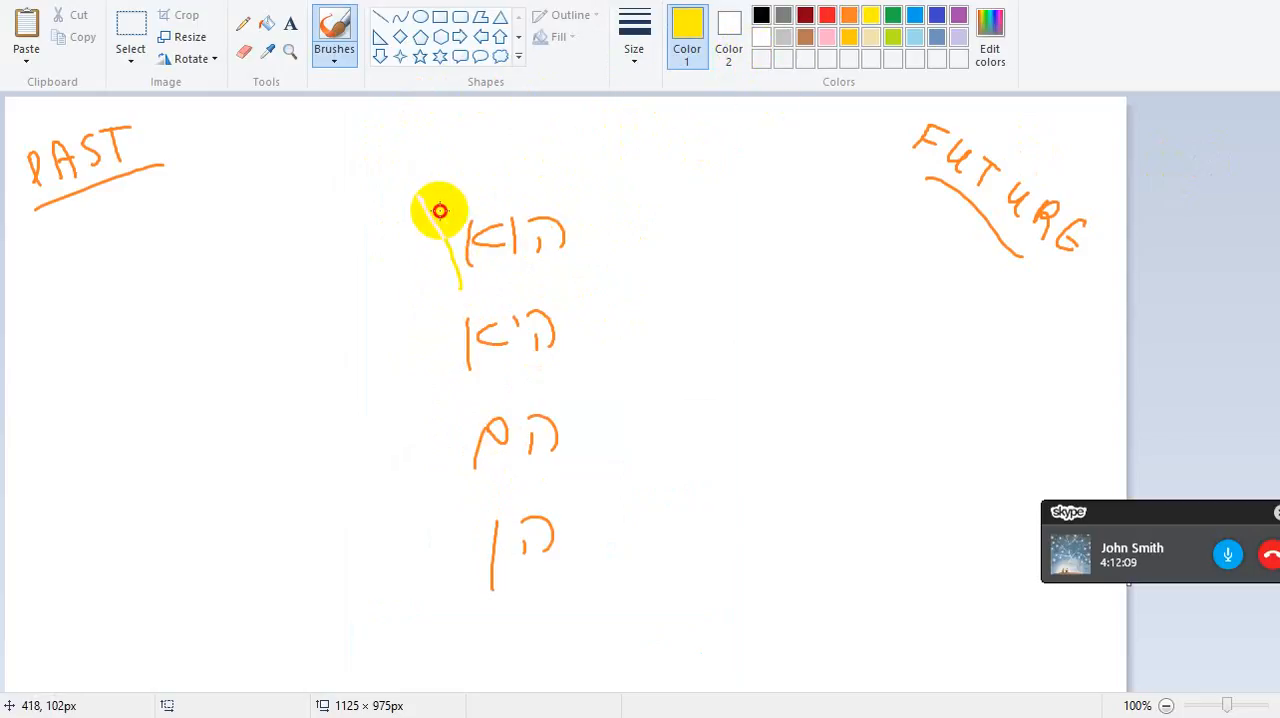
{"action": "left_click_drag", "start_coordinate": [440, 210], "coordinate": [597, 197]}
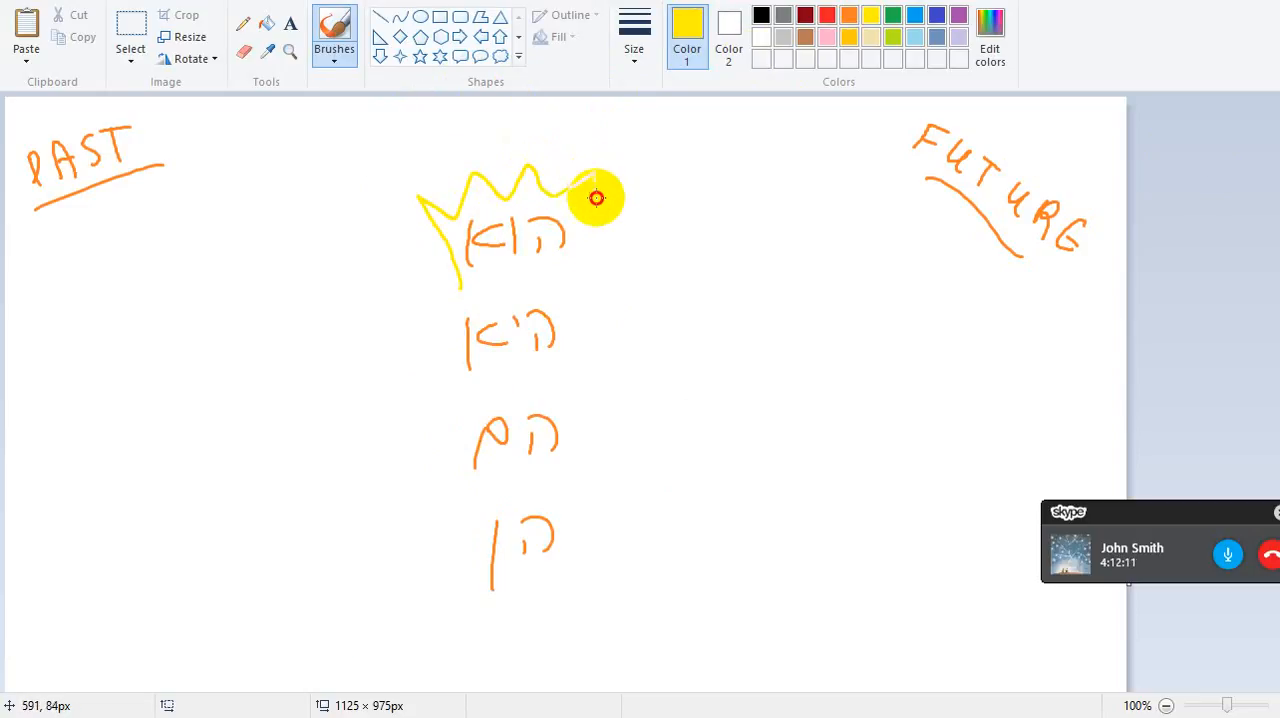
{"action": "left_click_drag", "start_coordinate": [596, 197], "coordinate": [520, 277]}
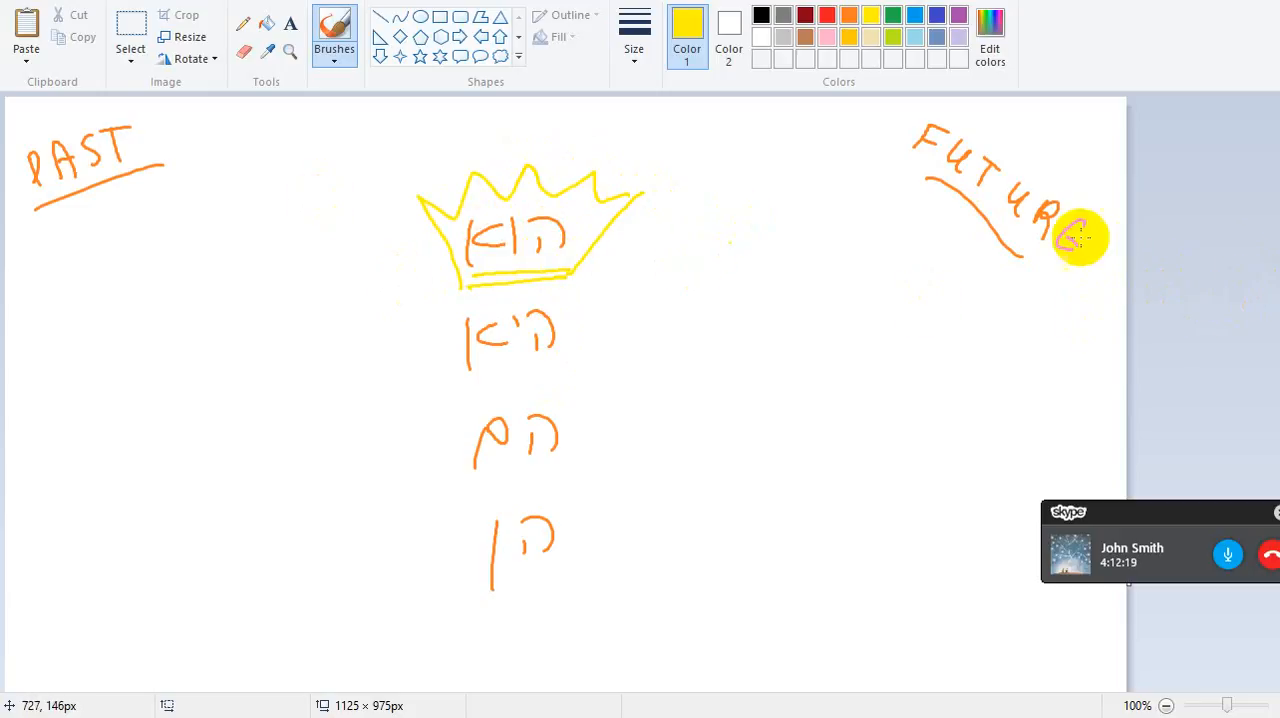
{"action": "left_click", "coordinate": [1131, 547]}
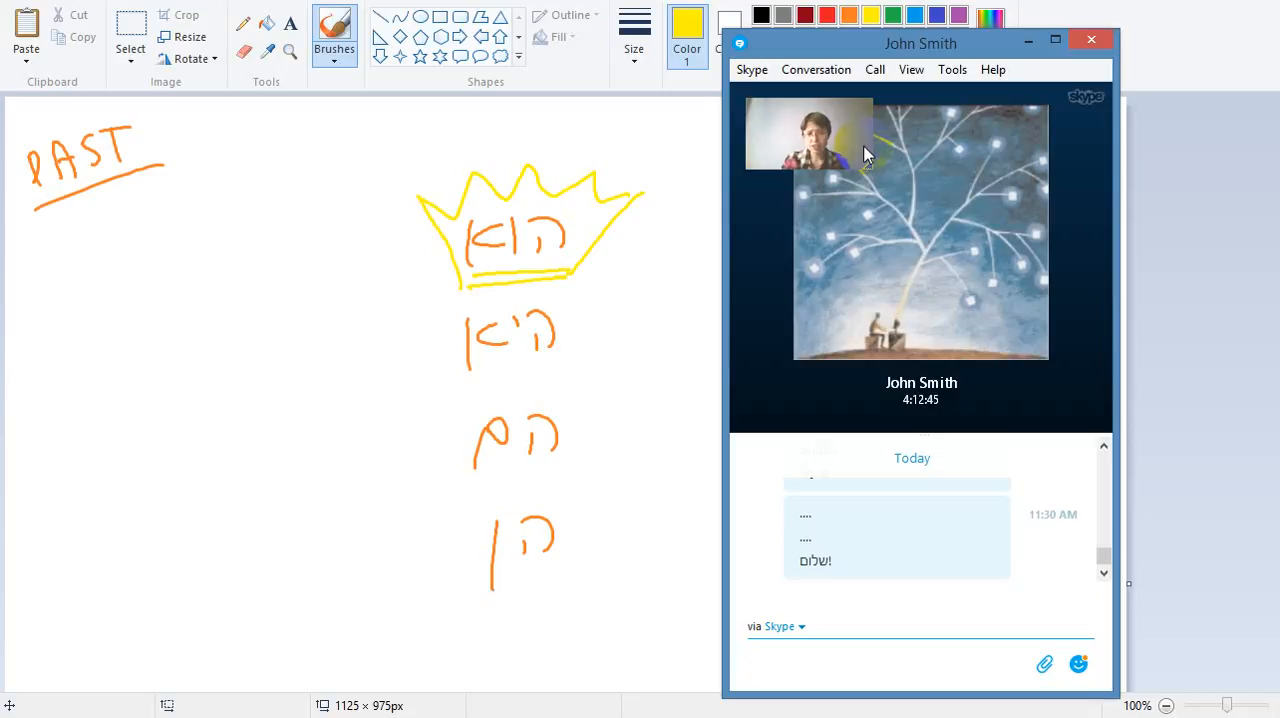
Step: Return from the Skype call to the Paint lesson drawing
{"action": "left_click", "coordinate": [900, 664]}
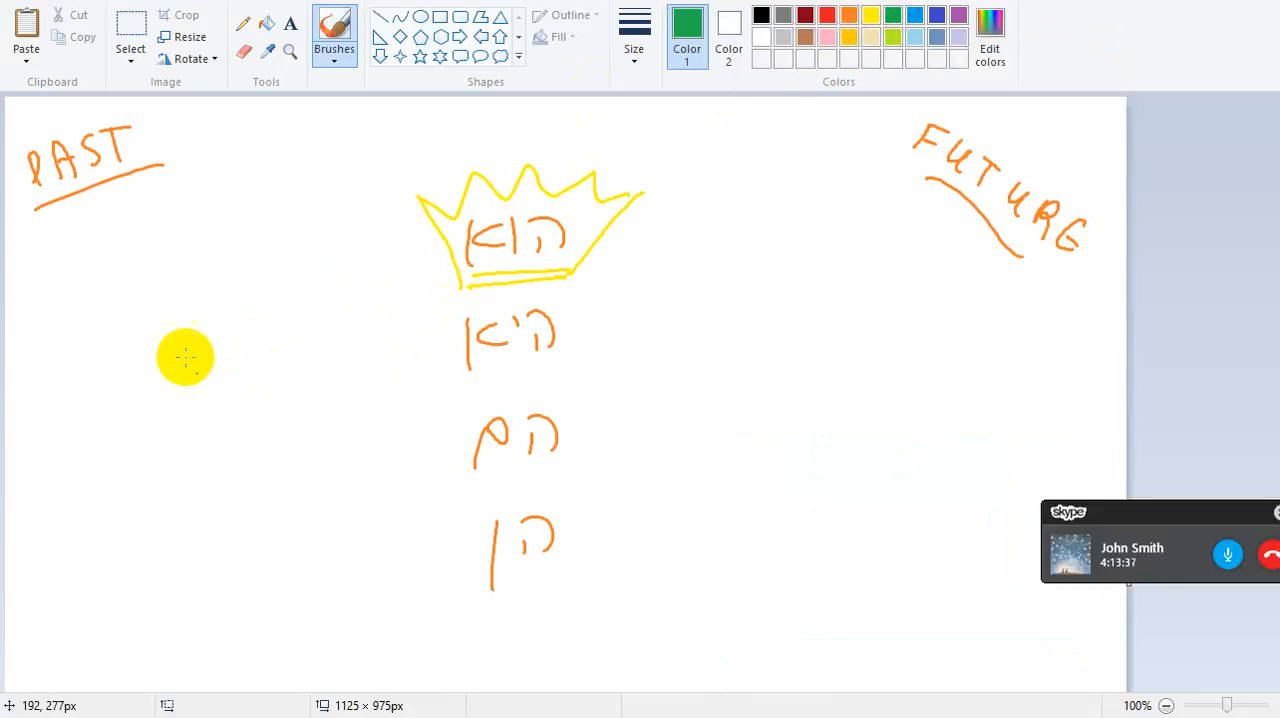
{"action": "mouse_move", "coordinate": [145, 535]}
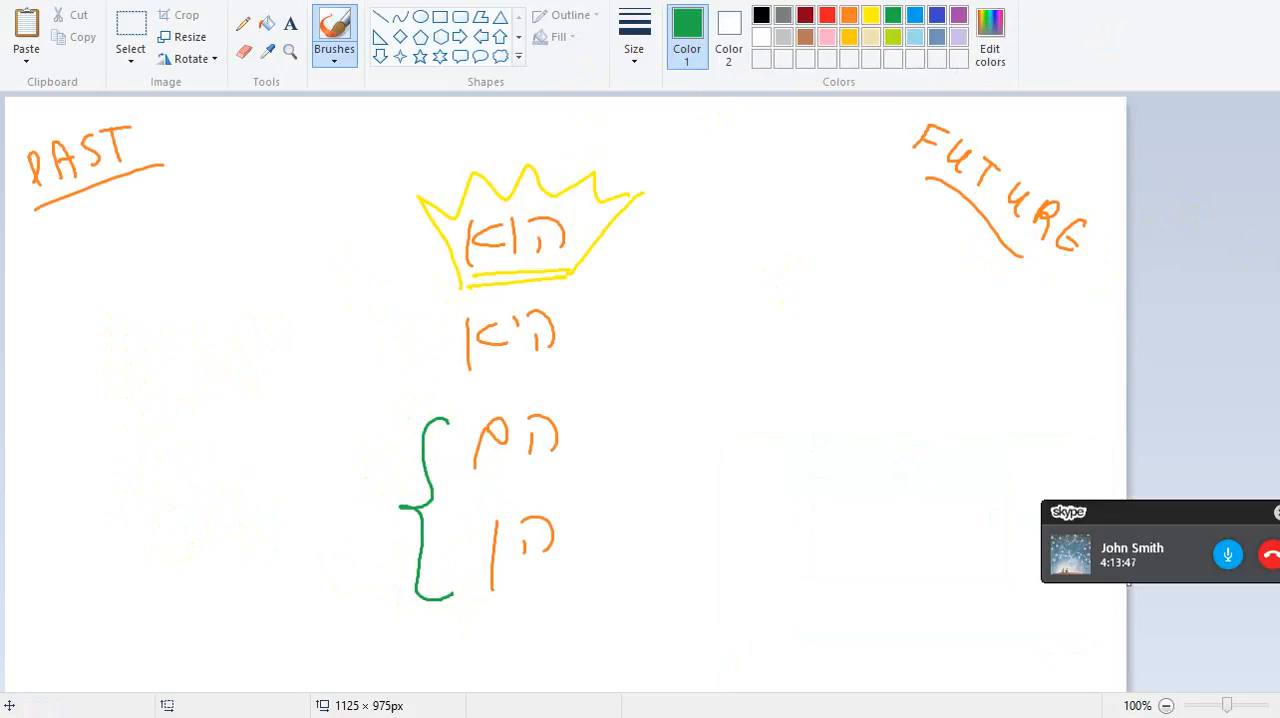
Step: Draw a green answer line on the lower left with a small dotted letter before it
{"action": "left_click", "coordinate": [1130, 545]}
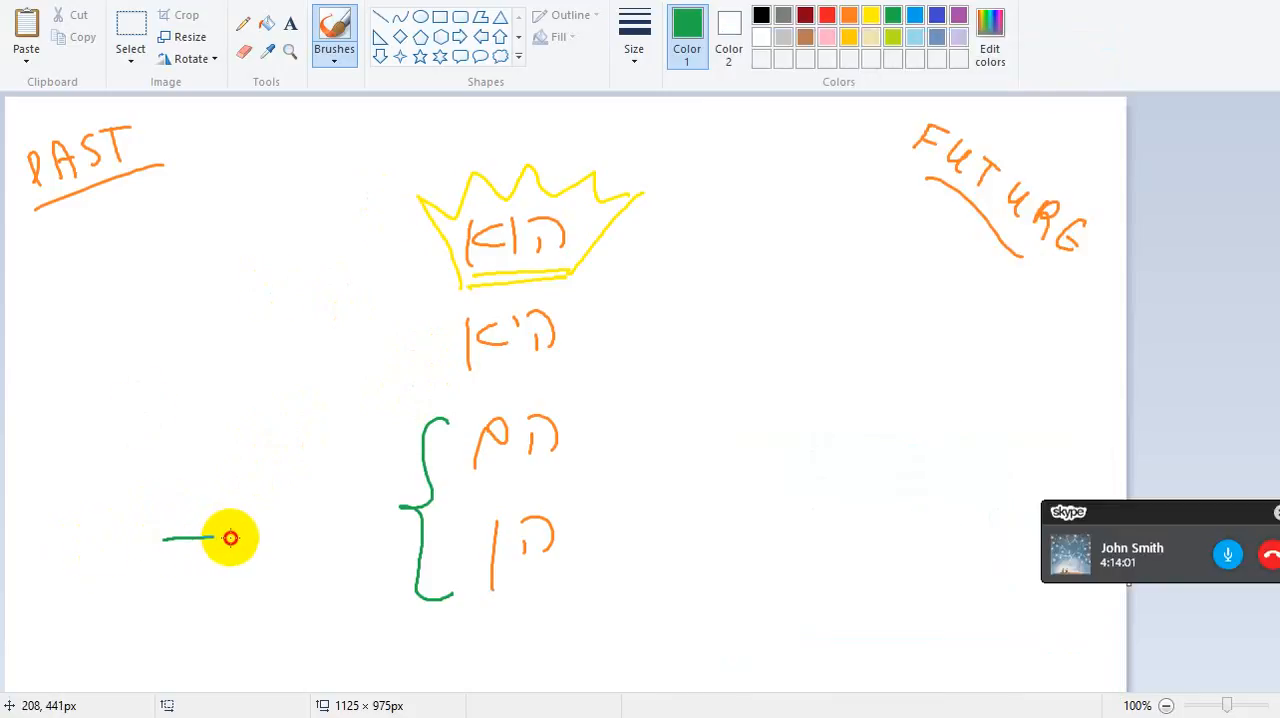
{"action": "left_click_drag", "start_coordinate": [230, 538], "coordinate": [130, 525]}
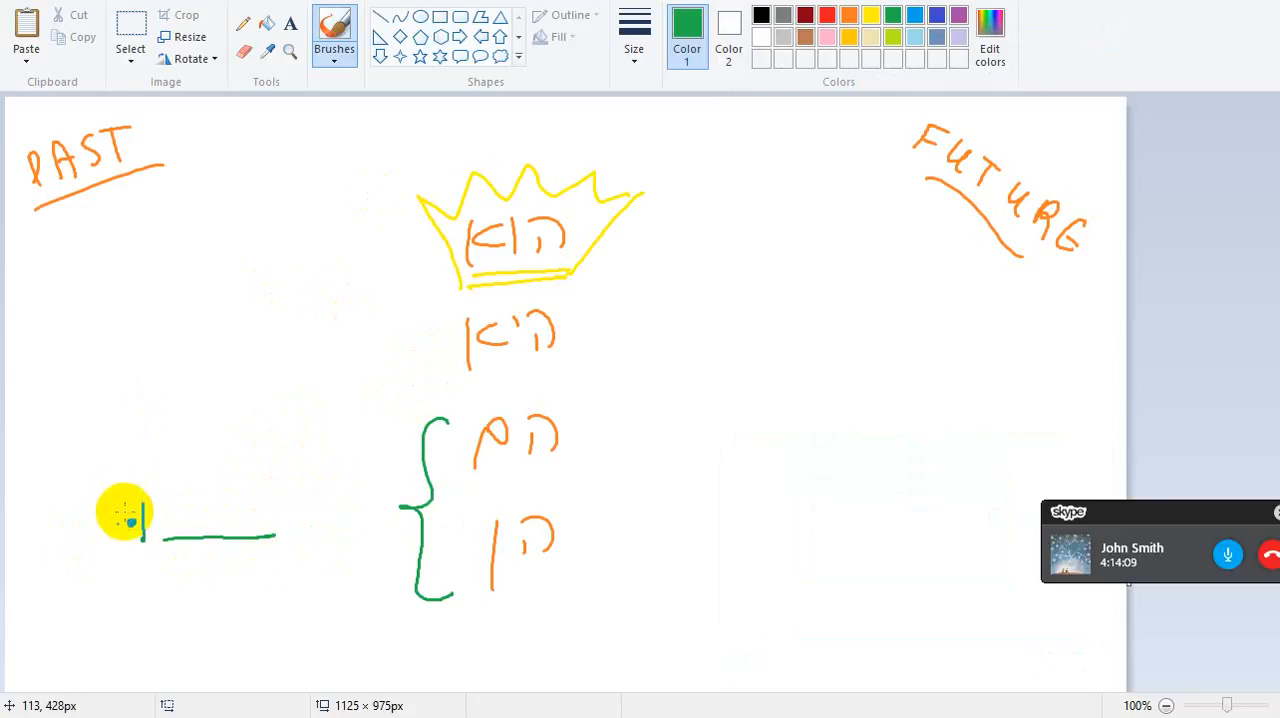
{"action": "left_click_drag", "start_coordinate": [125, 512], "coordinate": [165, 540]}
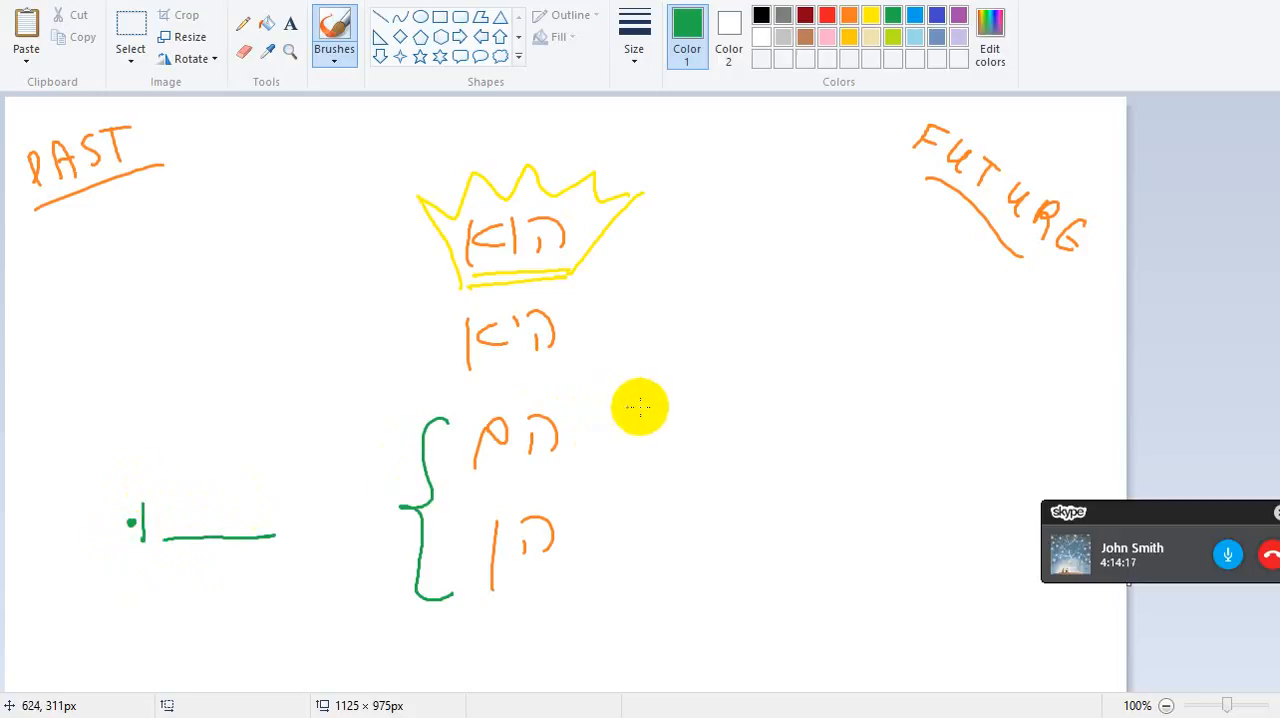
{"action": "left_click", "coordinate": [1130, 547]}
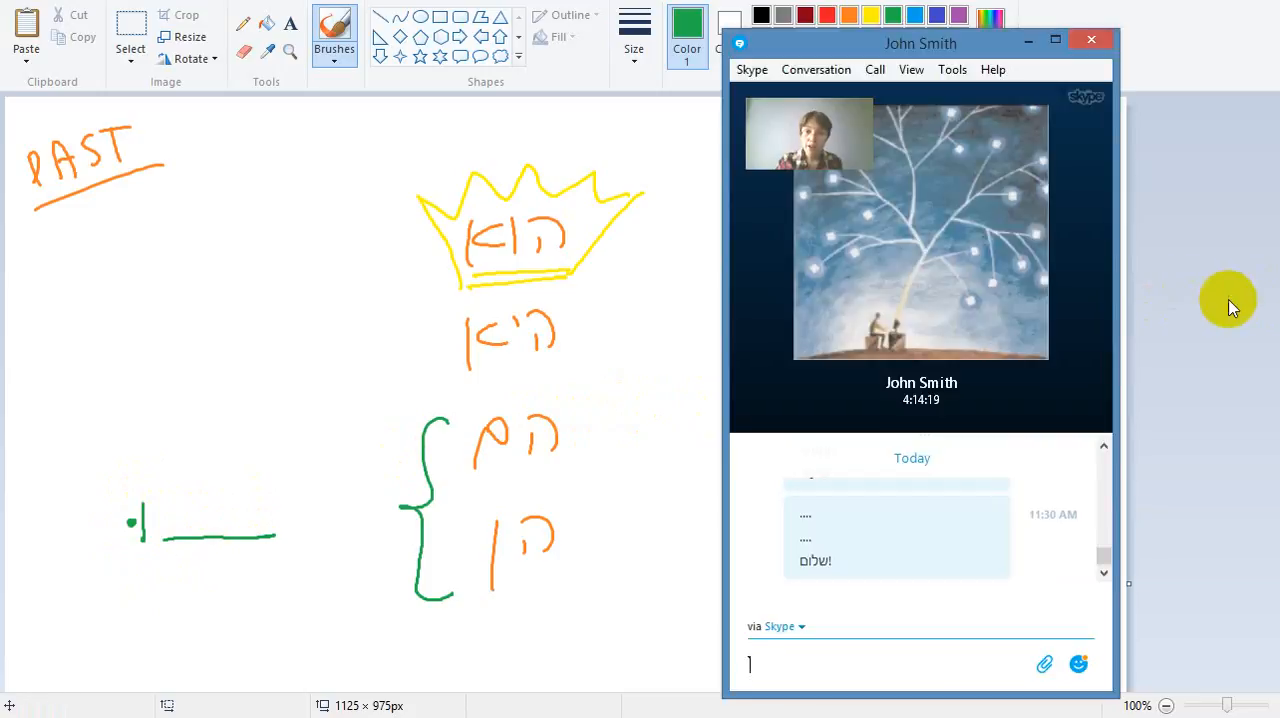
{"action": "mouse_move", "coordinate": [1148, 300]}
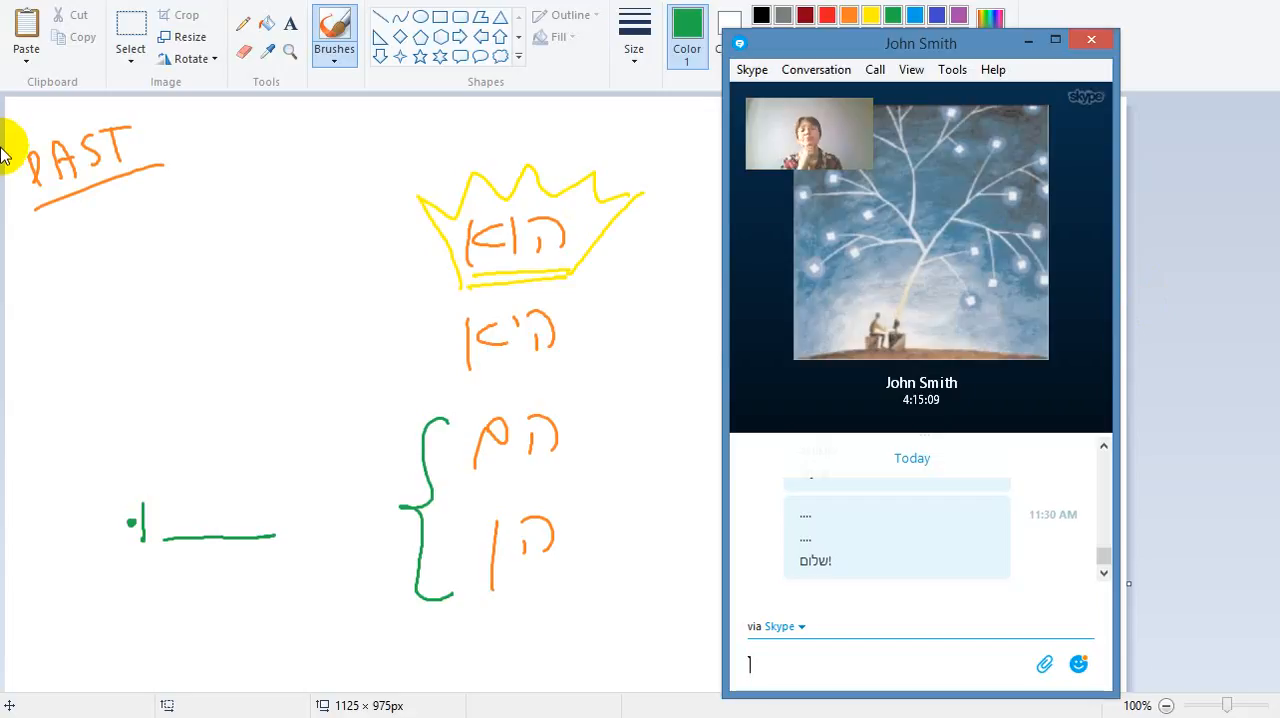
{"action": "mouse_move", "coordinate": [10, 305]}
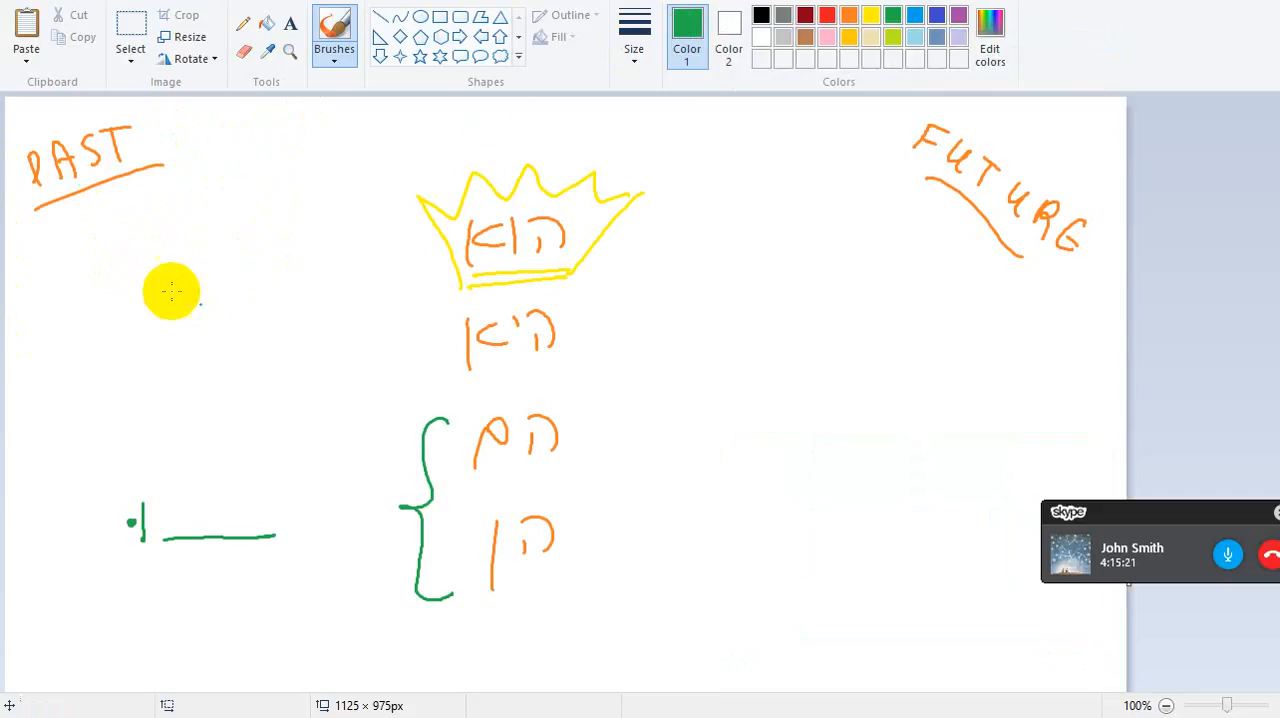
Step: Draw a second green answer line with a letter and small box, then reopen the call window
{"action": "left_click_drag", "start_coordinate": [170, 290], "coordinate": [128, 356]}
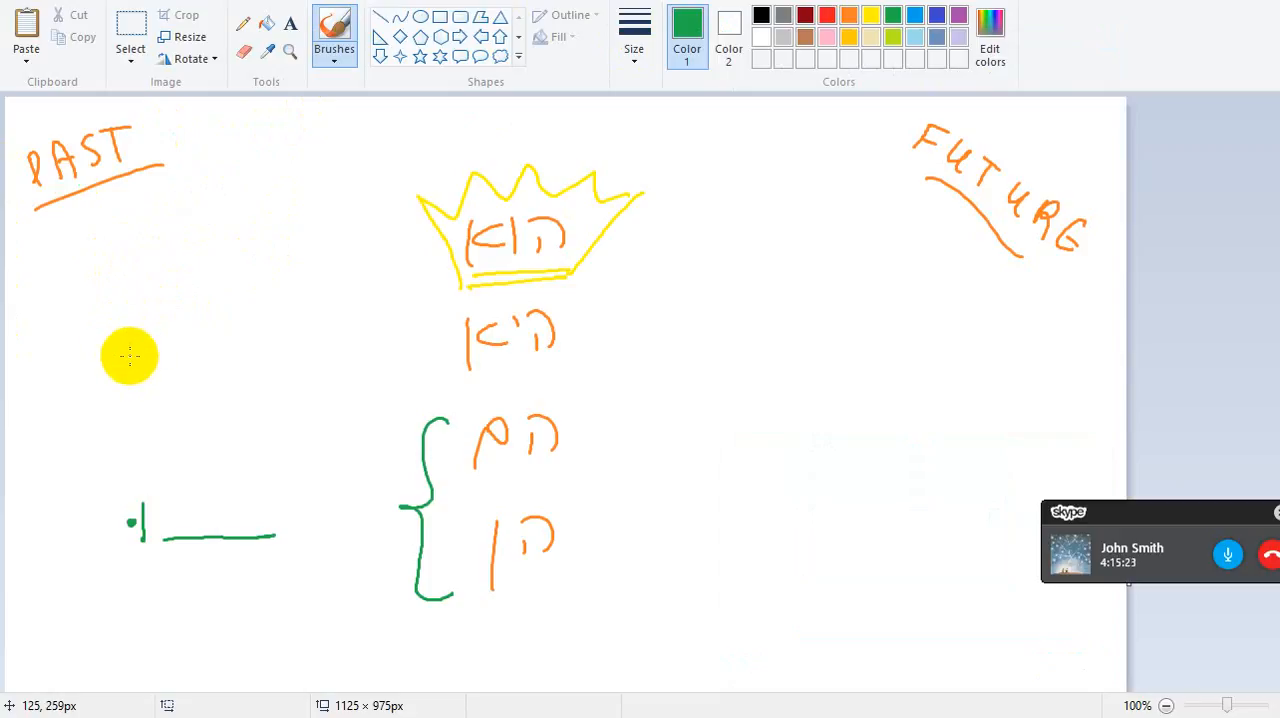
{"action": "left_click_drag", "start_coordinate": [130, 355], "coordinate": [170, 380]}
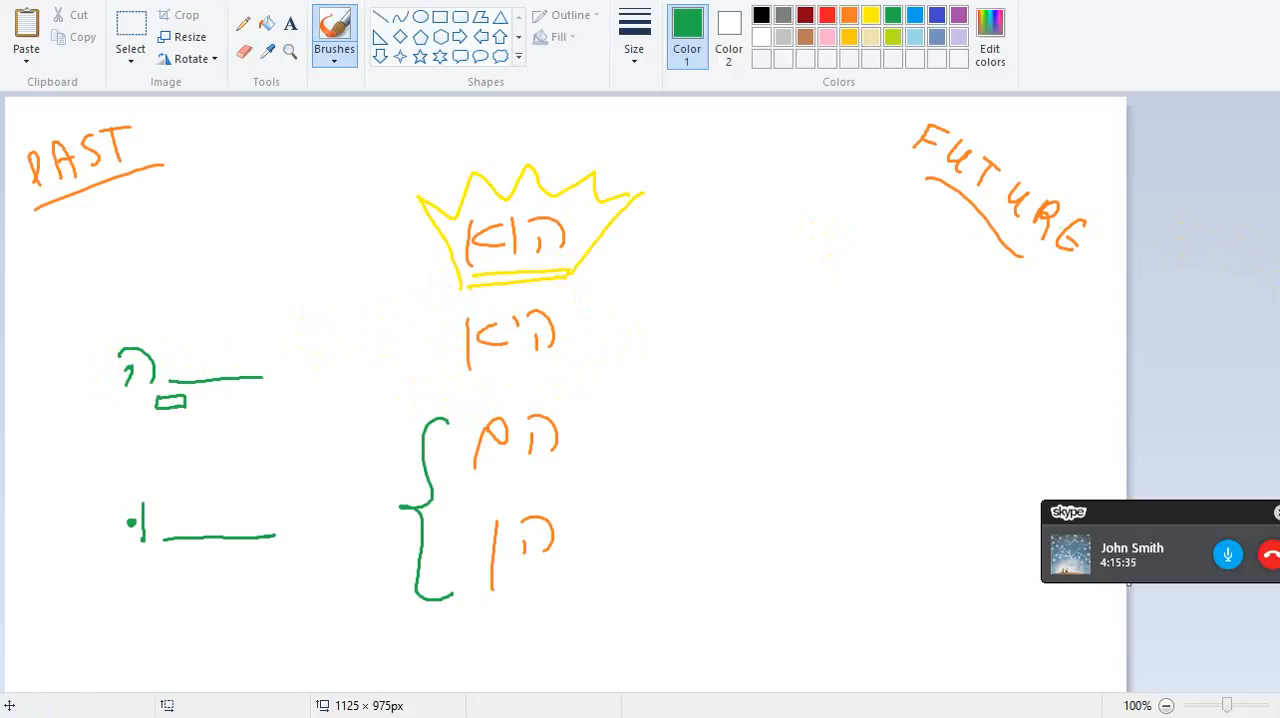
{"action": "left_click", "coordinate": [1131, 547]}
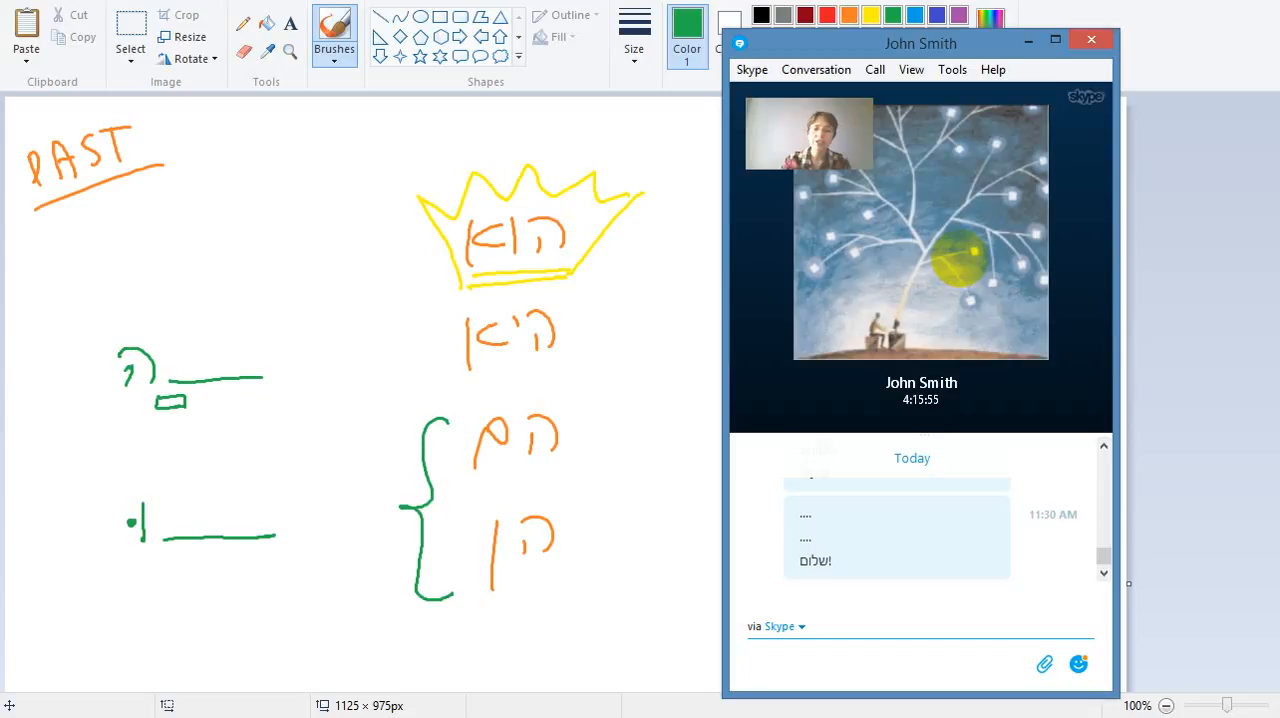
Step: Draw a green blank line under PAST, then open the full Skype video call window
{"action": "left_click", "coordinate": [900, 664]}
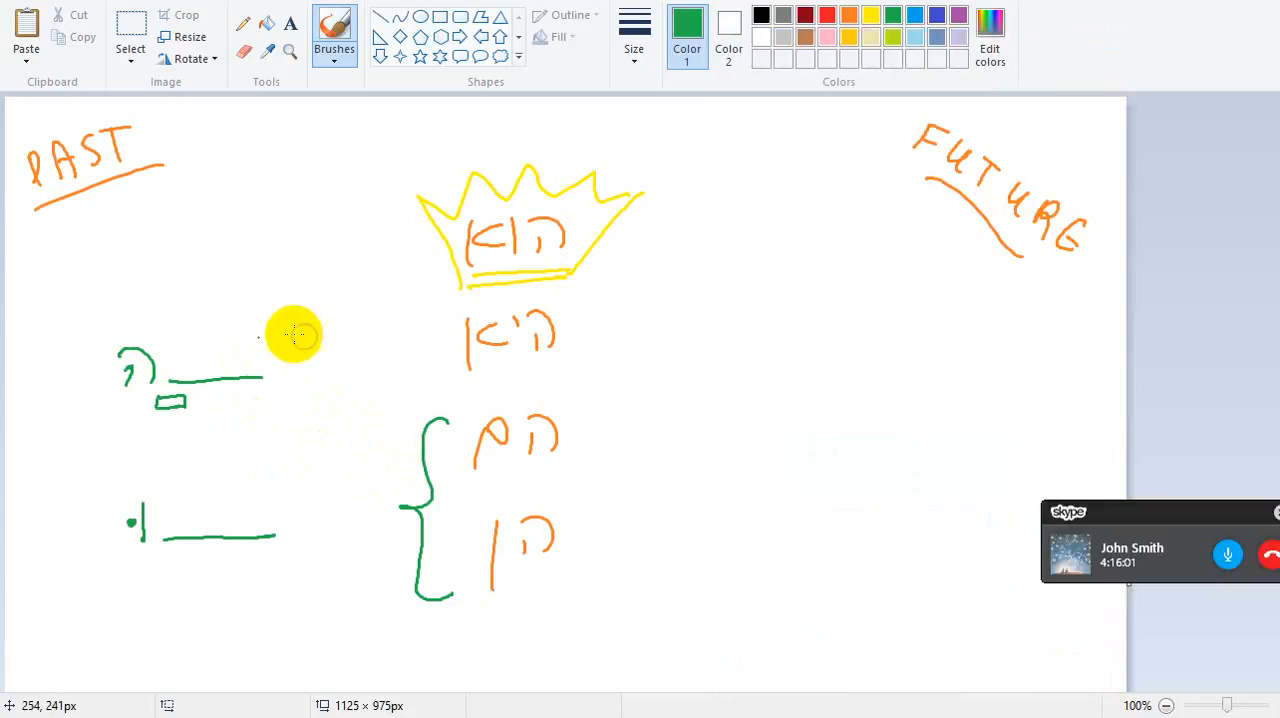
{"action": "left_click_drag", "start_coordinate": [290, 335], "coordinate": [265, 285]}
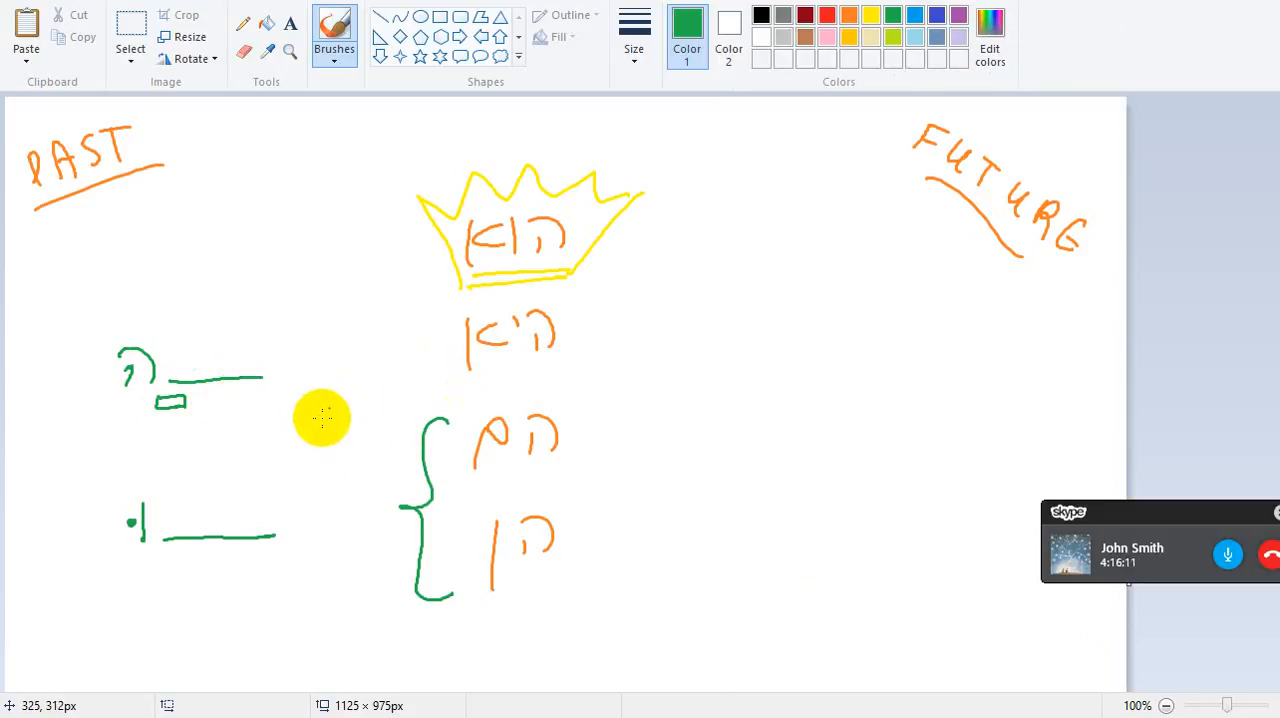
{"action": "mouse_move", "coordinate": [285, 418]}
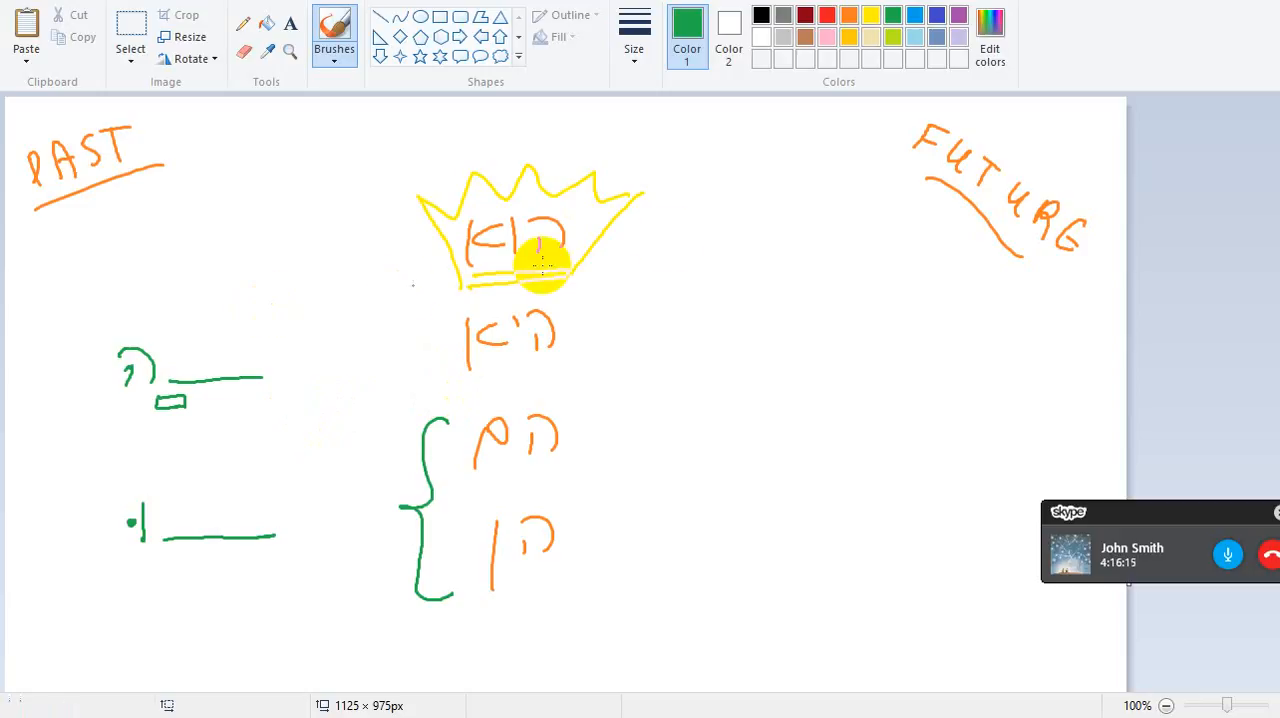
{"action": "left_click", "coordinate": [1160, 540]}
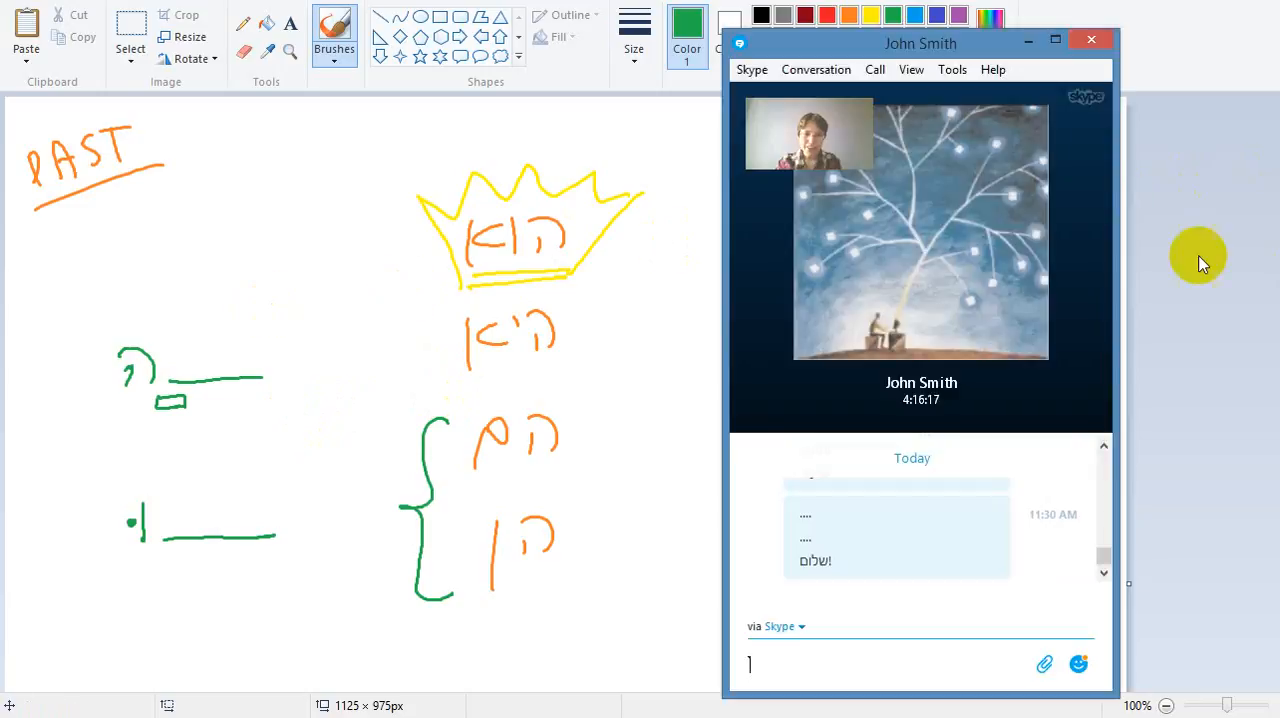
{"action": "mouse_move", "coordinate": [1189, 254]}
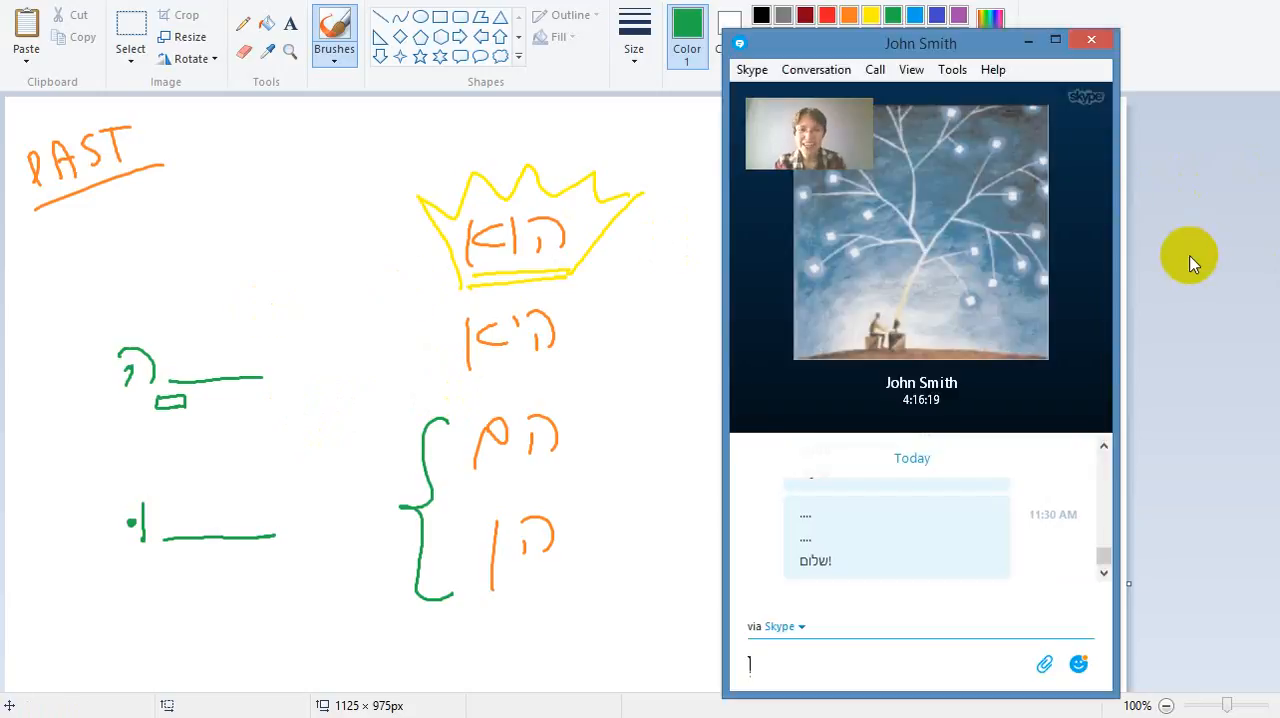
{"action": "mouse_move", "coordinate": [235, 283]}
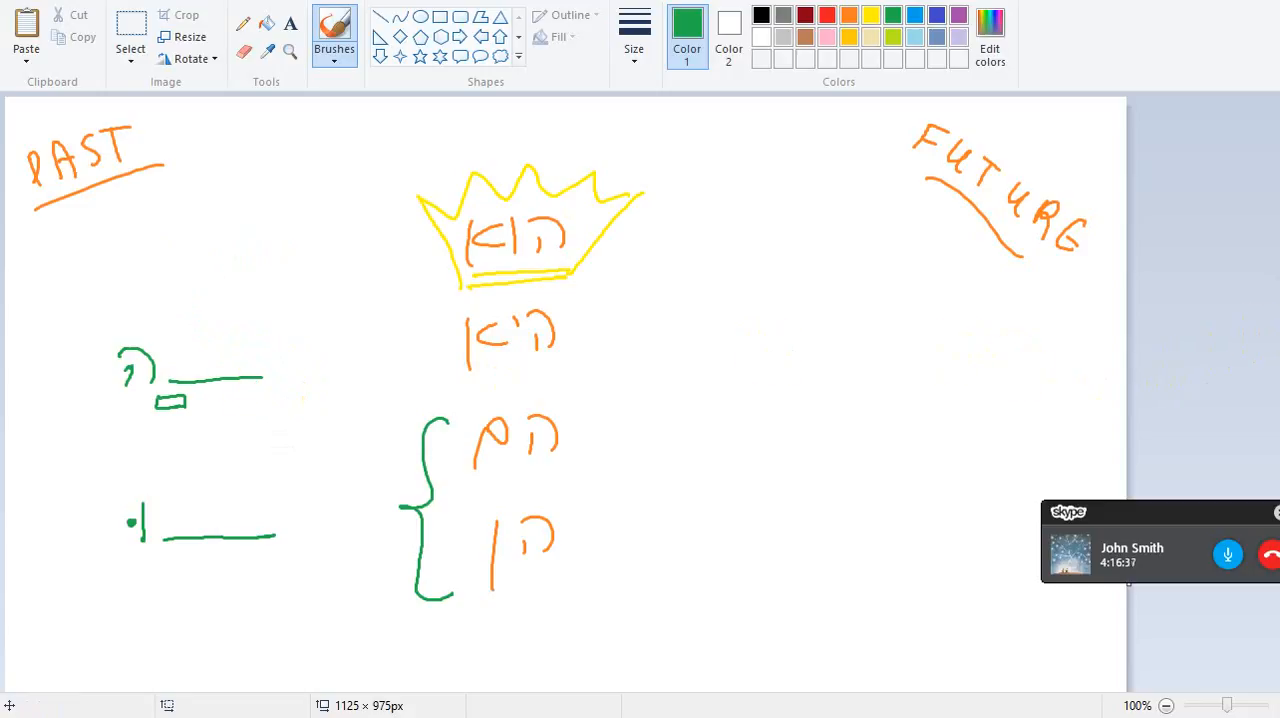
{"action": "left_click", "coordinate": [1130, 547]}
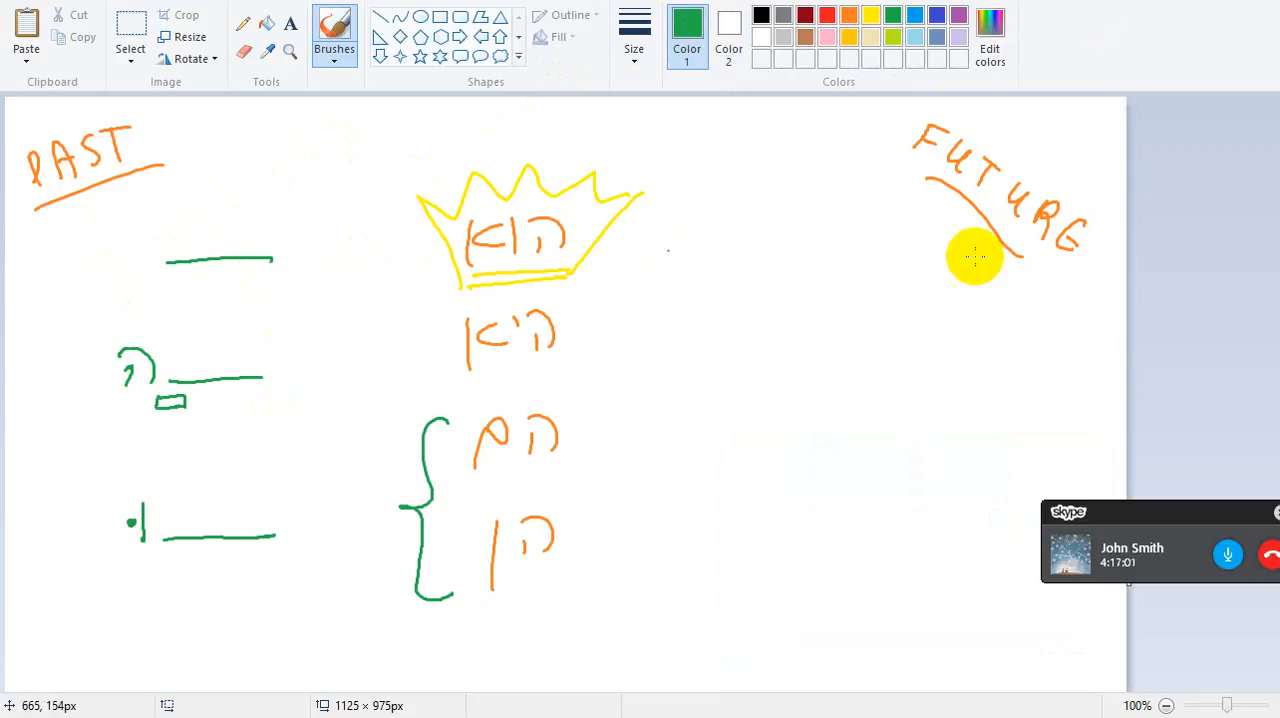
{"action": "left_click", "coordinate": [1131, 548]}
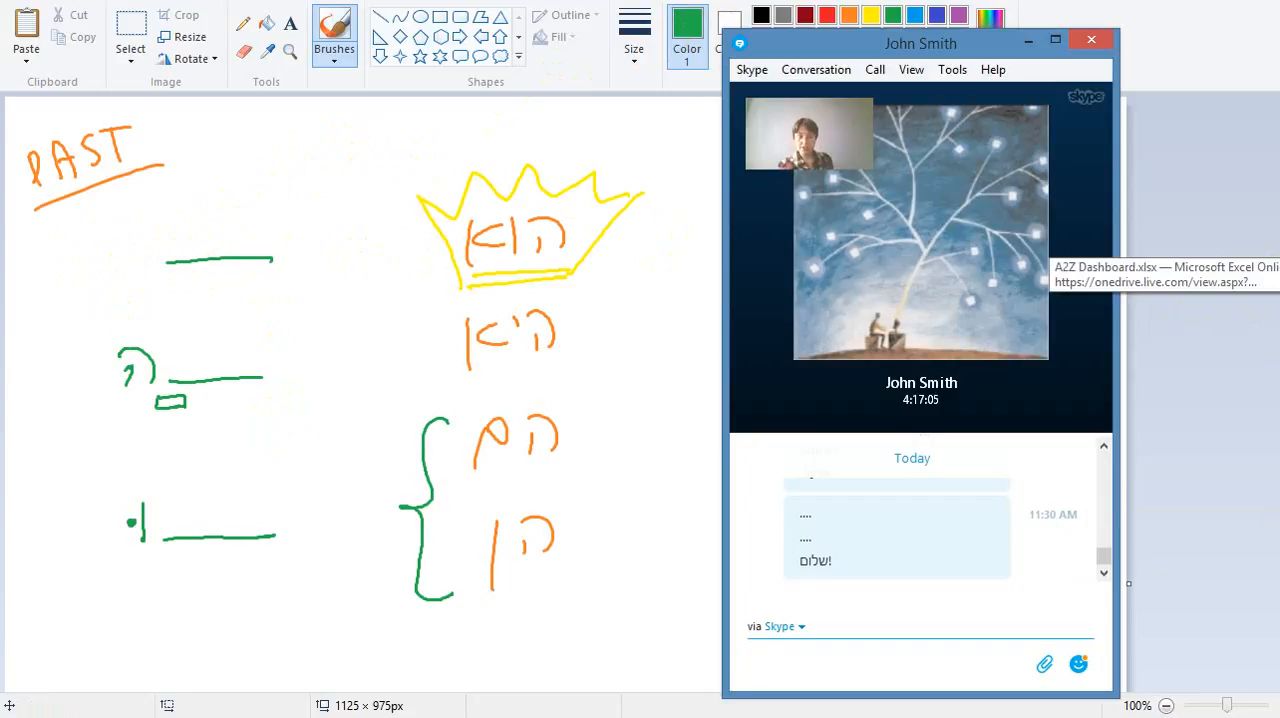
{"action": "left_click", "coordinate": [900, 663]}
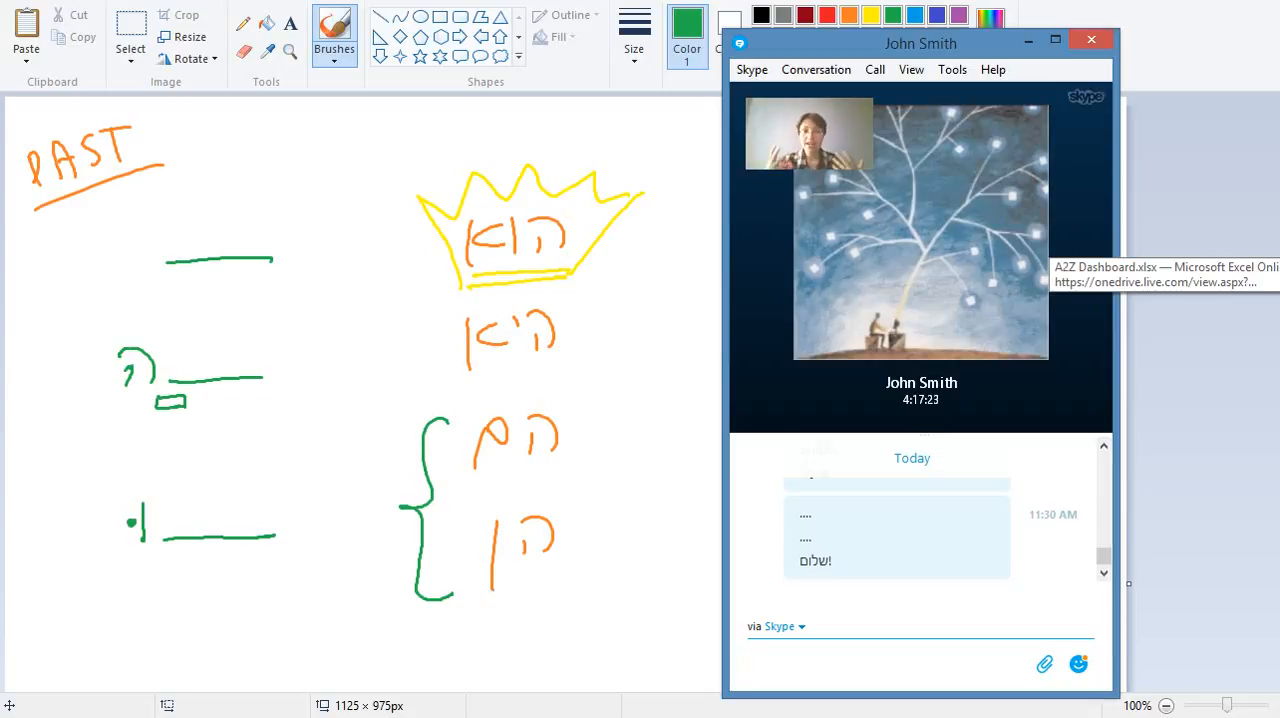
{"action": "left_click", "coordinate": [900, 664]}
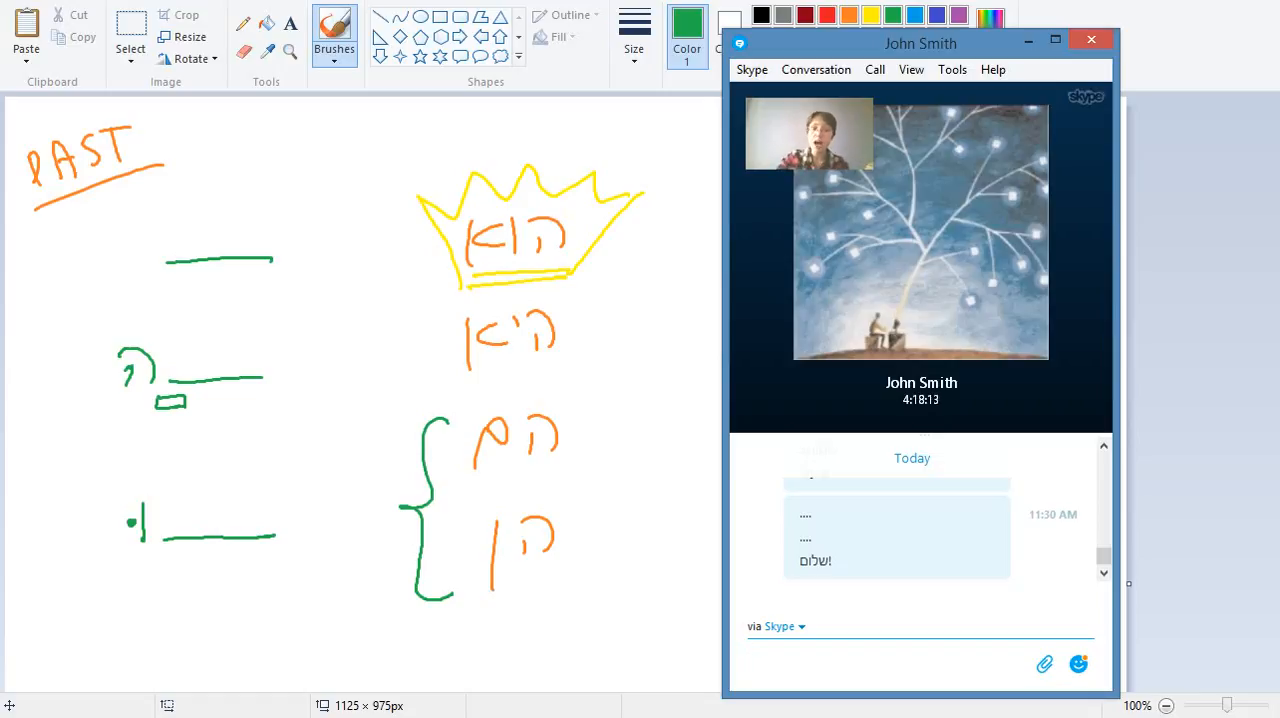
{"action": "left_click", "coordinate": [900, 664]}
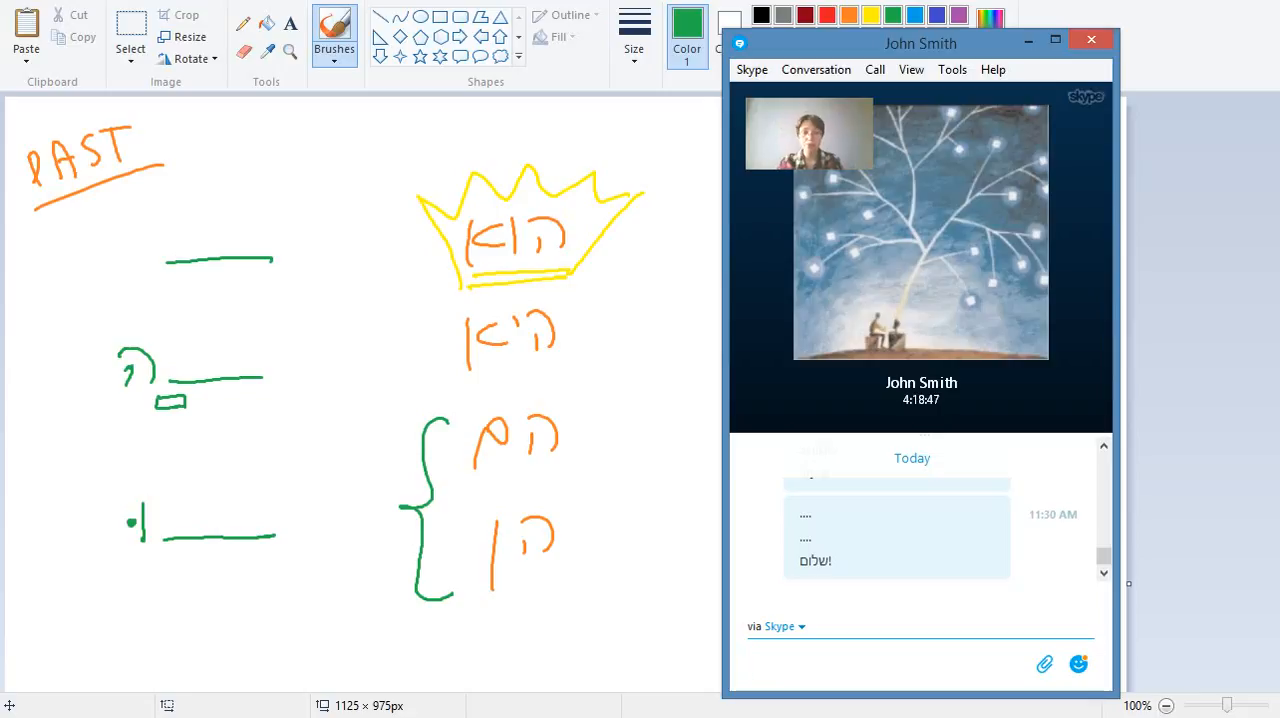
{"action": "left_click", "coordinate": [900, 665]}
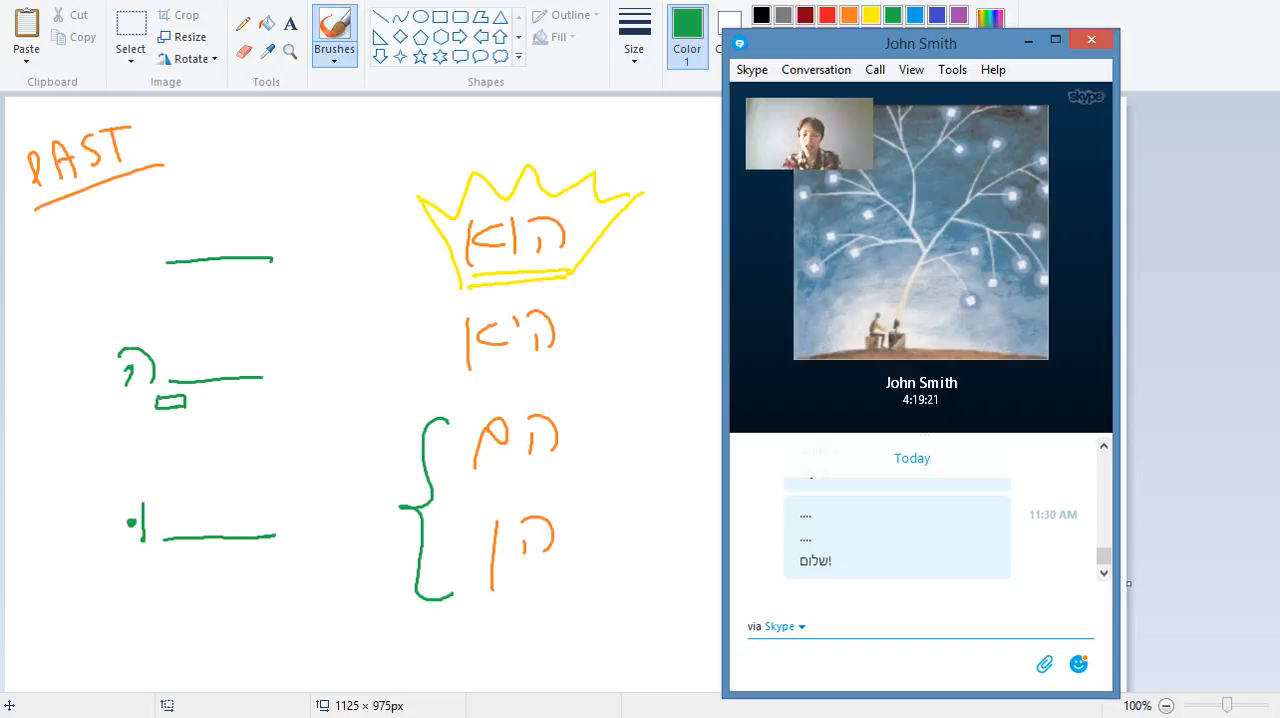
{"action": "left_click", "coordinate": [900, 664]}
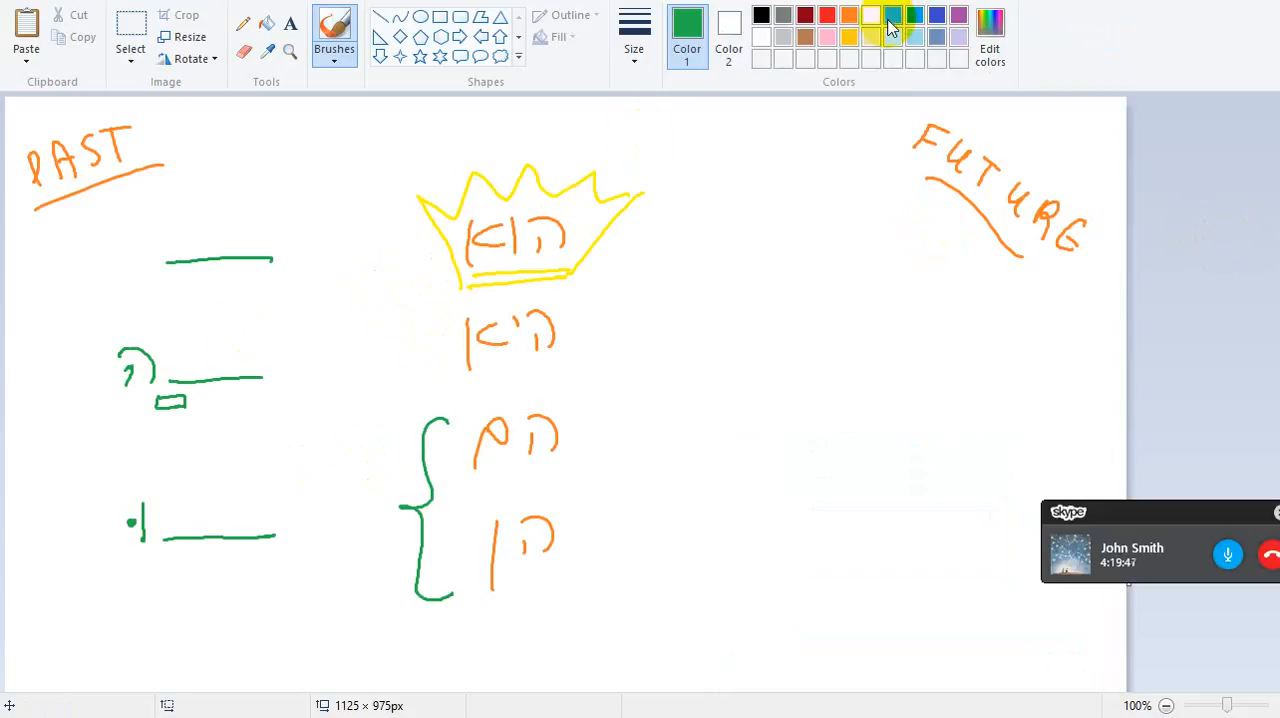
Step: Pick orange as the drawing colour in the Colors palette
{"action": "left_click", "coordinate": [849, 14]}
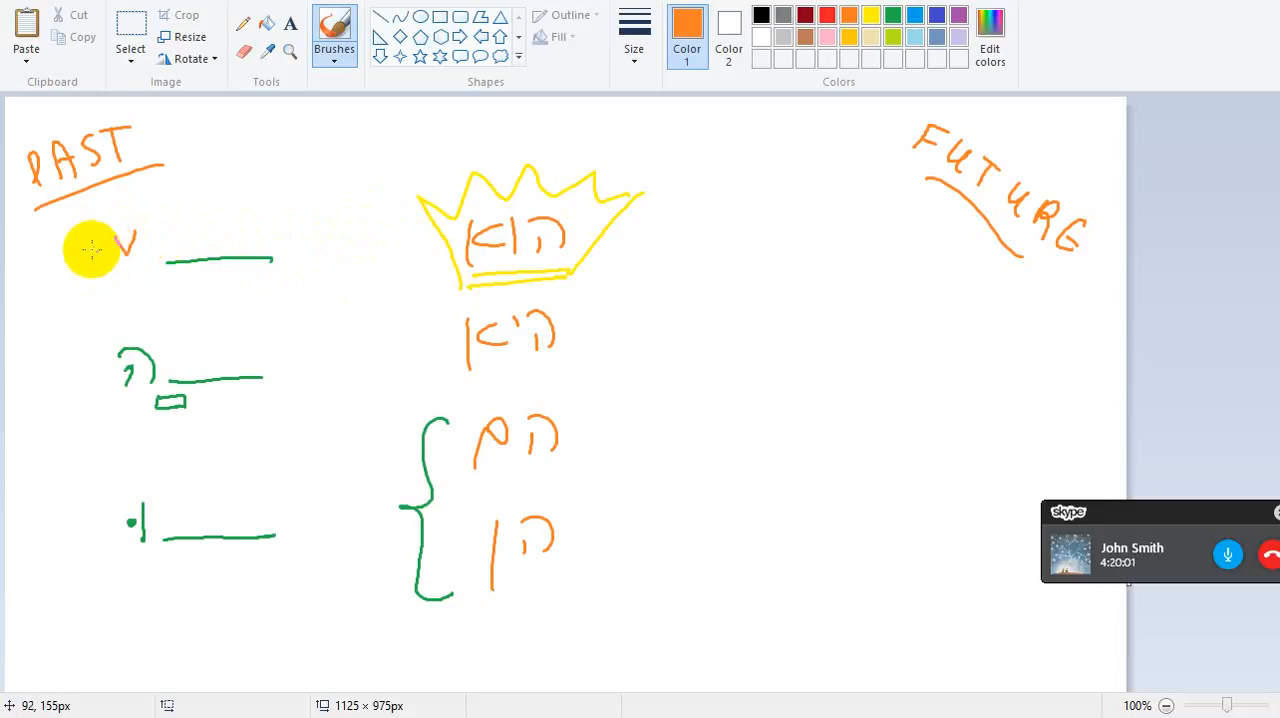
Step: Write an orange letter beside the top green blank line
{"action": "left_click_drag", "start_coordinate": [90, 250], "coordinate": [155, 240]}
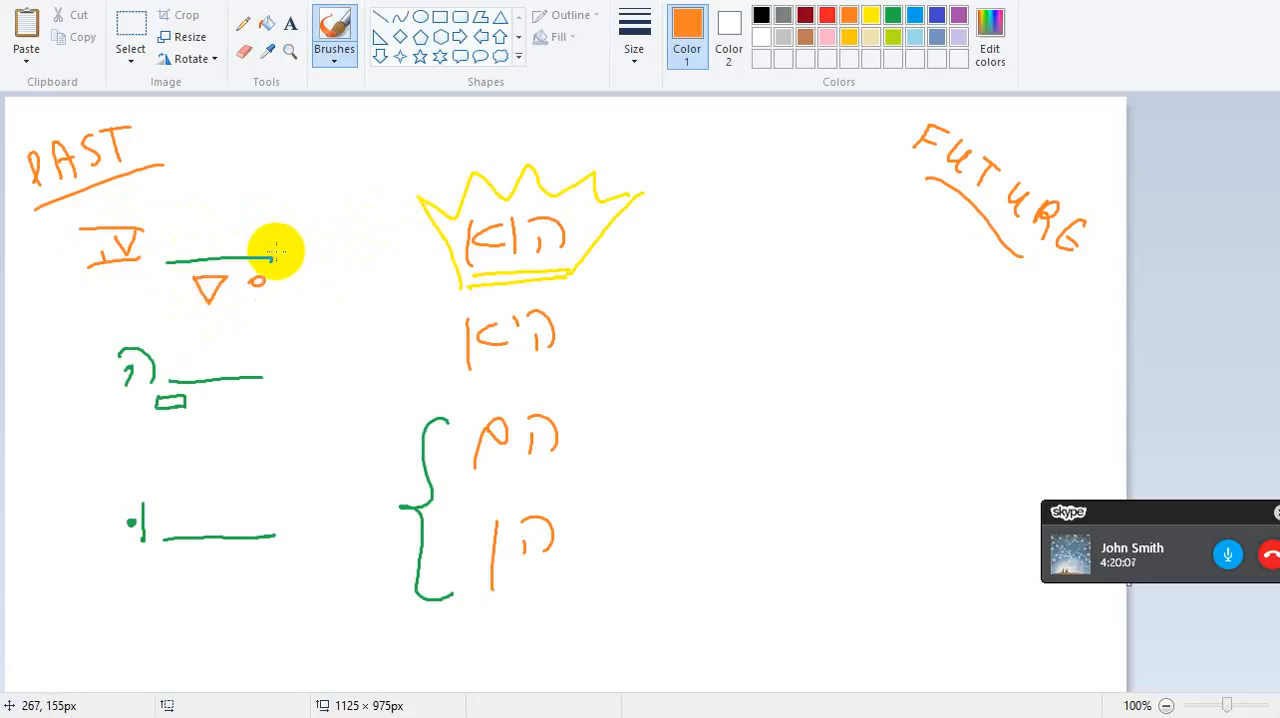
{"action": "mouse_move", "coordinate": [310, 305]}
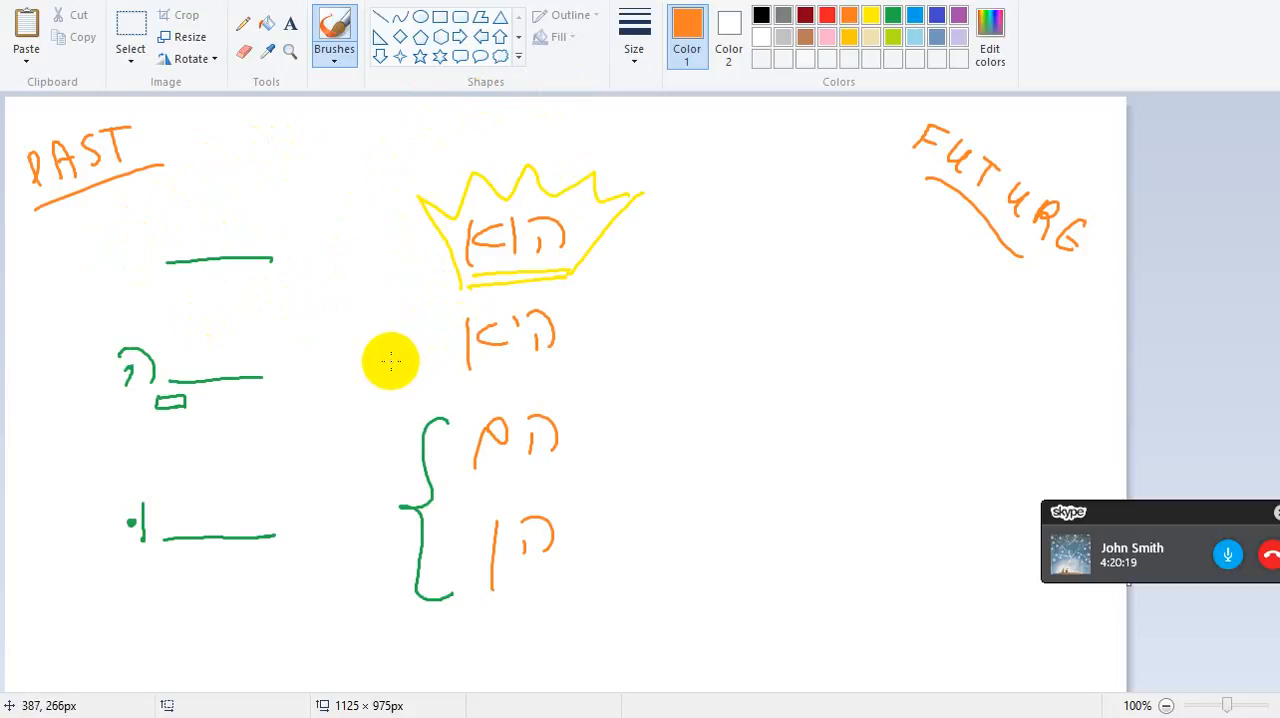
{"action": "mouse_move", "coordinate": [407, 352]}
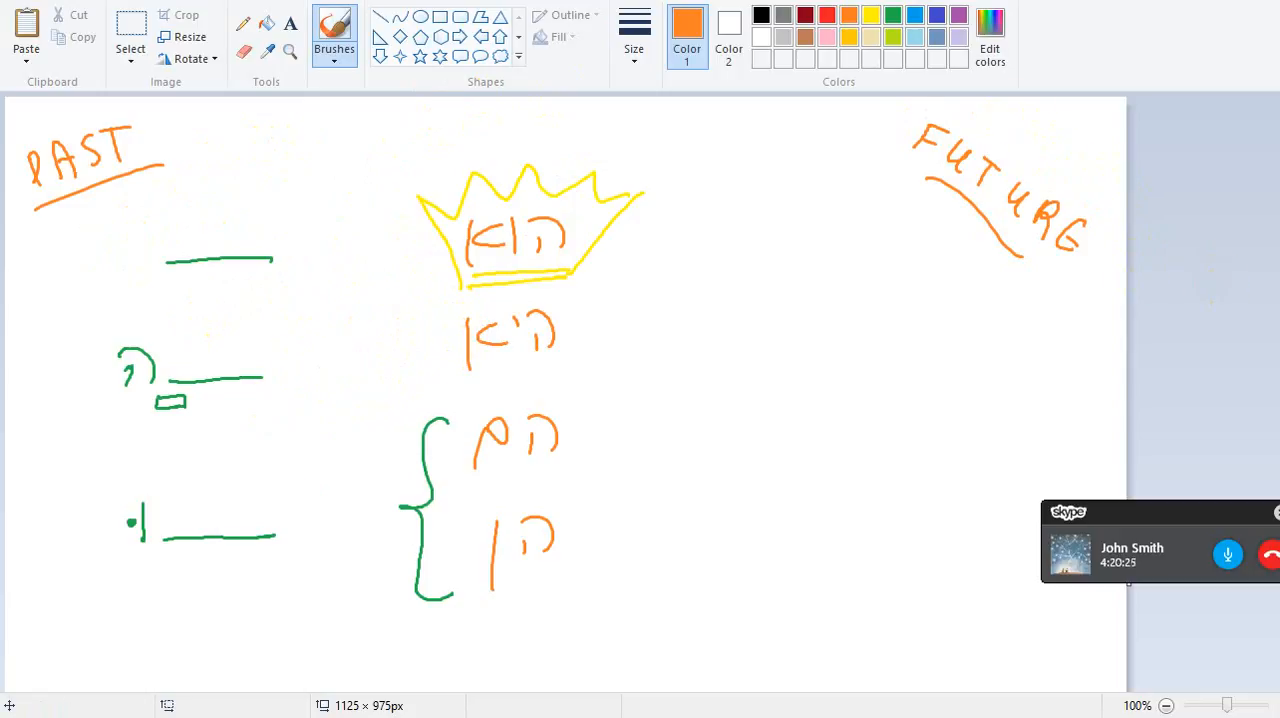
Step: Switch to the full Skype video call window
{"action": "left_click", "coordinate": [1132, 547]}
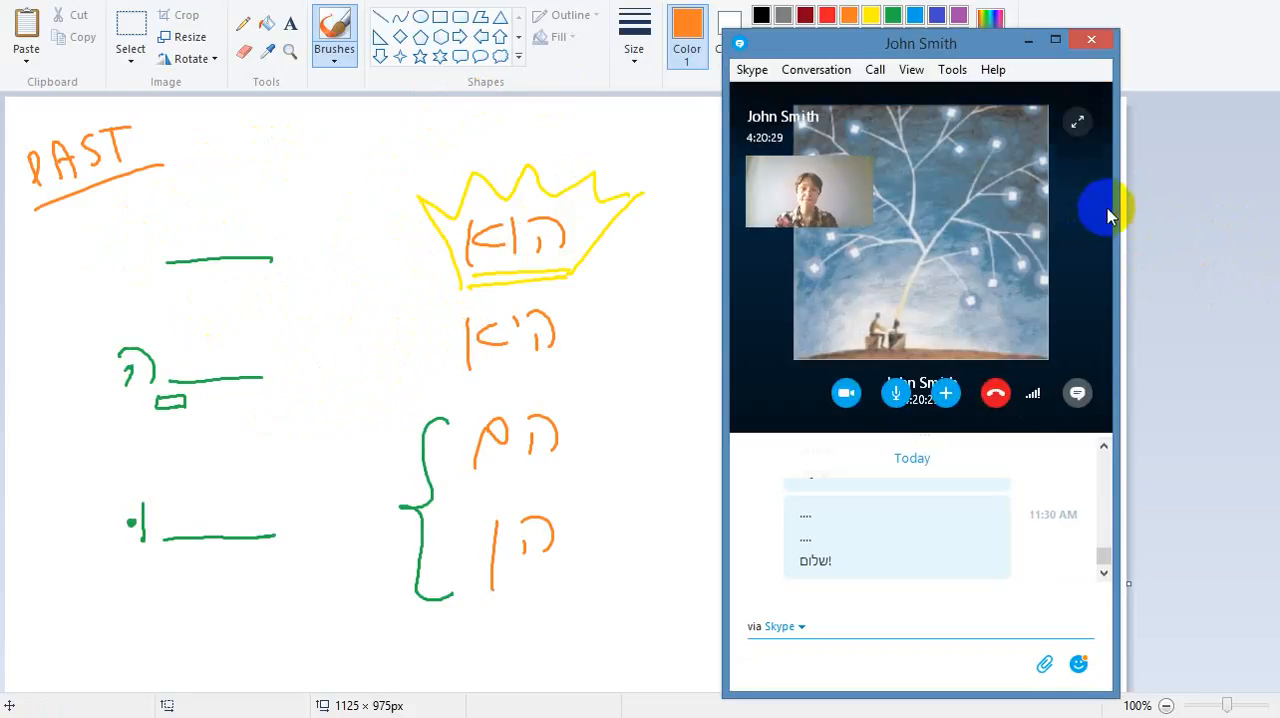
{"action": "mouse_move", "coordinate": [1128, 135]}
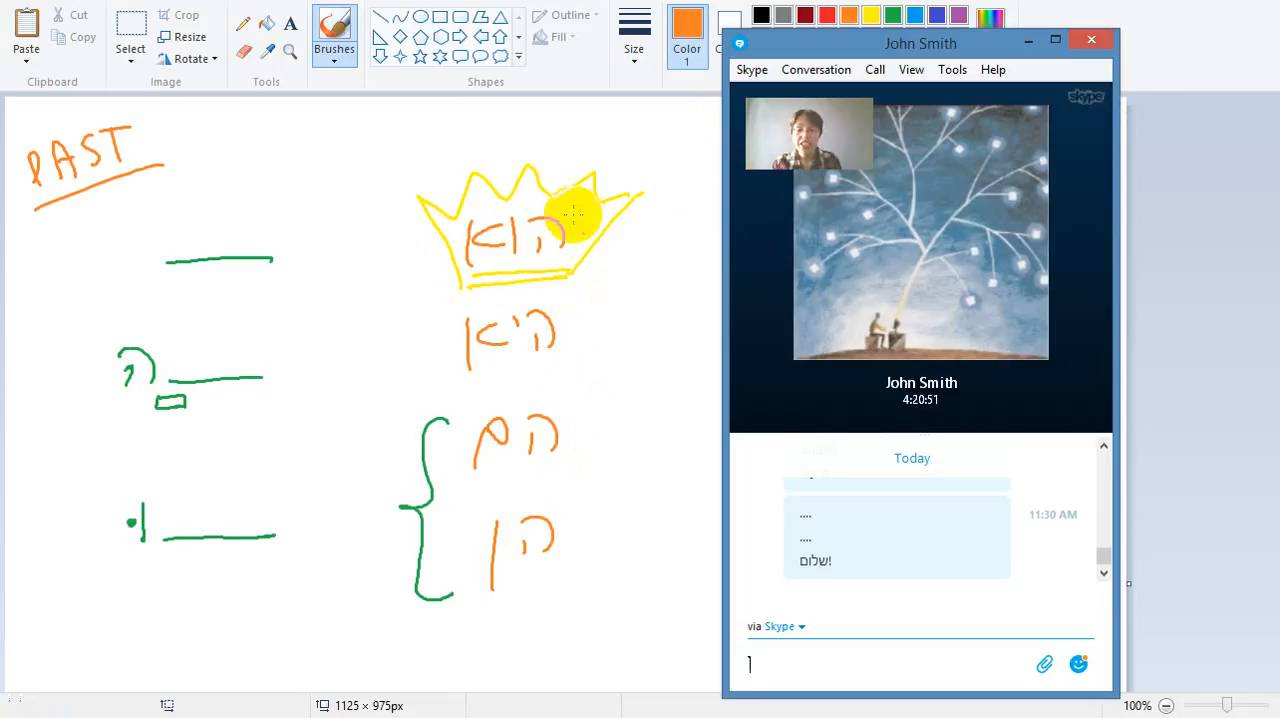
{"action": "mouse_move", "coordinate": [659, 295]}
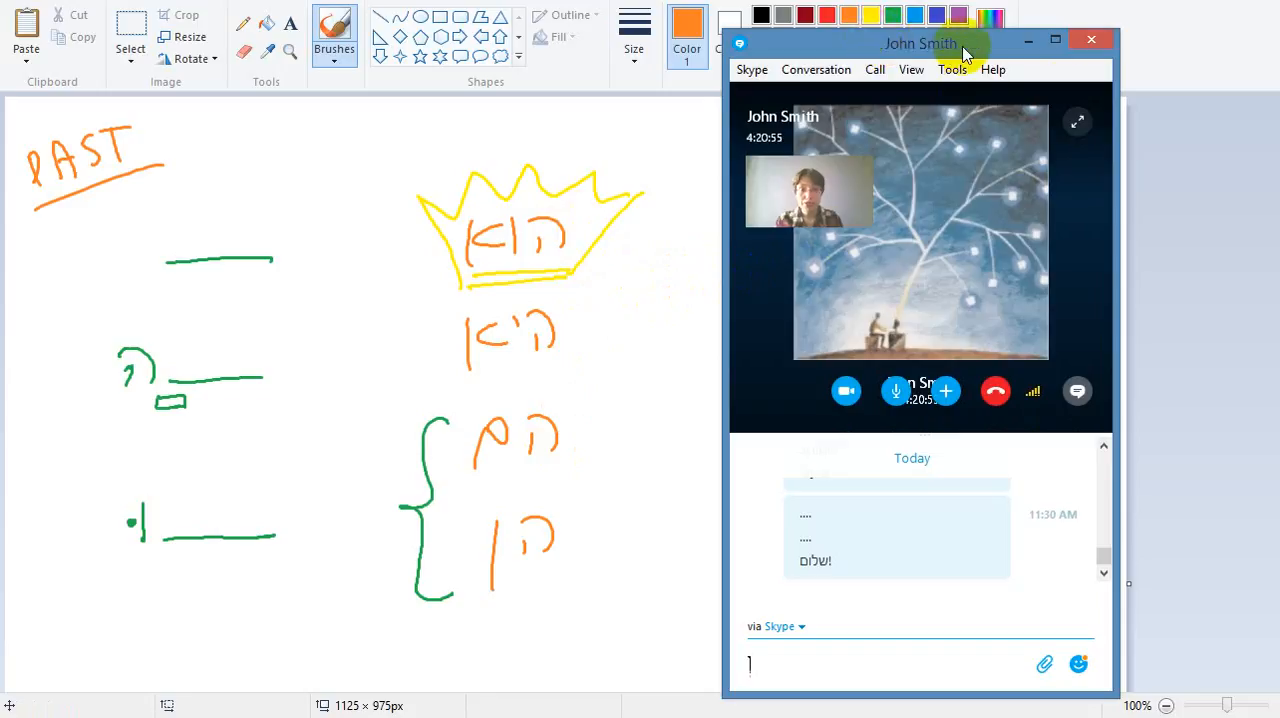
{"action": "mouse_move", "coordinate": [1160, 163]}
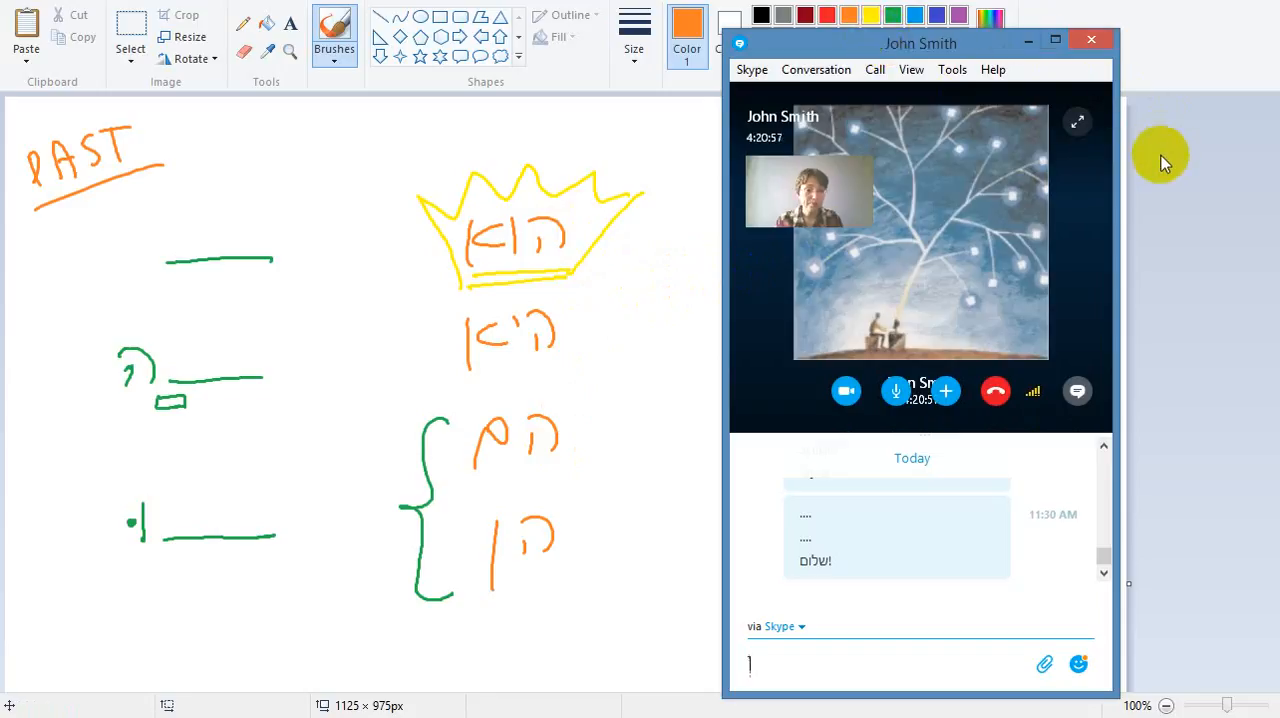
{"action": "mouse_move", "coordinate": [1148, 165]}
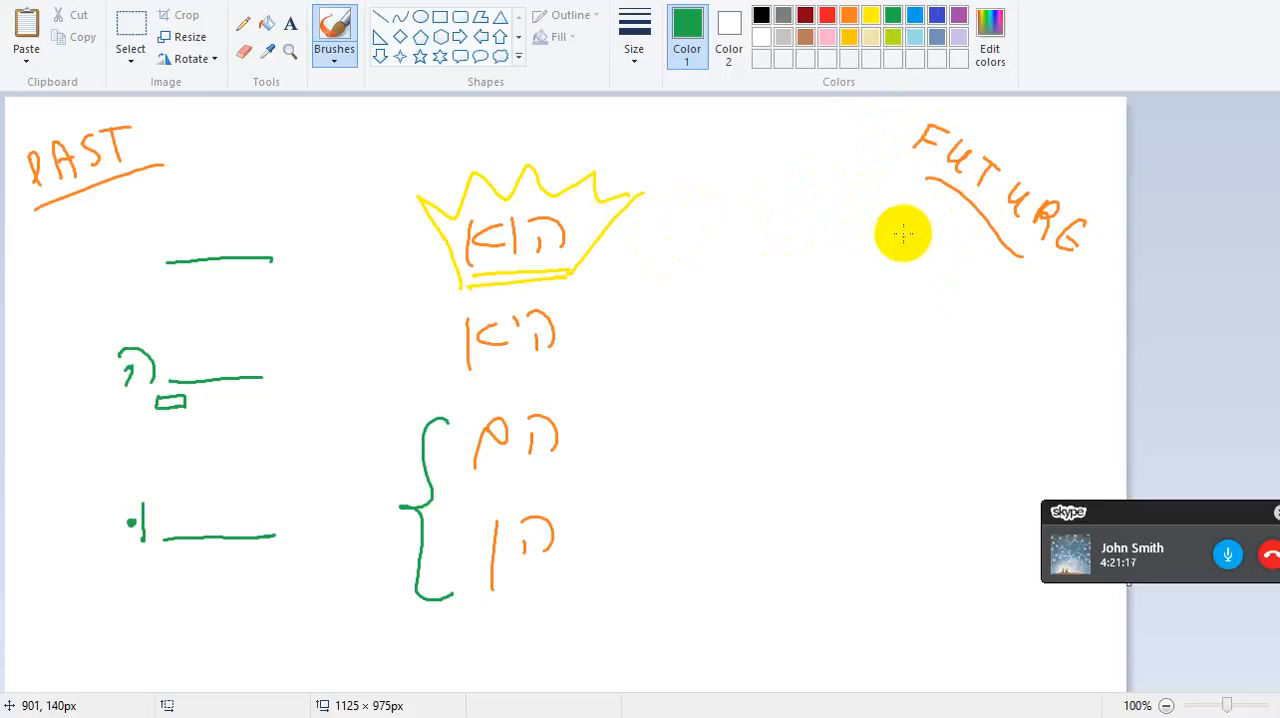
Step: Draw green dot marks and two blank answer lines below FUTURE
{"action": "left_click_drag", "start_coordinate": [903, 233], "coordinate": [863, 211]}
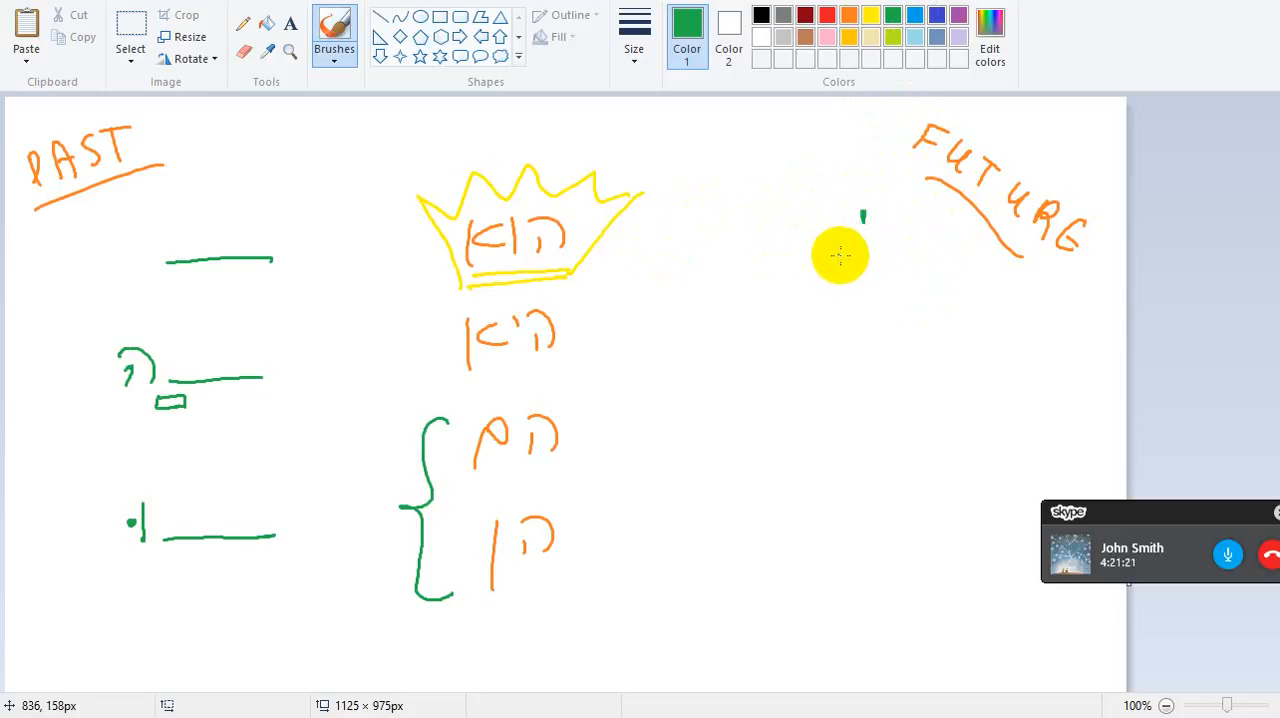
{"action": "left_click_drag", "start_coordinate": [843, 263], "coordinate": [725, 292]}
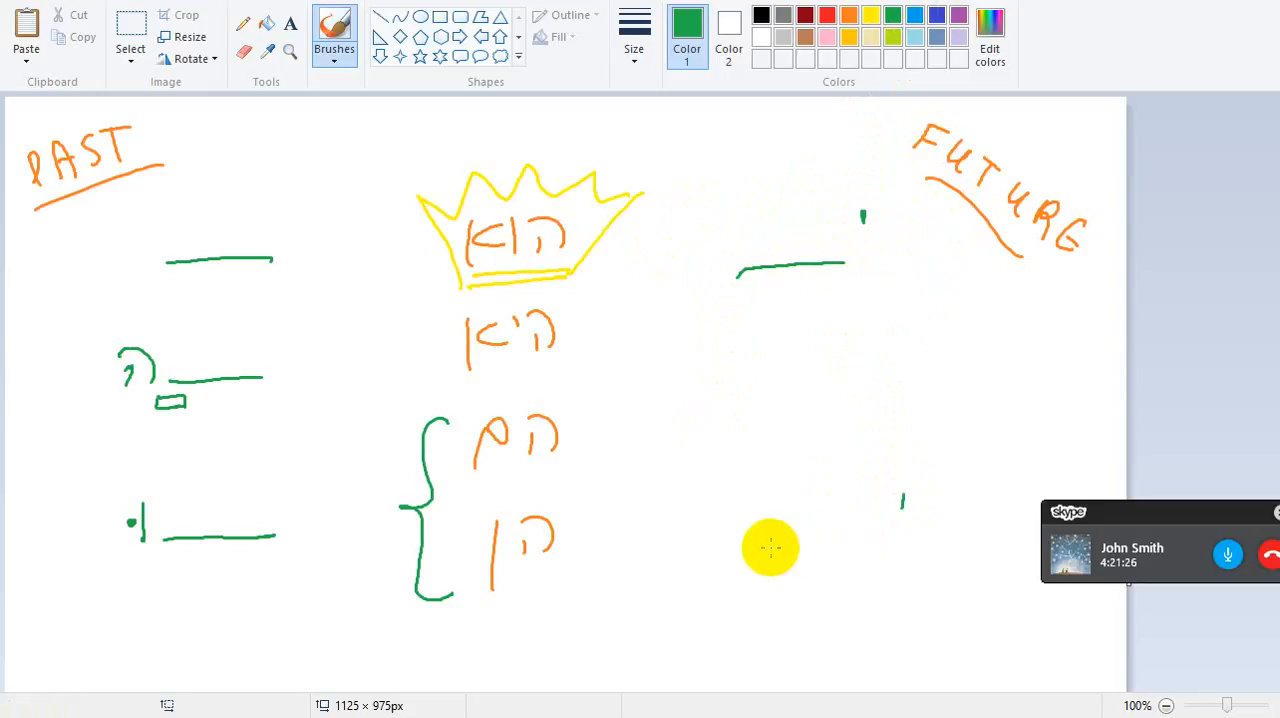
{"action": "left_click_drag", "start_coordinate": [742, 540], "coordinate": [870, 540]}
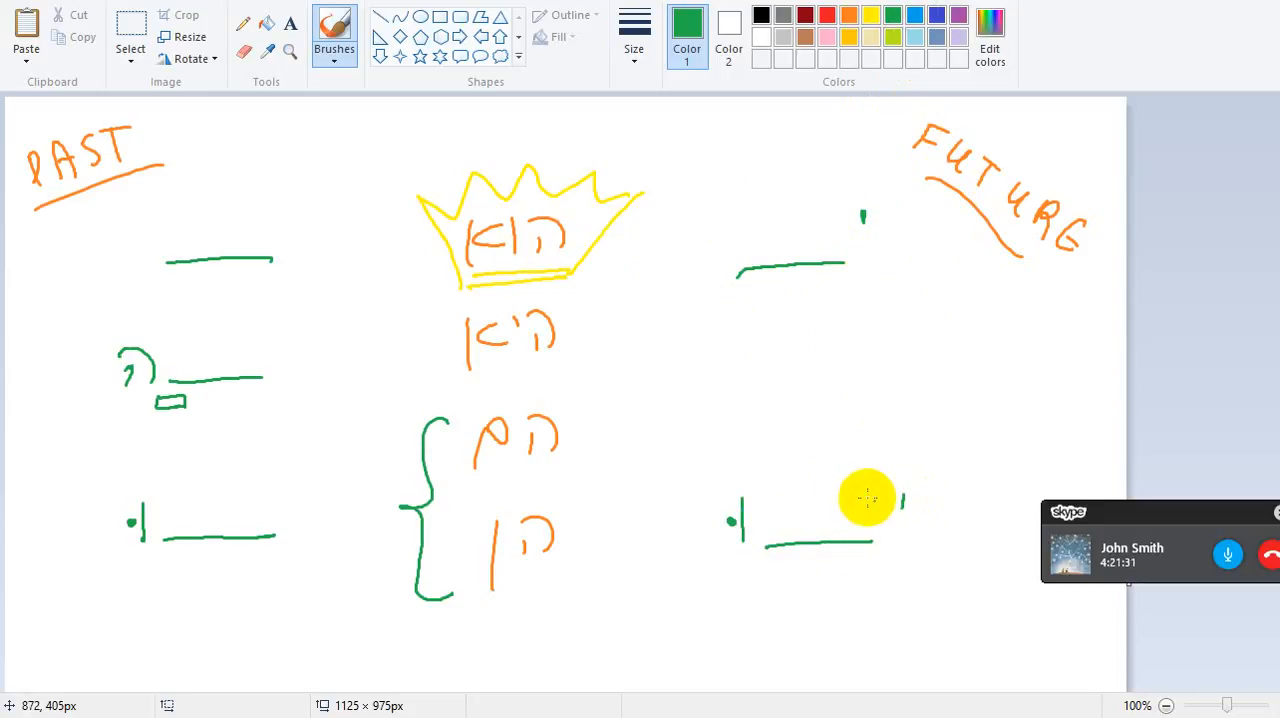
Step: Switch to black and write letters above the lower right blank line
{"action": "left_click", "coordinate": [761, 14]}
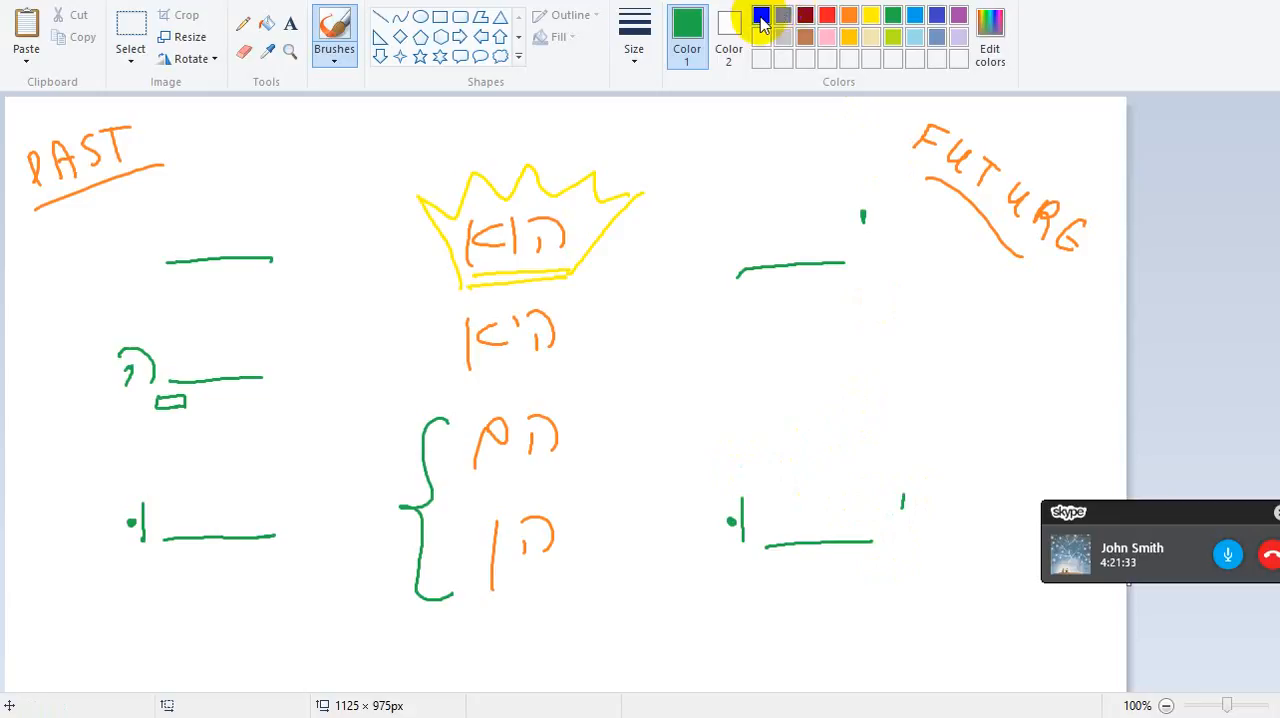
{"action": "left_click", "coordinate": [760, 14]}
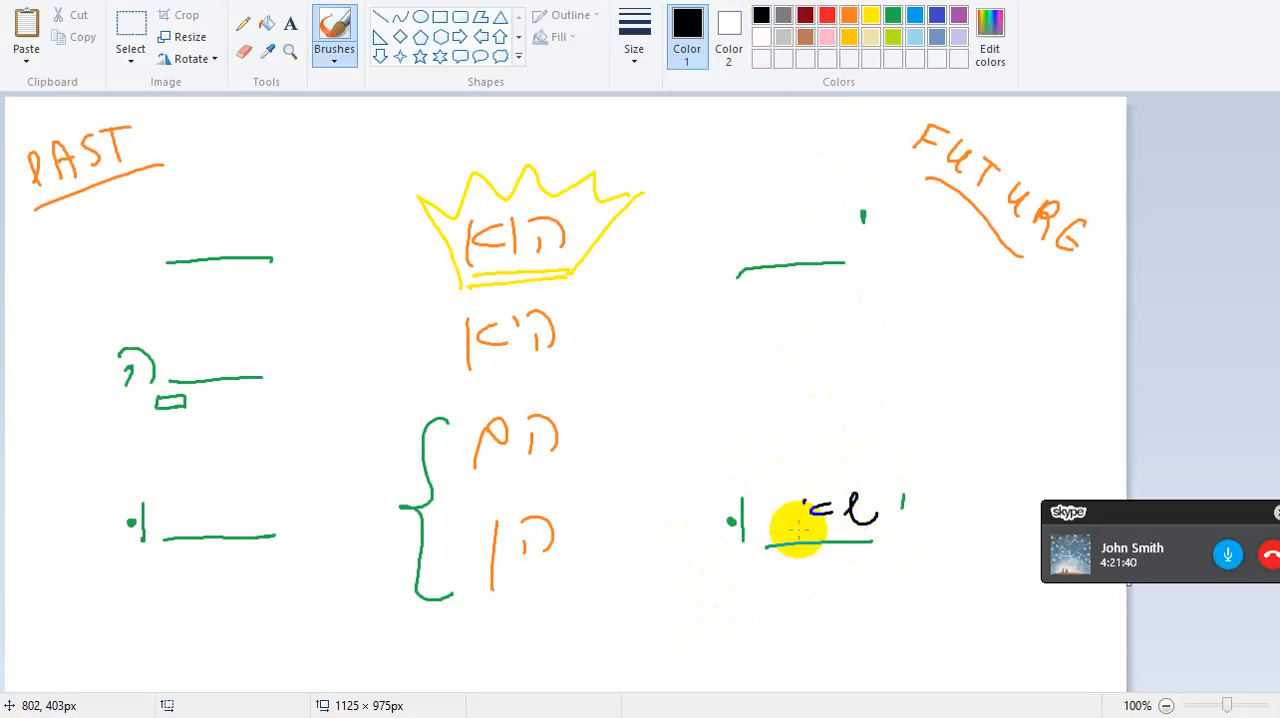
{"action": "left_click_drag", "start_coordinate": [790, 530], "coordinate": [770, 480]}
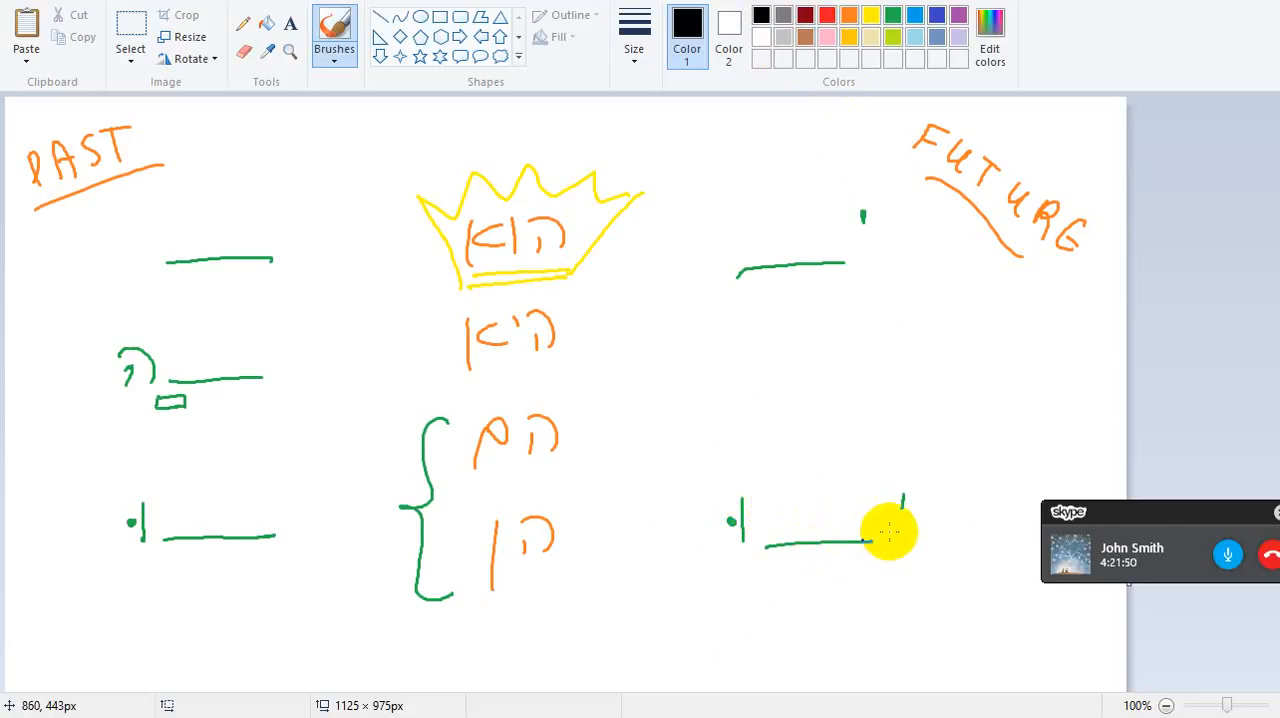
{"action": "mouse_move", "coordinate": [825, 502]}
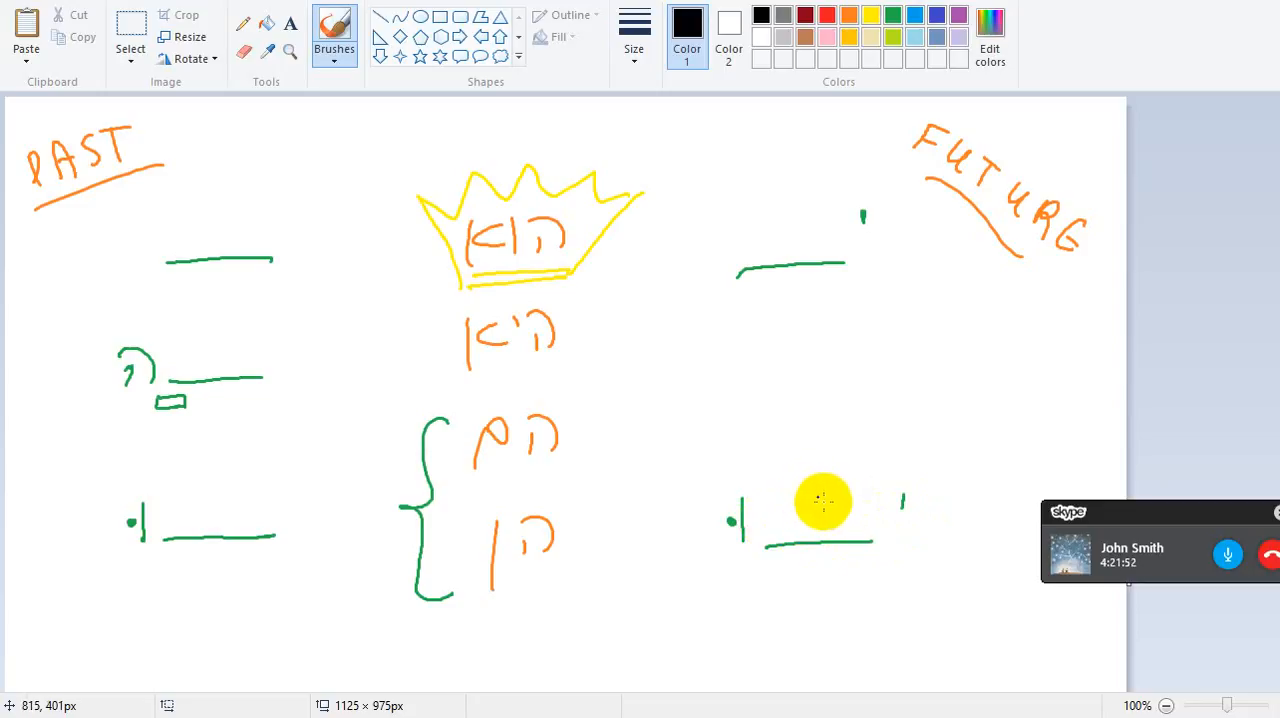
{"action": "mouse_move", "coordinate": [836, 502]}
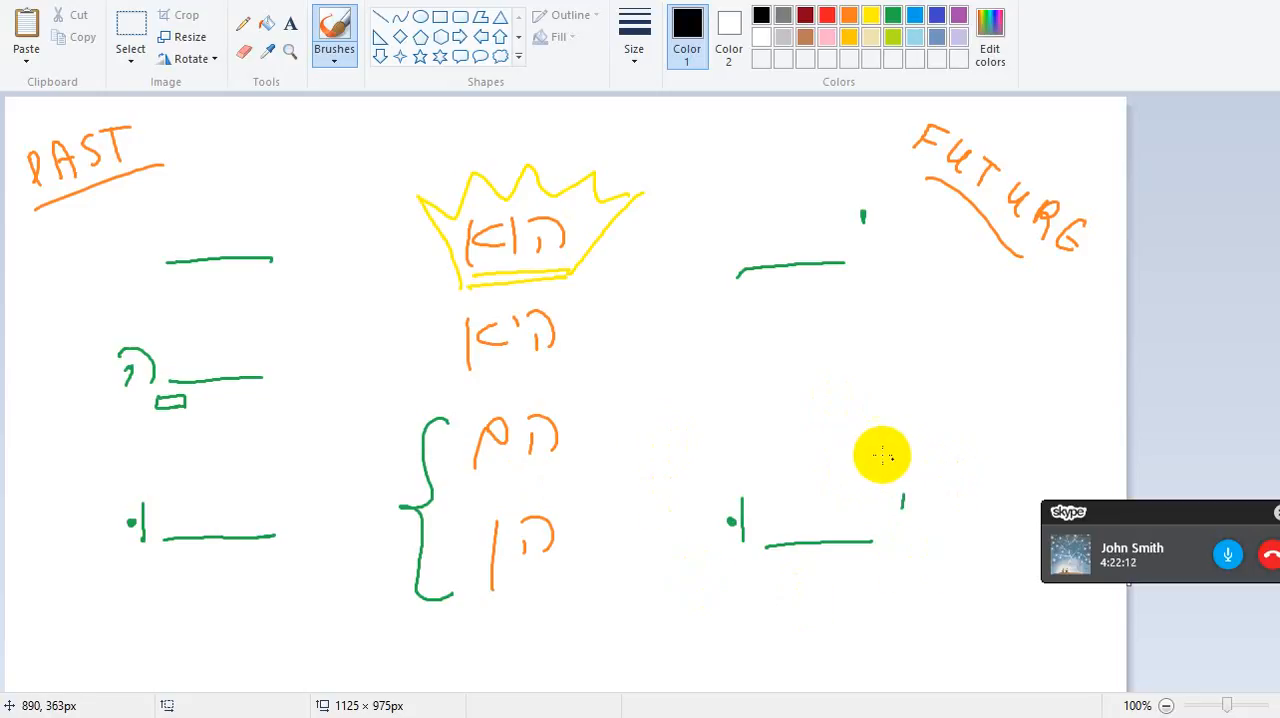
{"action": "mouse_move", "coordinate": [858, 458]}
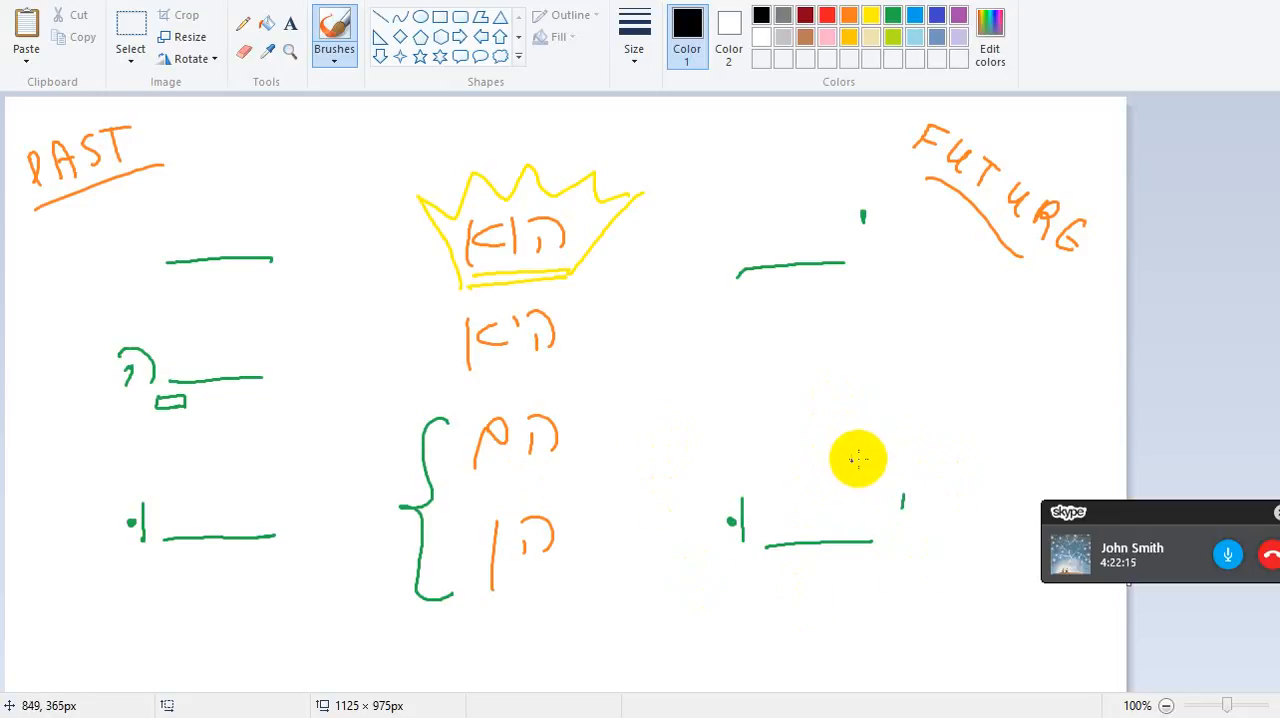
{"action": "mouse_move", "coordinate": [866, 428]}
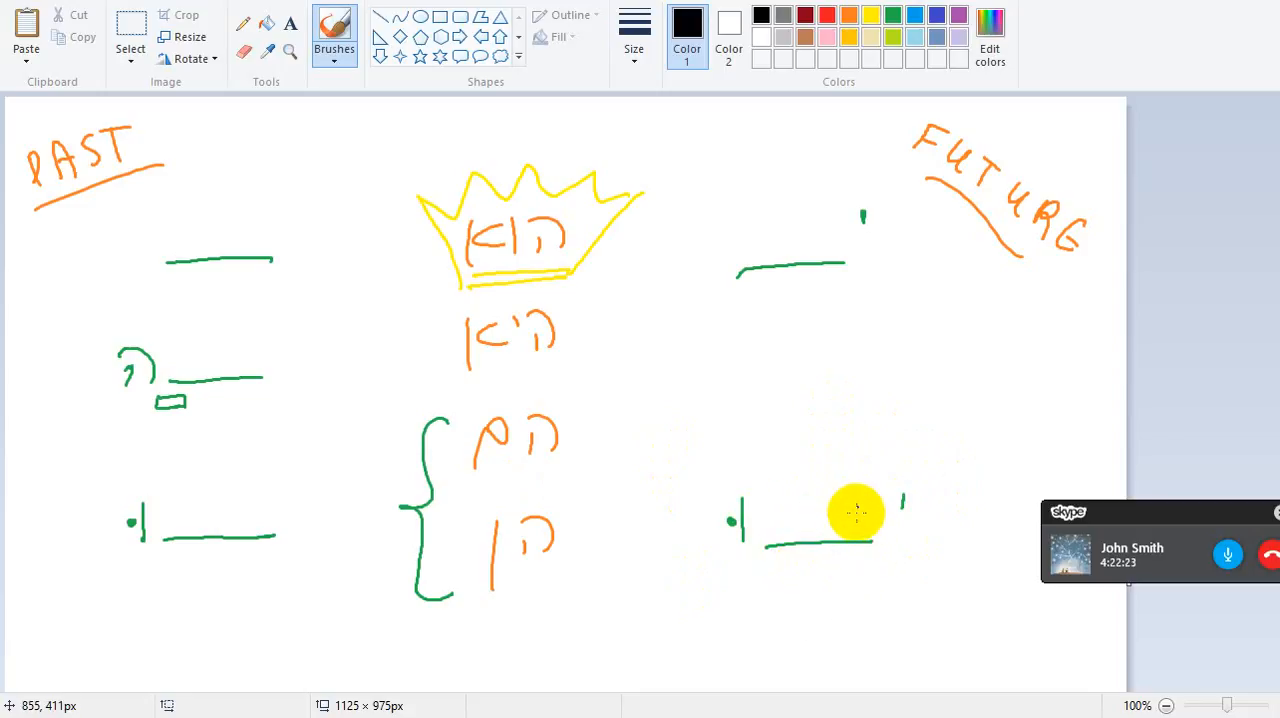
{"action": "left_click_drag", "start_coordinate": [820, 510], "coordinate": [870, 530]}
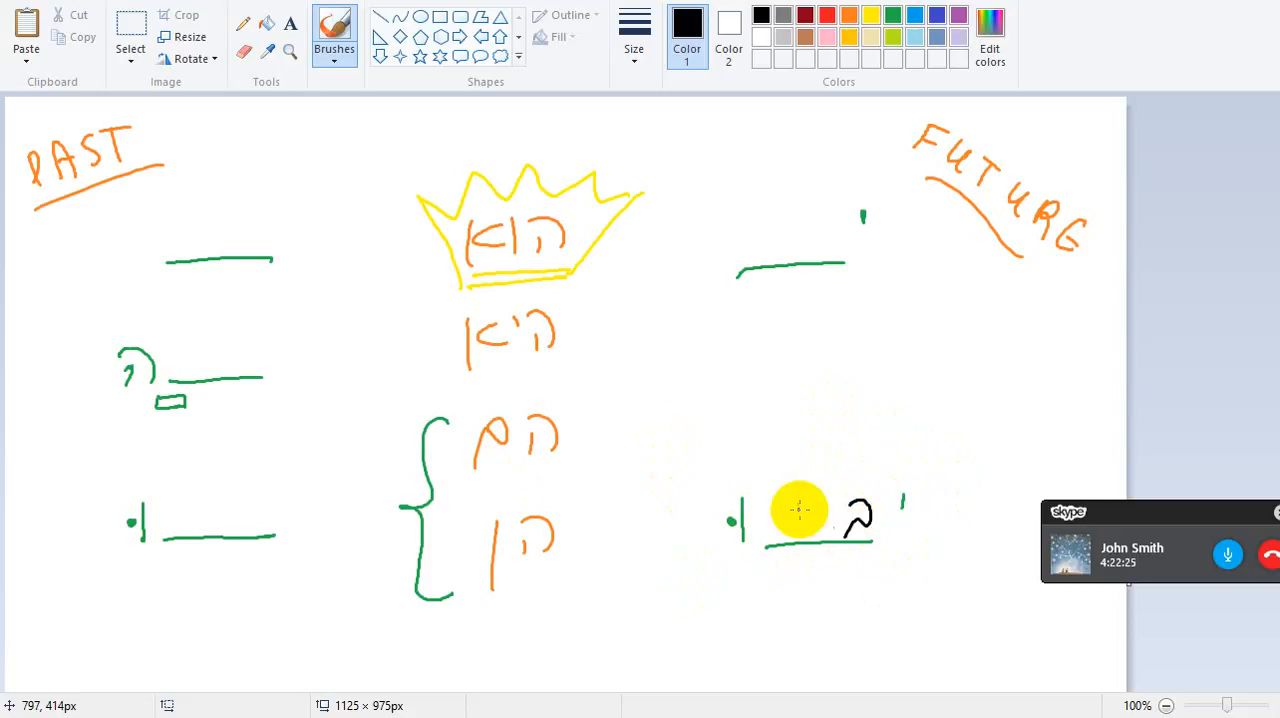
{"action": "left_click_drag", "start_coordinate": [800, 510], "coordinate": [775, 555]}
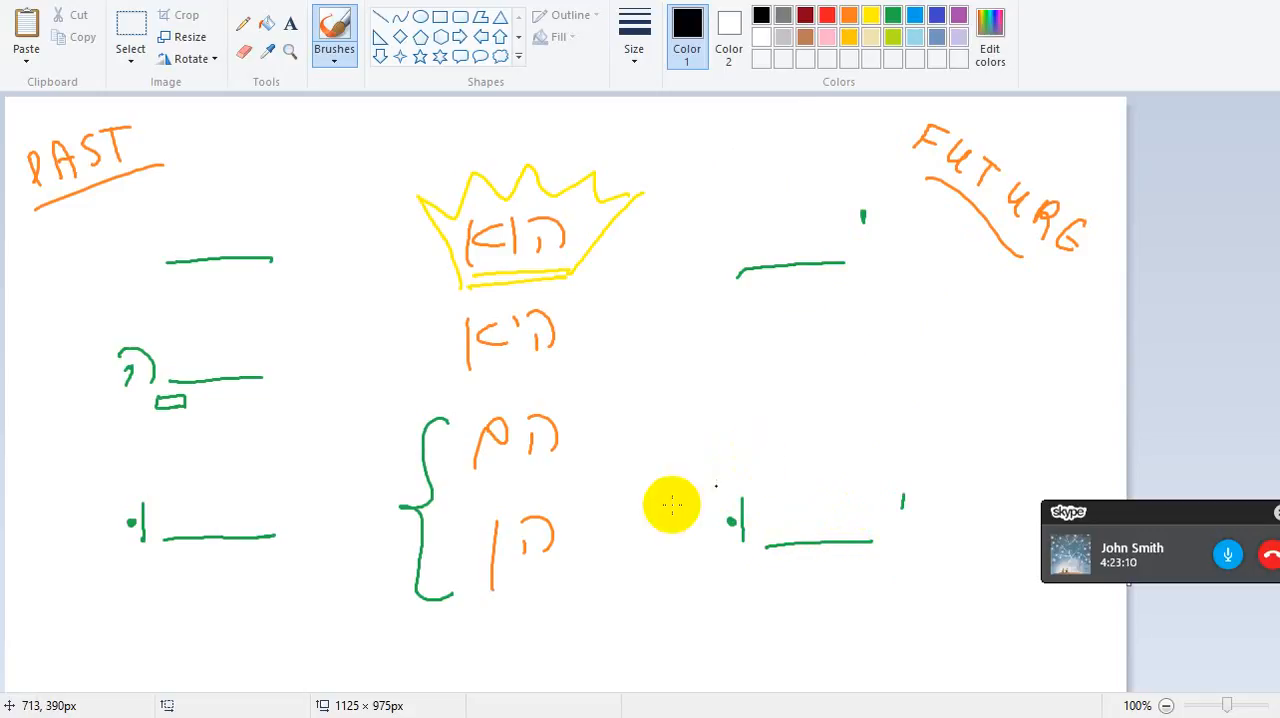
Step: In blue, brush a word under the pronoun list and a ה before the upper future line
{"action": "left_click", "coordinate": [893, 14]}
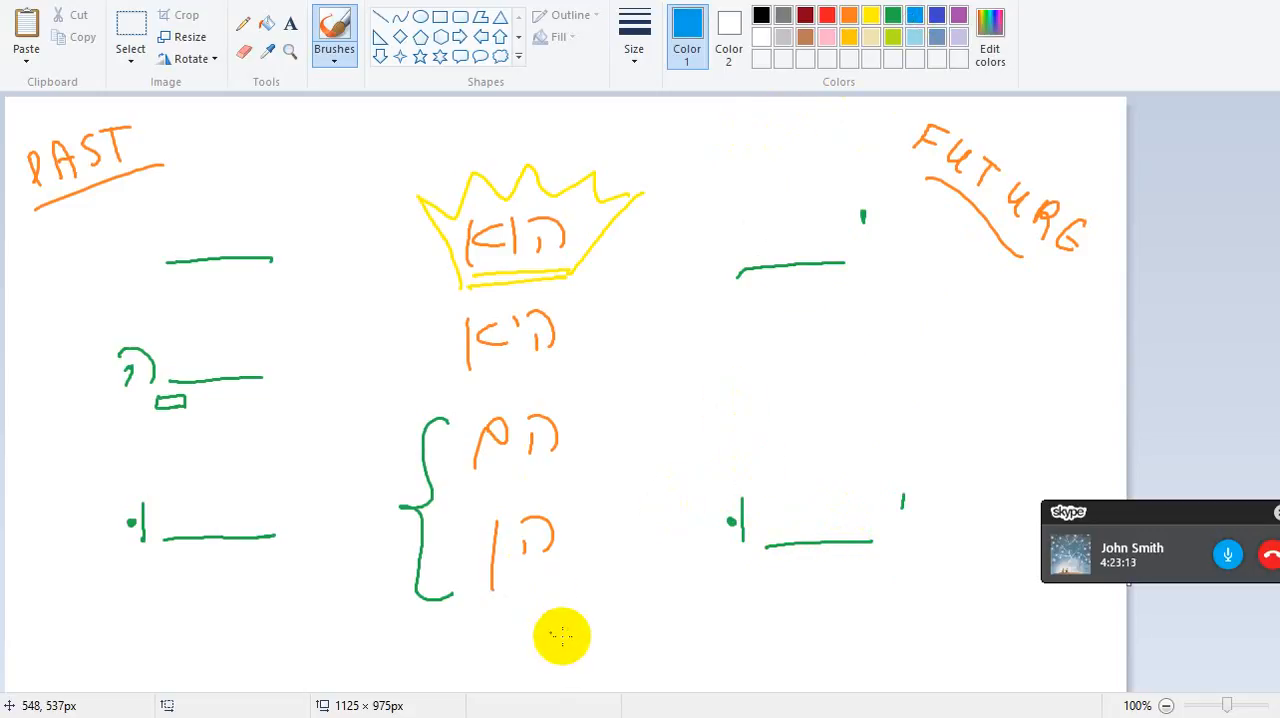
{"action": "left_click", "coordinate": [760, 14]}
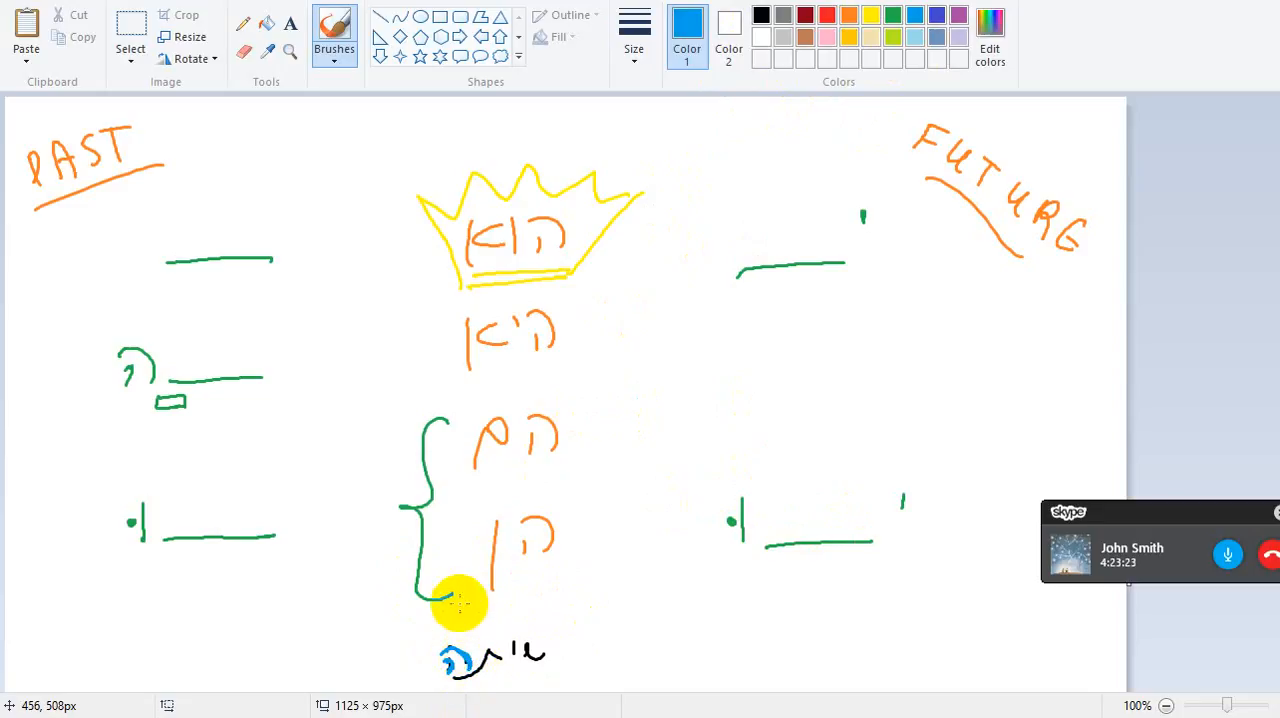
{"action": "mouse_move", "coordinate": [435, 695]}
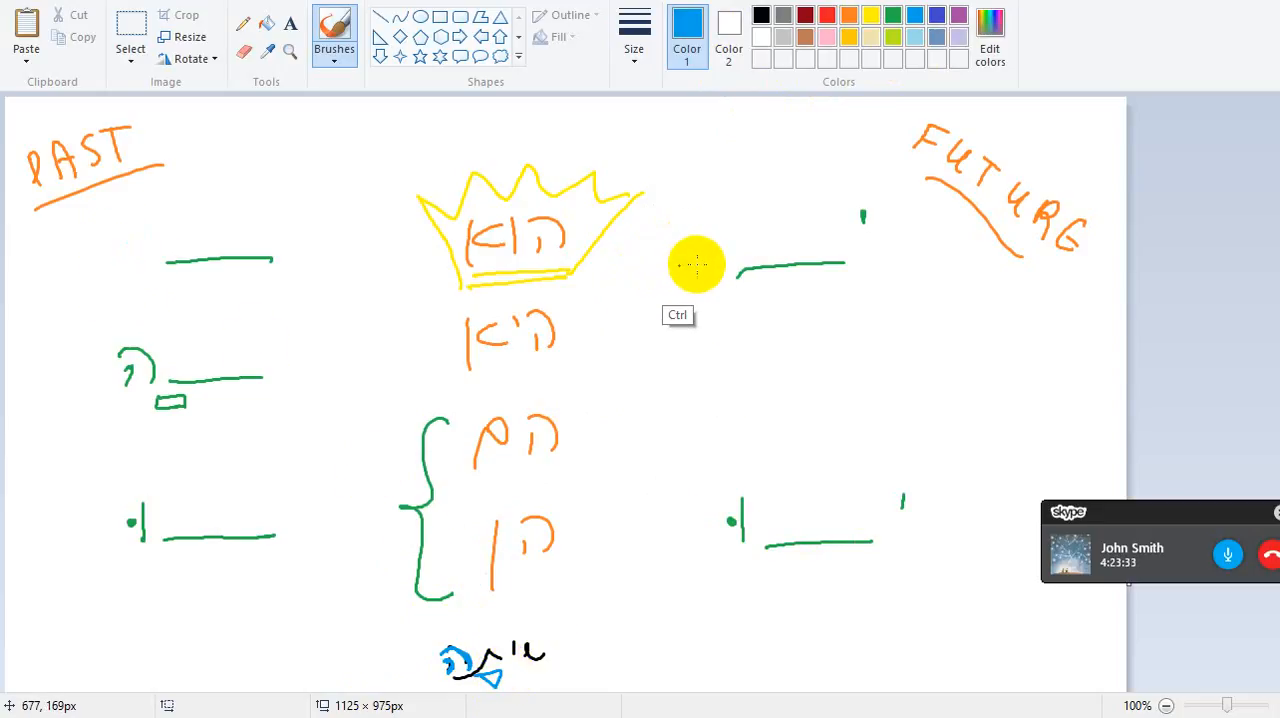
{"action": "left_click_drag", "start_coordinate": [697, 265], "coordinate": [142, 248]}
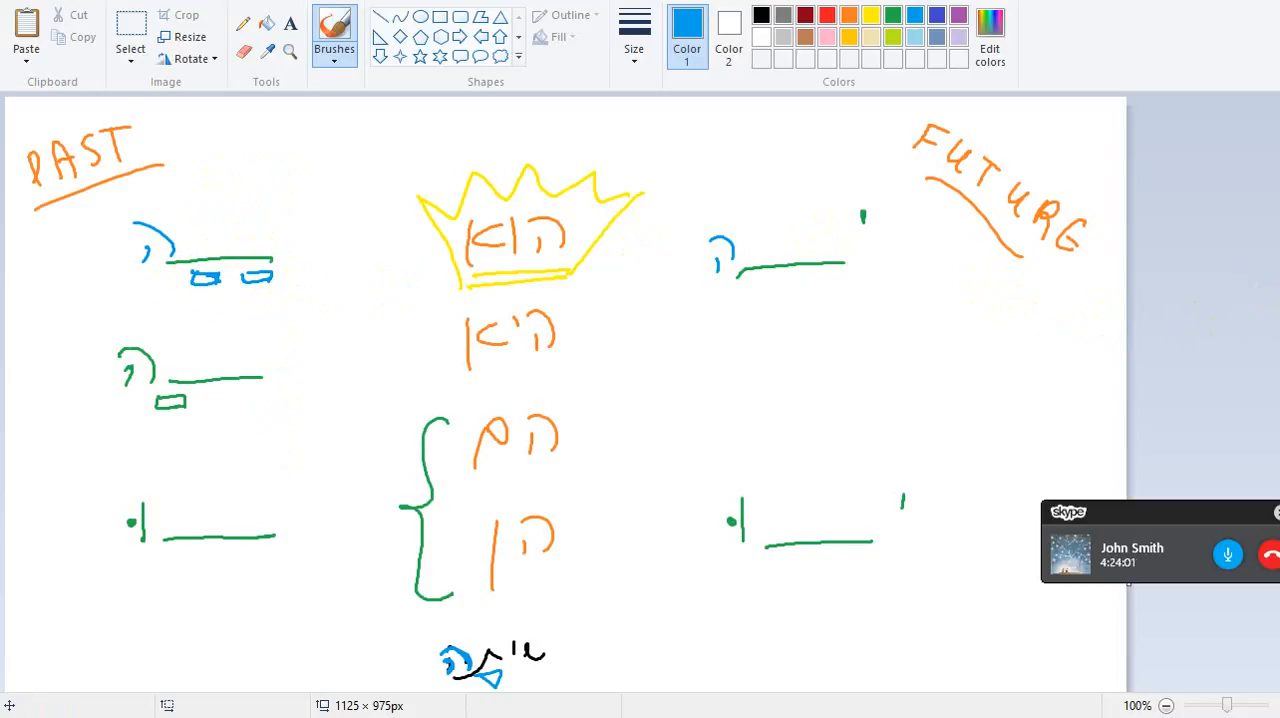
{"action": "left_click", "coordinate": [1130, 545]}
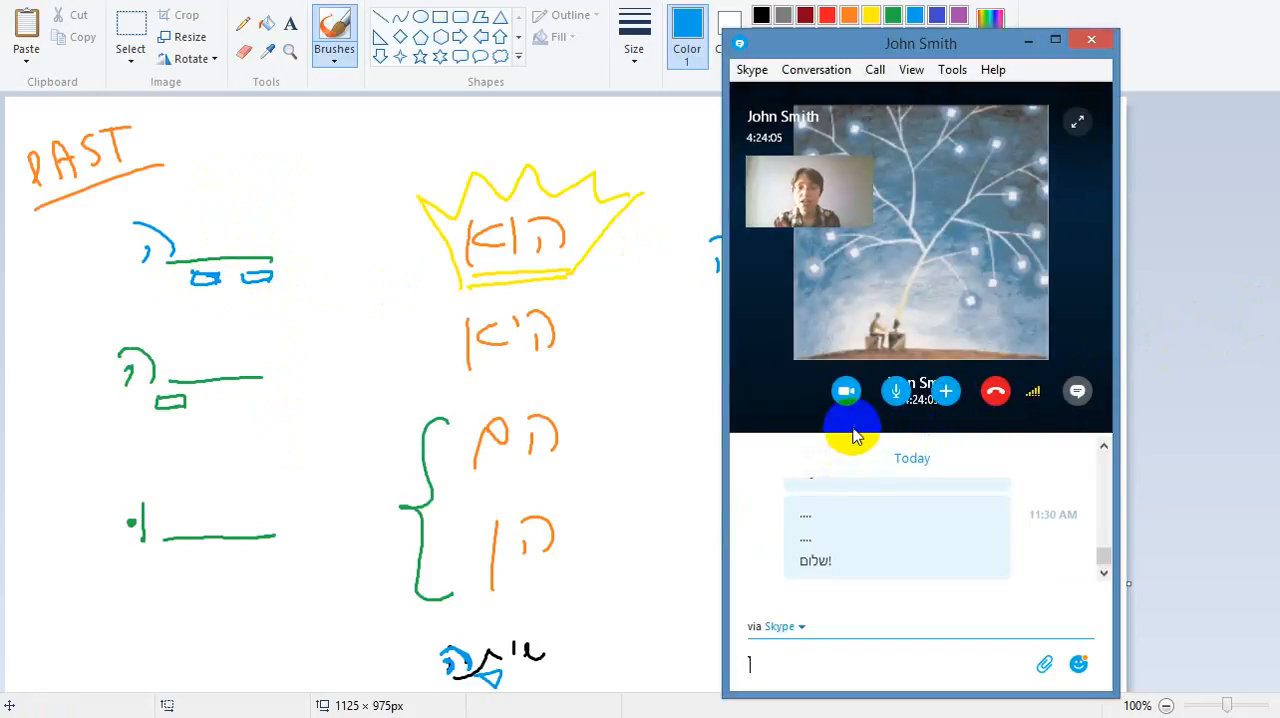
{"action": "mouse_move", "coordinate": [808, 405]}
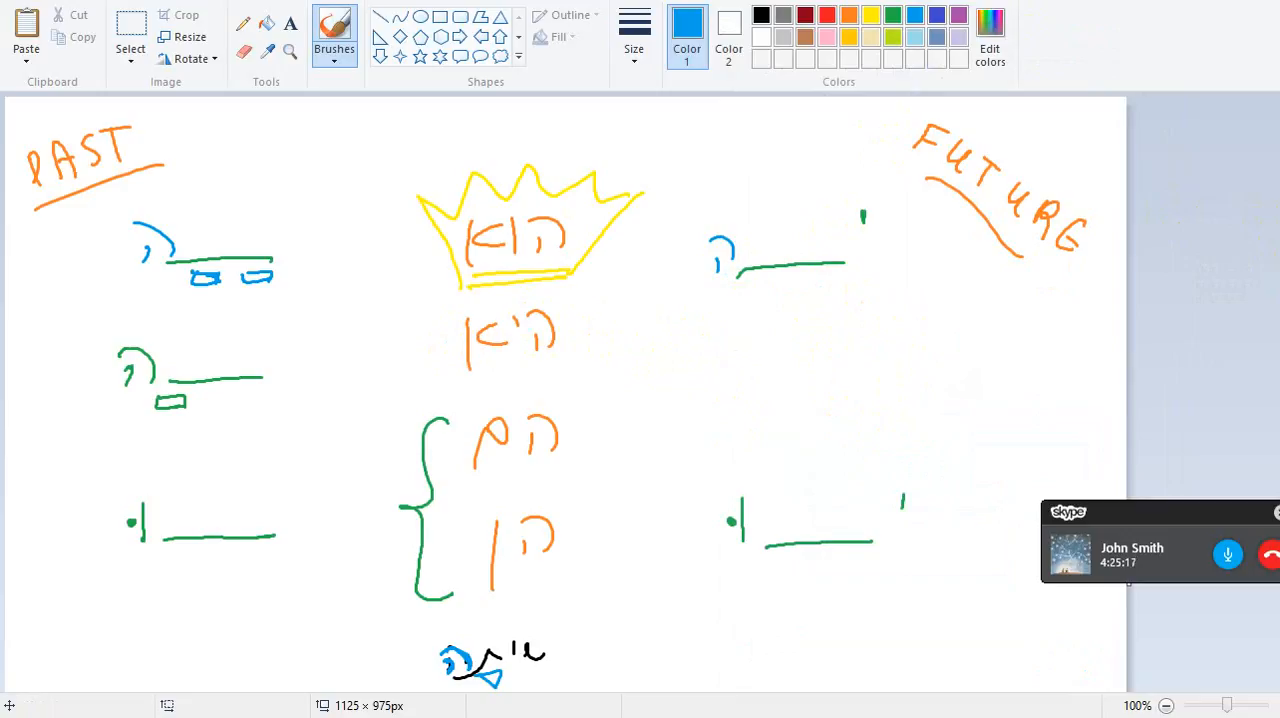
{"action": "left_click", "coordinate": [1130, 545]}
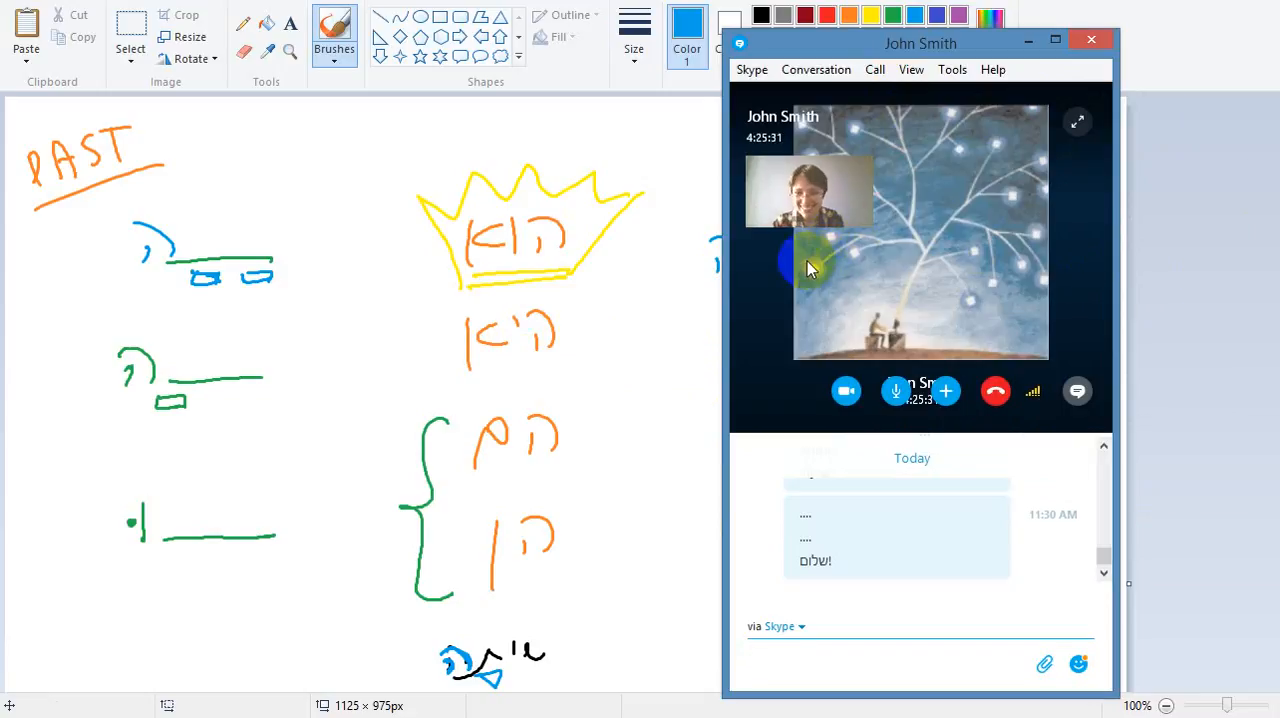
{"action": "mouse_move", "coordinate": [1013, 50]}
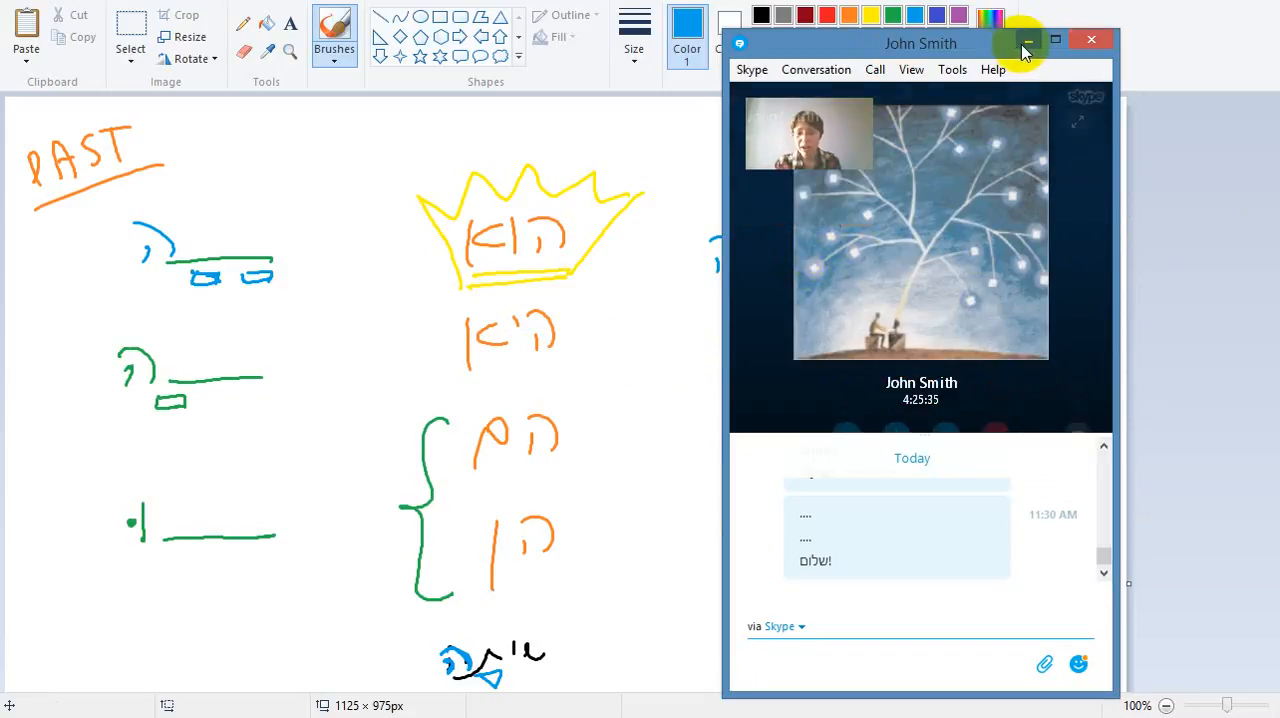
{"action": "left_click", "coordinate": [1028, 40]}
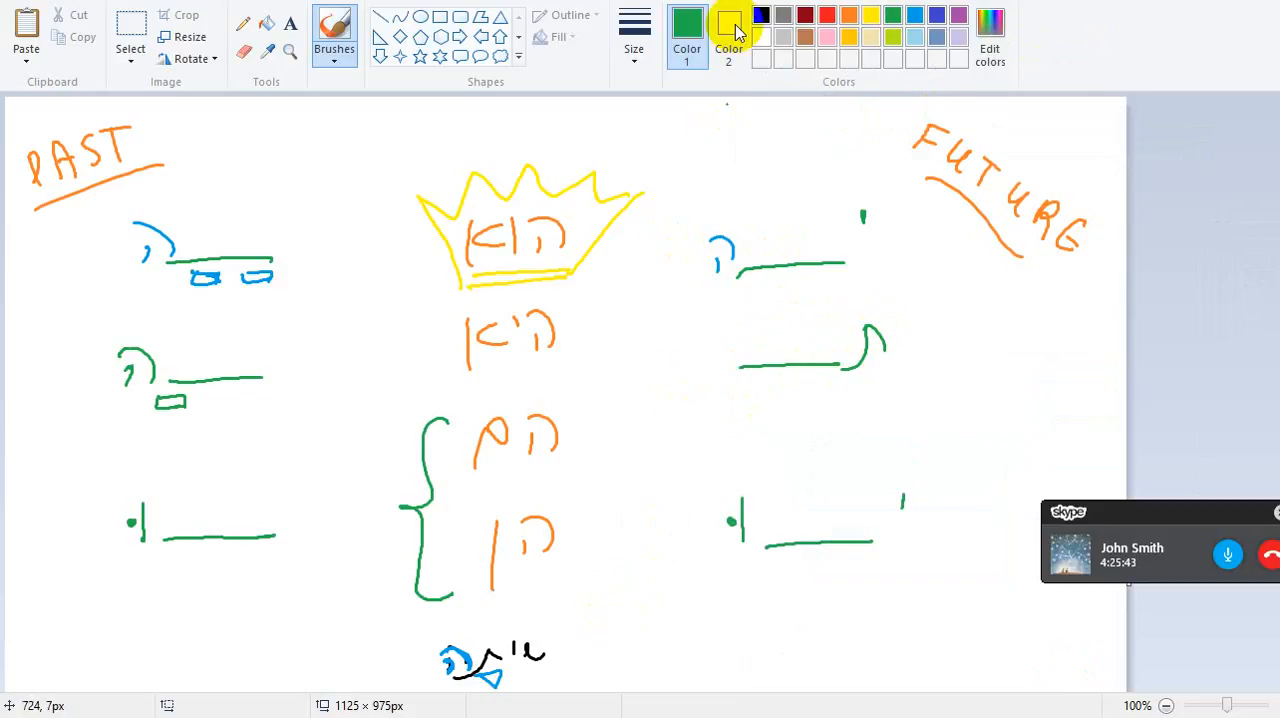
Step: Switch to yellow and draw a jagged burst around the middle FUTURE line
{"action": "left_click", "coordinate": [826, 15]}
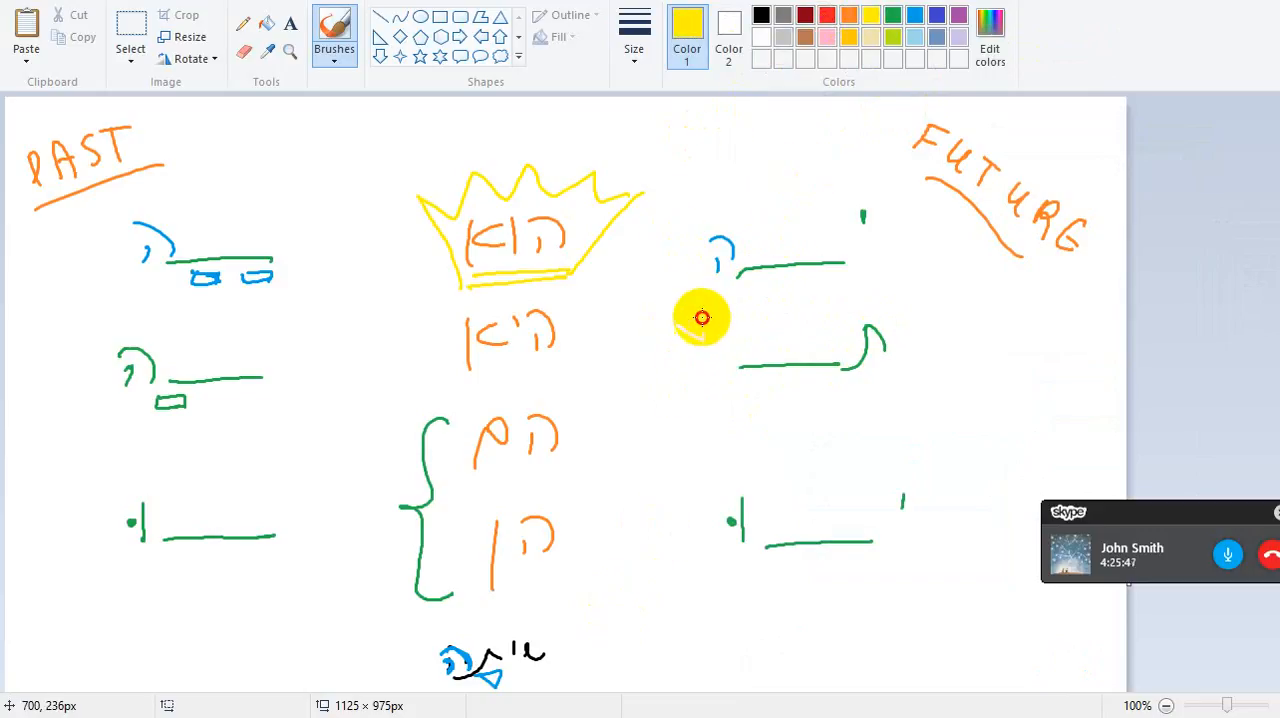
{"action": "left_click_drag", "start_coordinate": [700, 318], "coordinate": [918, 402]}
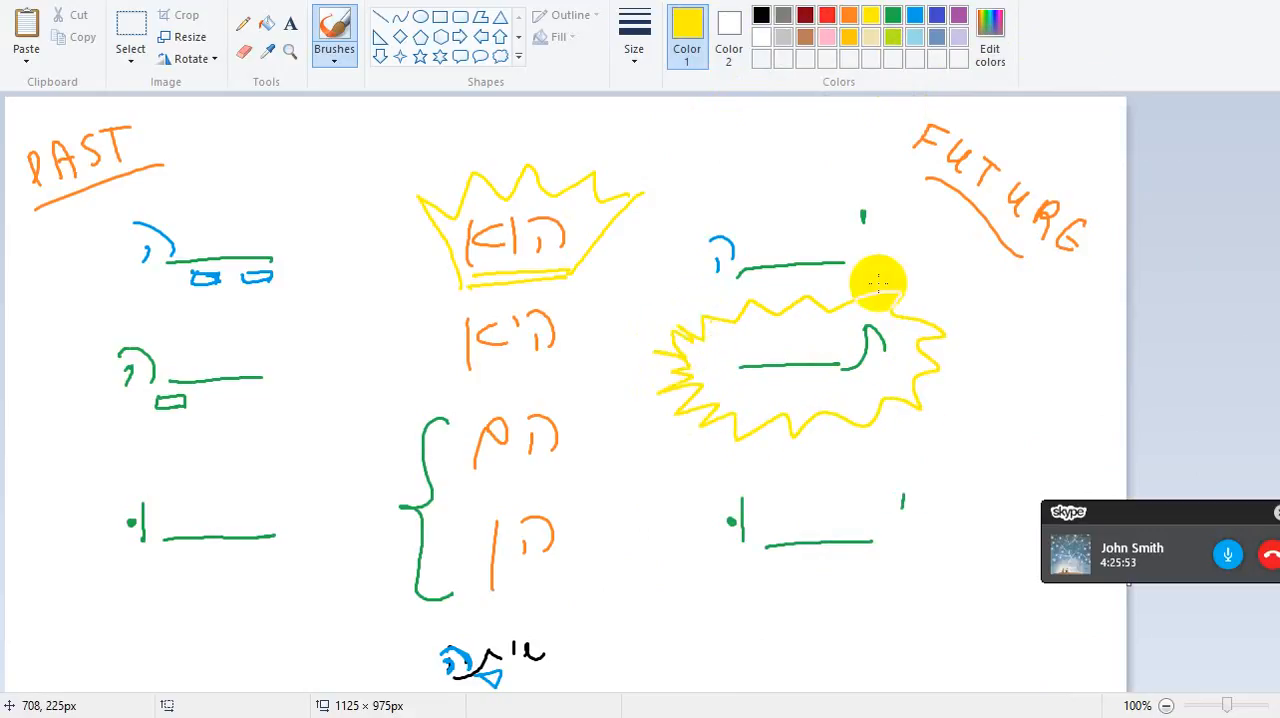
{"action": "left_click", "coordinate": [1131, 547]}
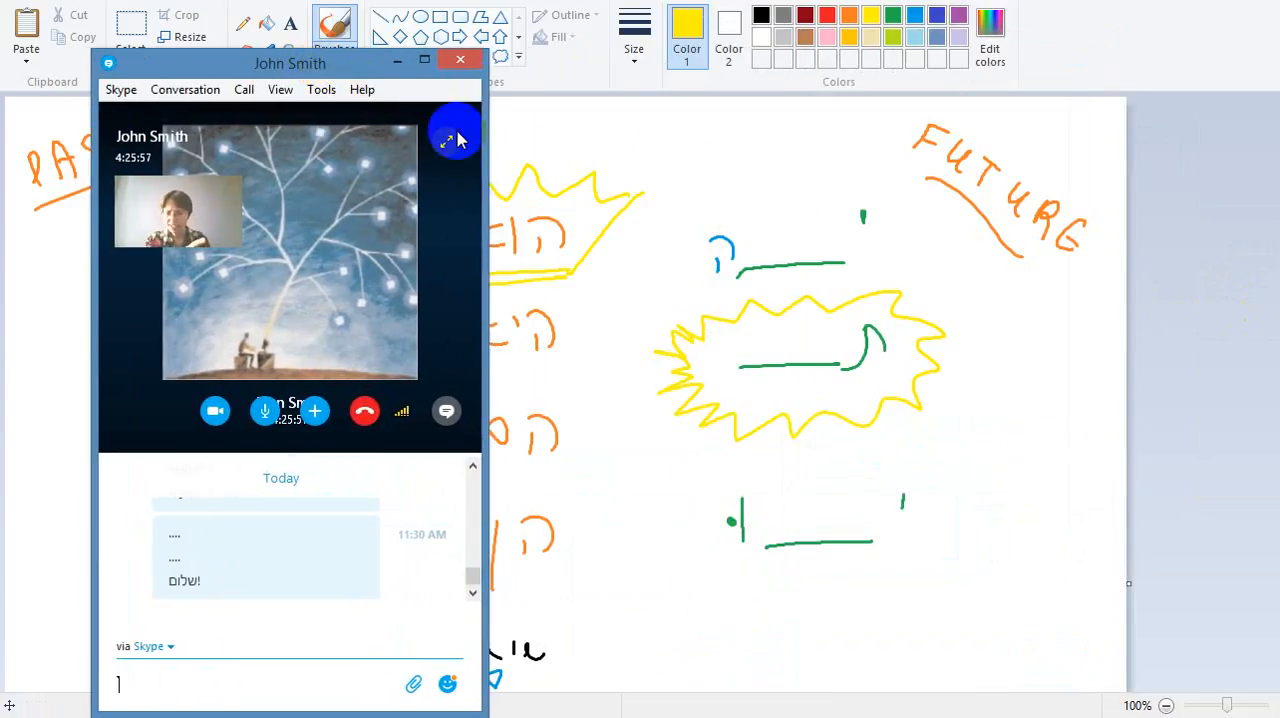
{"action": "mouse_move", "coordinate": [475, 180]}
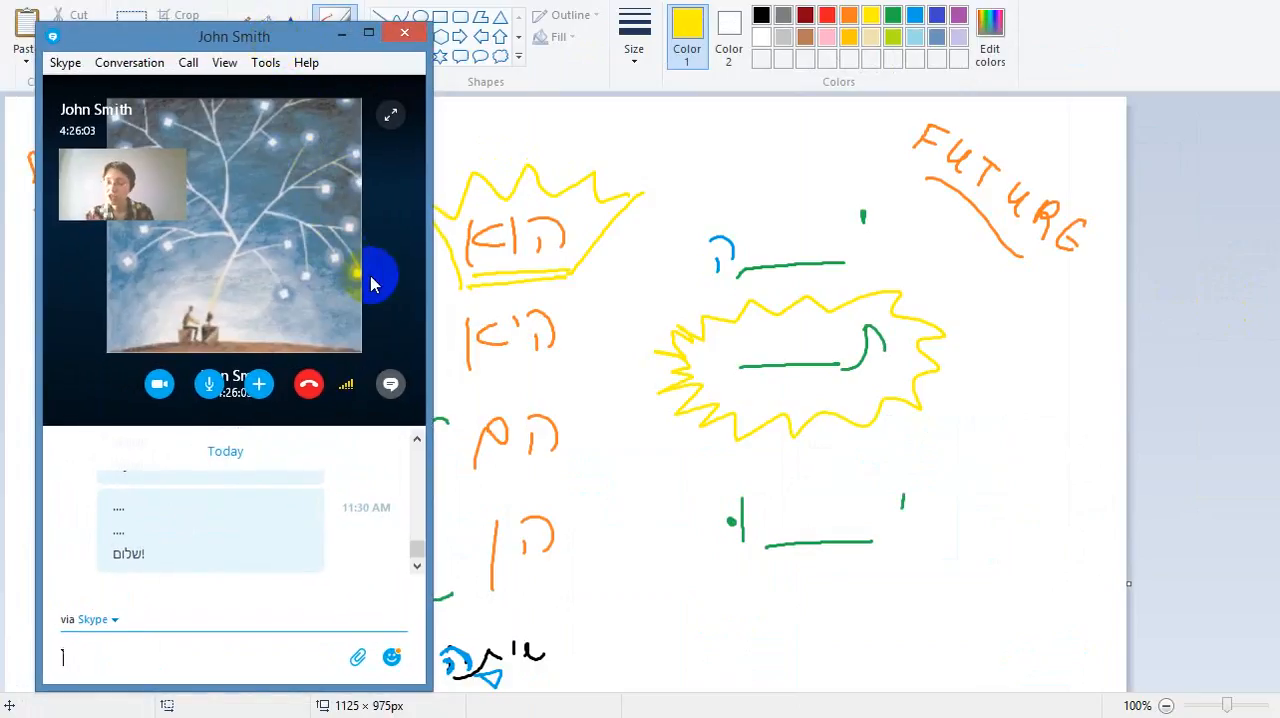
{"action": "mouse_move", "coordinate": [400, 250]}
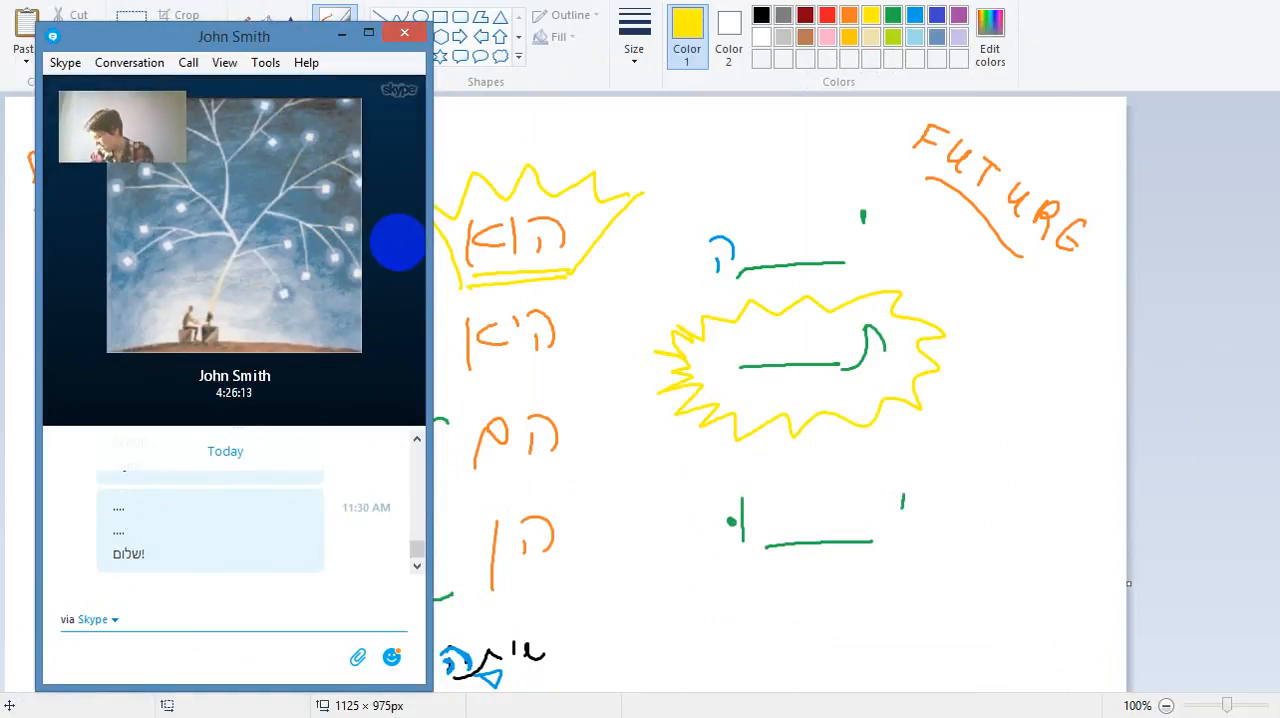
Step: Open Skype's full call window from the overlay and keep it left of the canvas
{"action": "left_click", "coordinate": [200, 657]}
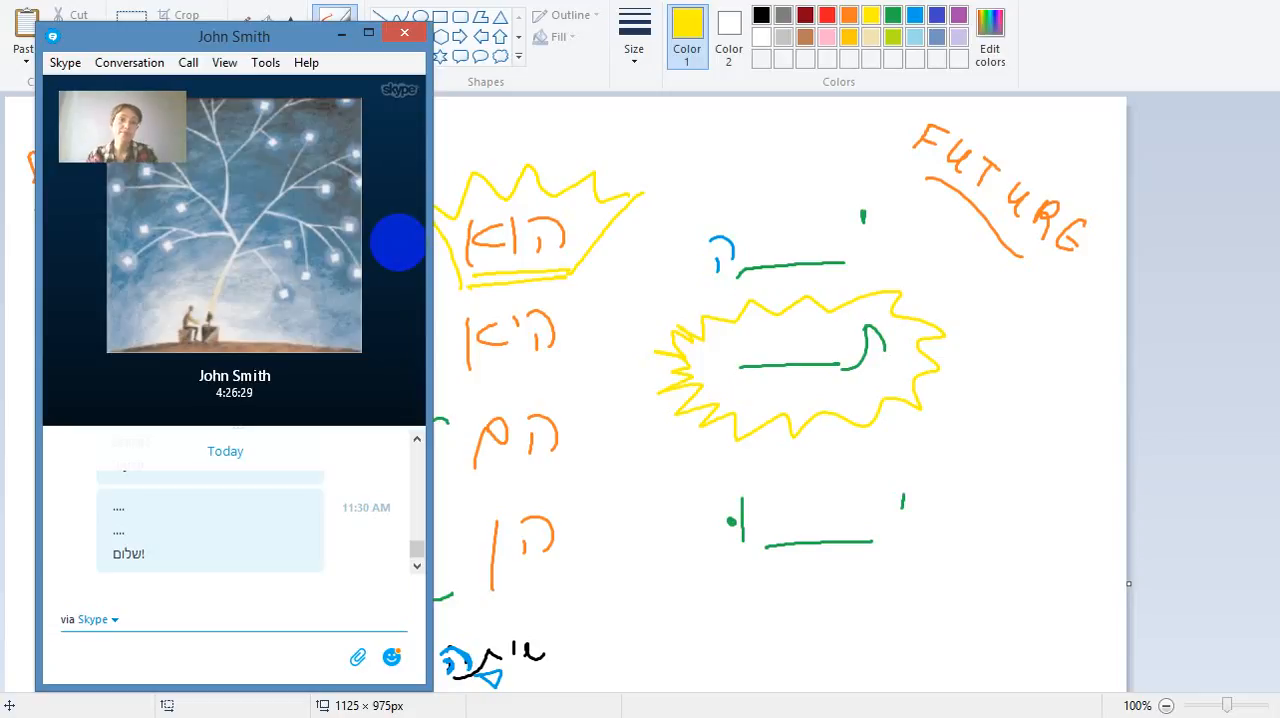
{"action": "left_click", "coordinate": [200, 657]}
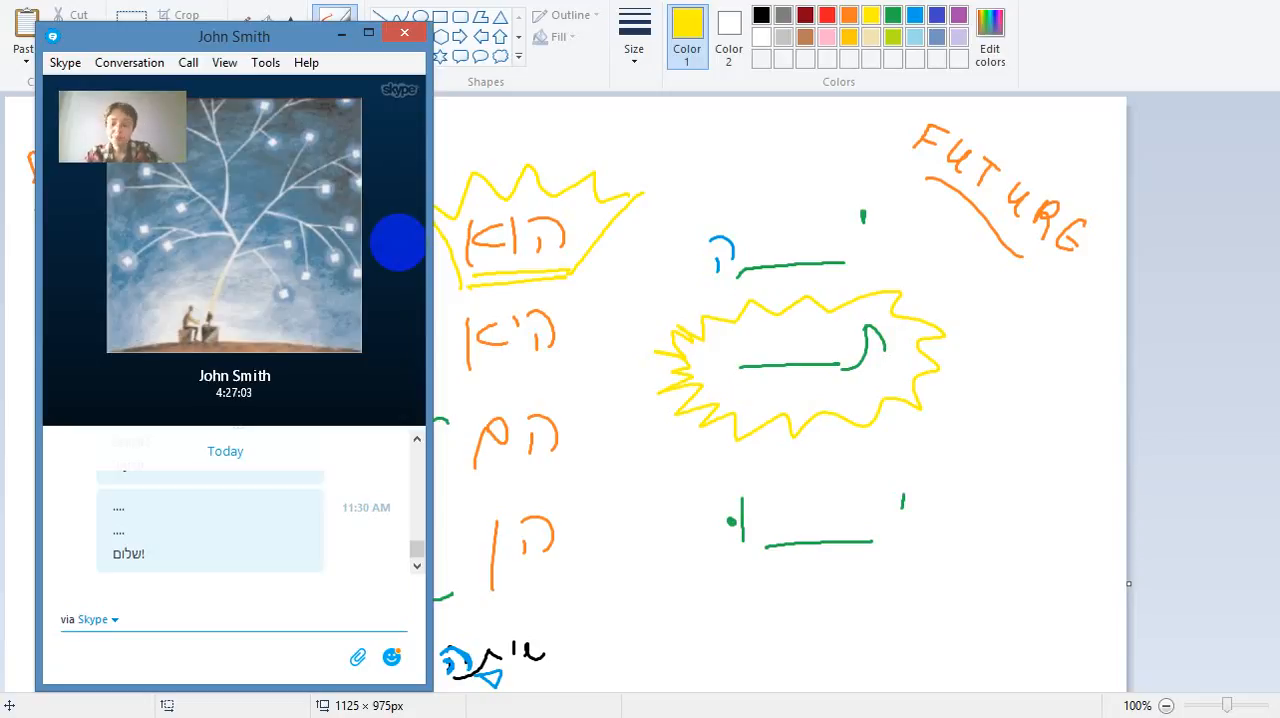
{"action": "left_click", "coordinate": [200, 657]}
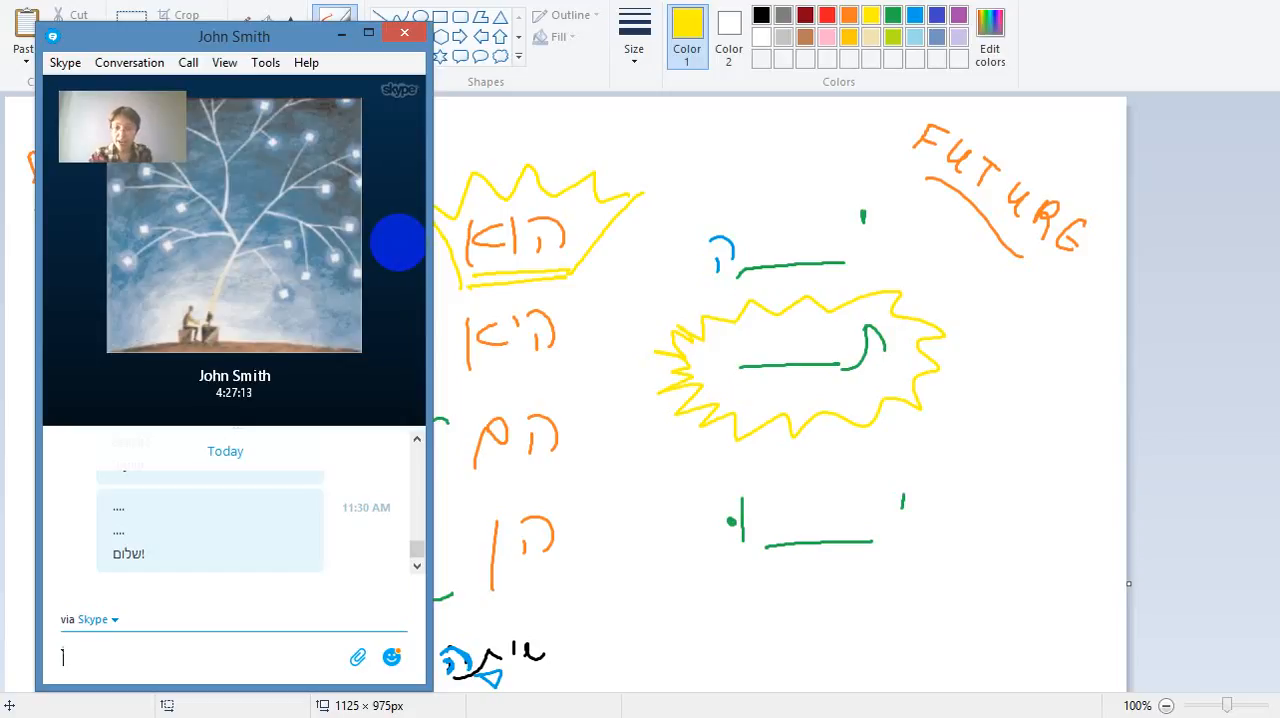
{"action": "mouse_move", "coordinate": [468, 540]}
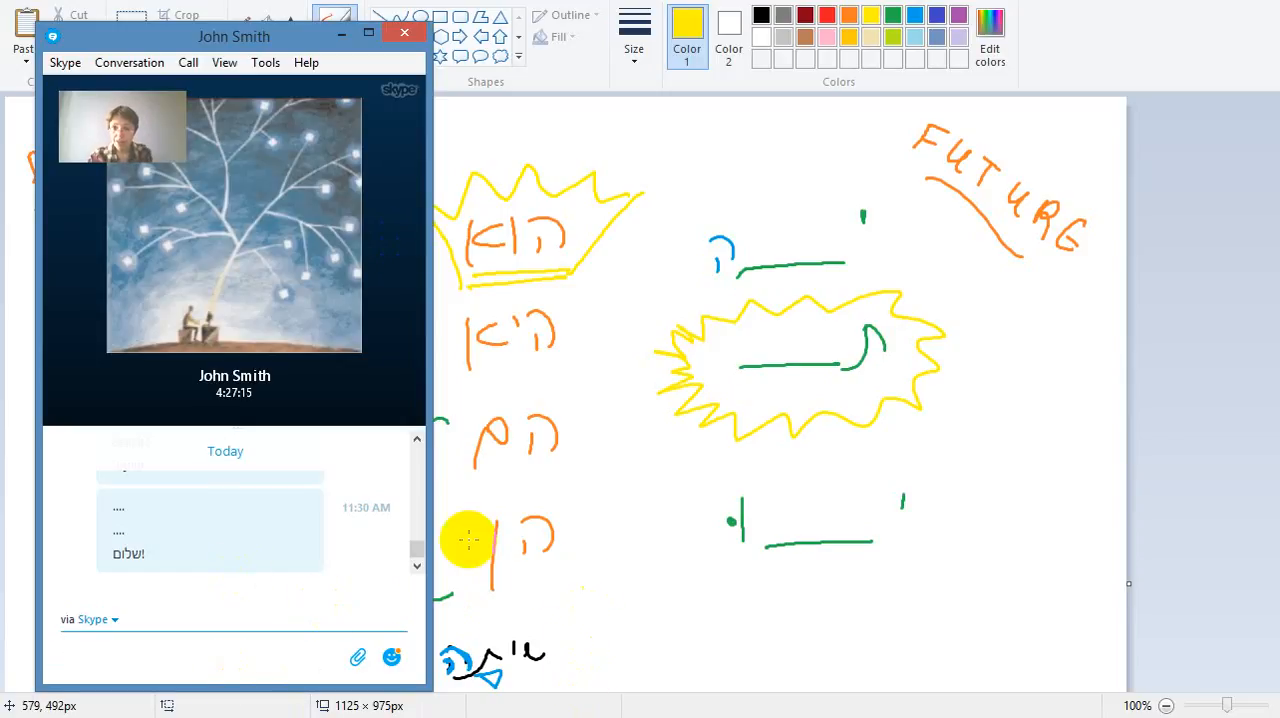
{"action": "mouse_move", "coordinate": [1070, 55]}
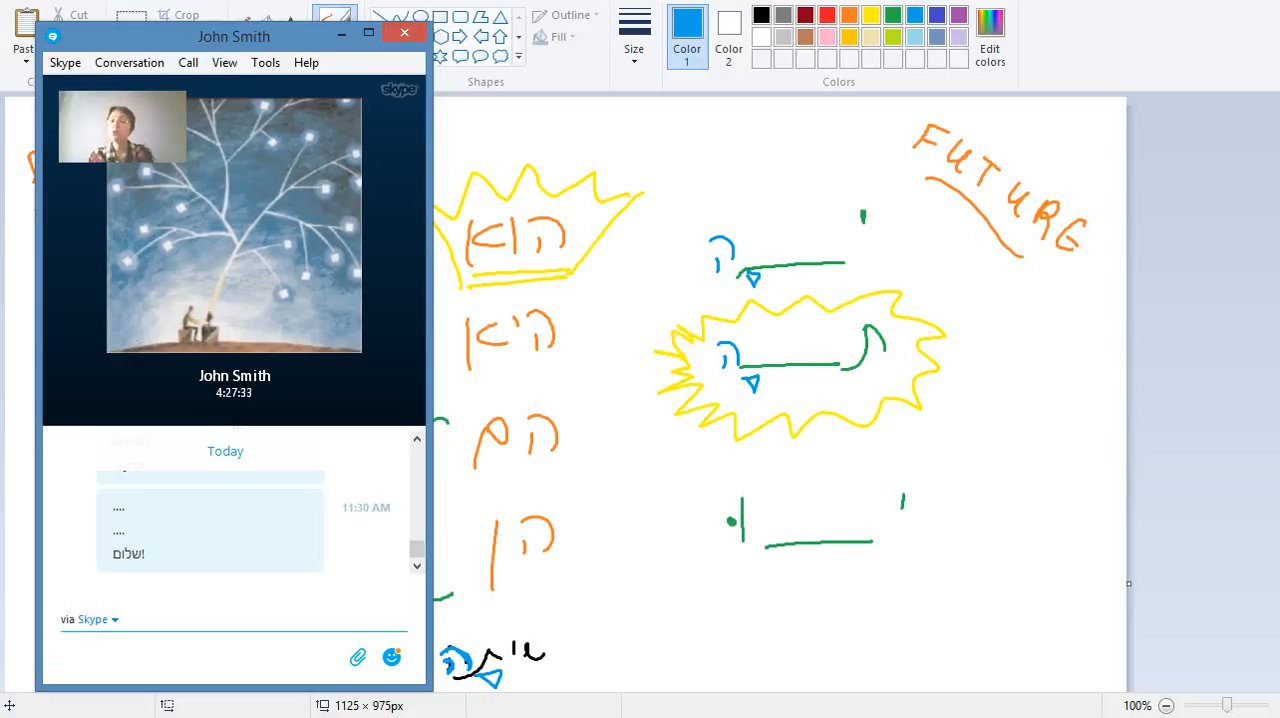
Step: Keep the Skype call window open over the voweled blue ה inside the burst
{"action": "left_click", "coordinate": [200, 657]}
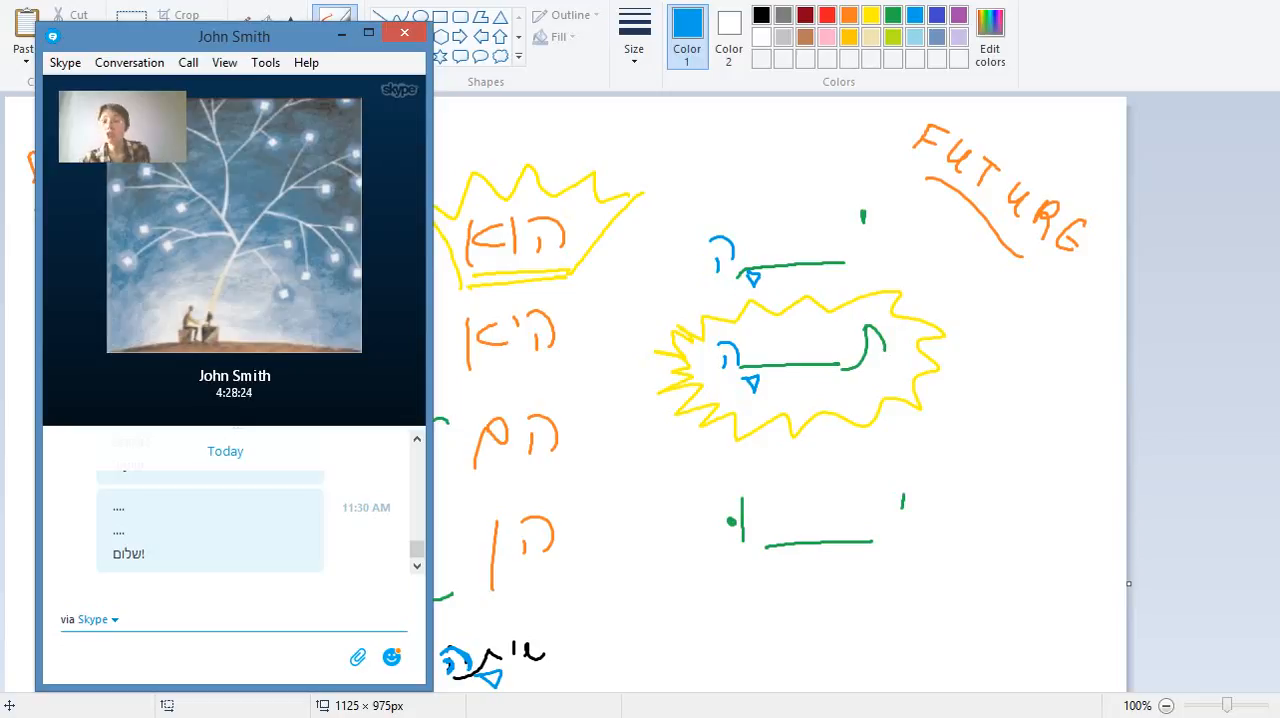
Step: Minimize the Skype conversation to its compact call bar, uncovering the Paint canvas
{"action": "left_click", "coordinate": [200, 657]}
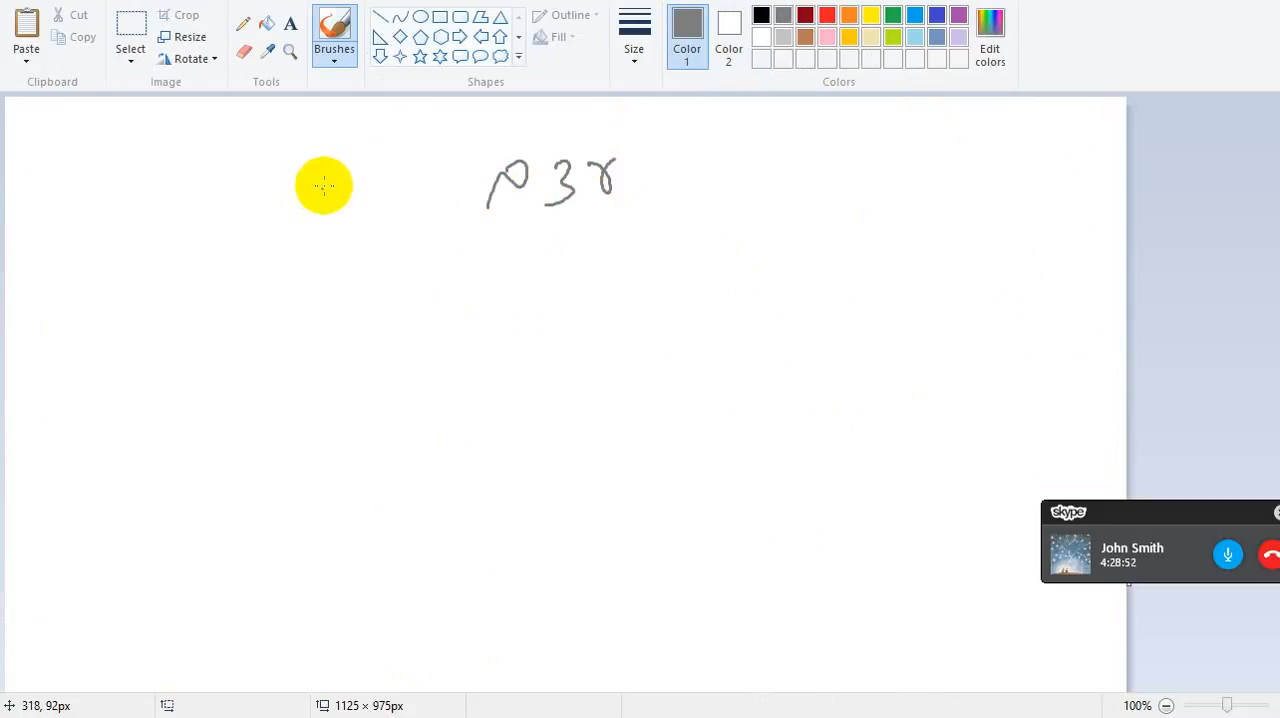
Step: Sketch a bone shape, handwrite 'essense' top right, and dismiss the JARDIC Pro trial notice
{"action": "left_click_drag", "start_coordinate": [333, 185], "coordinate": [388, 155]}
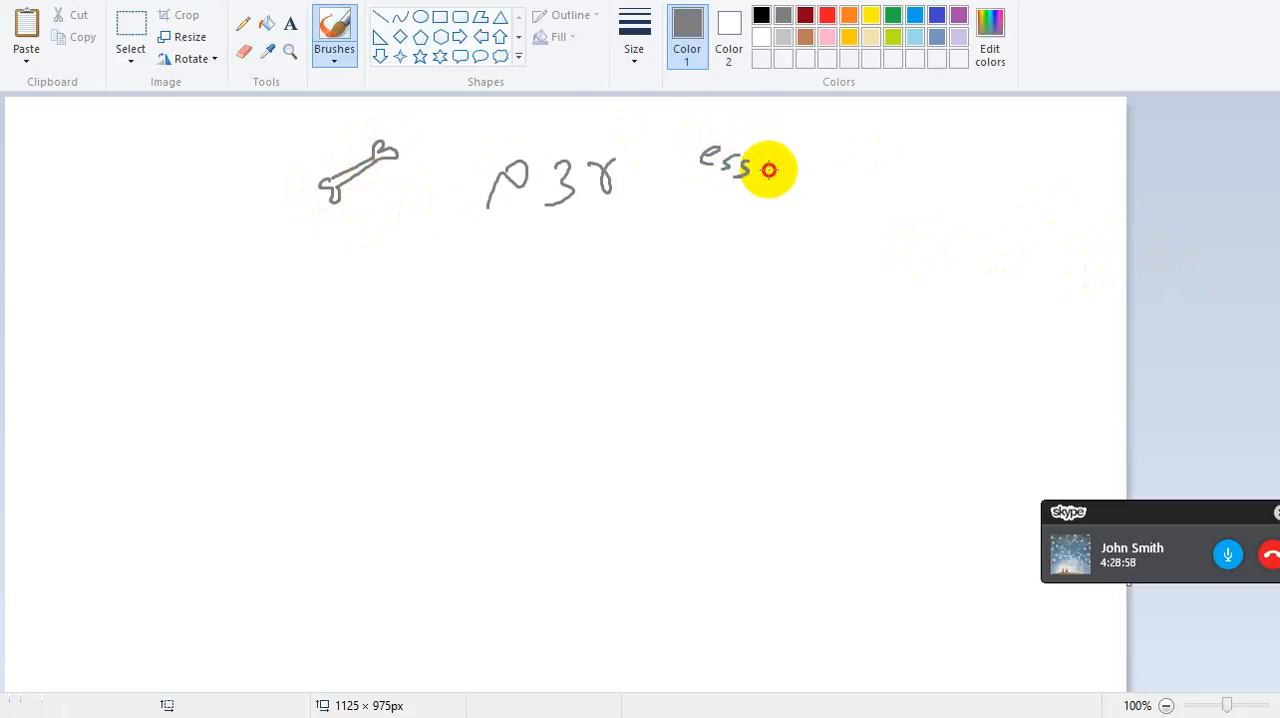
{"action": "left_click_drag", "start_coordinate": [755, 170], "coordinate": [835, 195]}
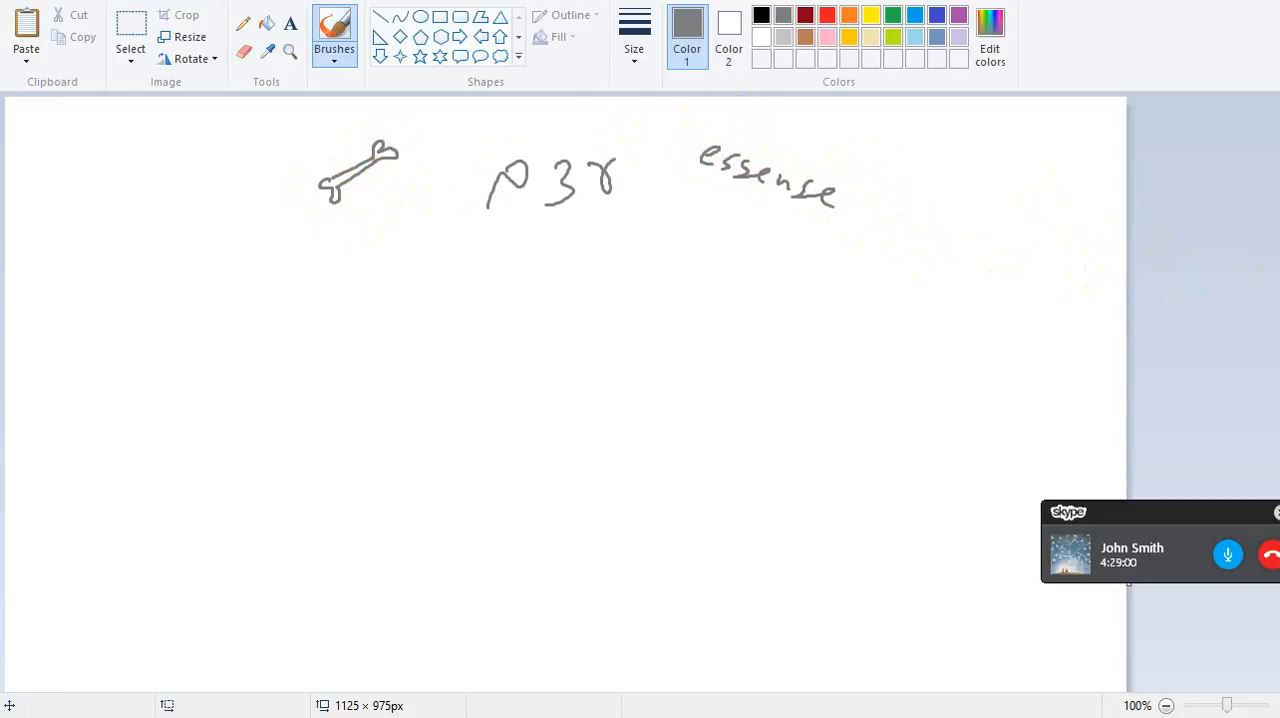
{"action": "left_click", "coordinate": [1130, 547]}
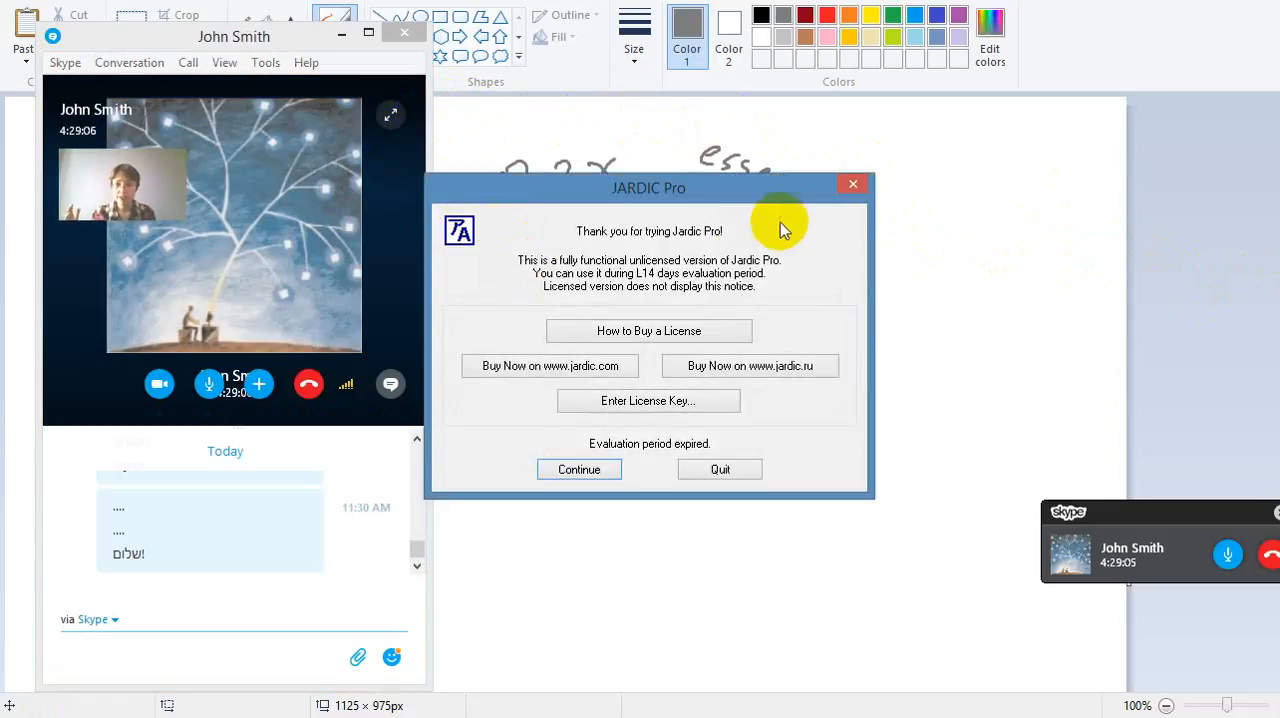
{"action": "left_click", "coordinate": [578, 469]}
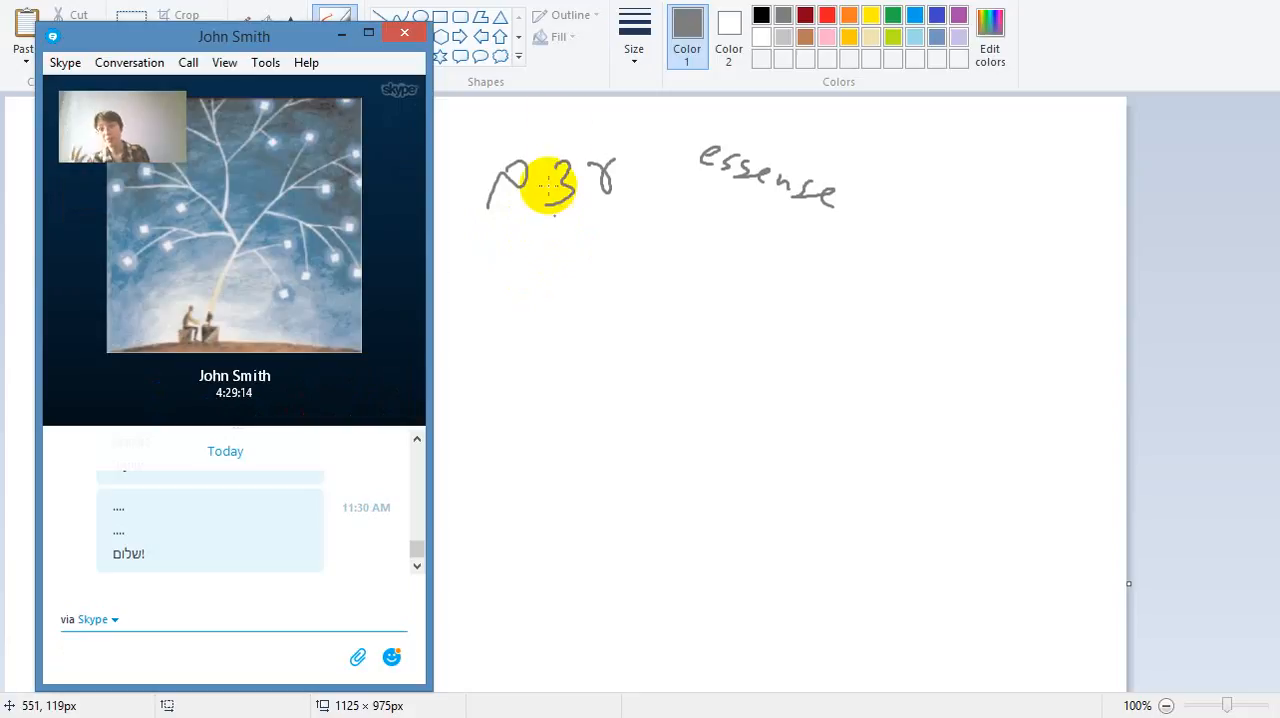
Step: Handwrite 'in the essence' and 'actually', then box them with the blue Hebrew word
{"action": "left_click_drag", "start_coordinate": [234, 36], "coordinate": [137, 36]}
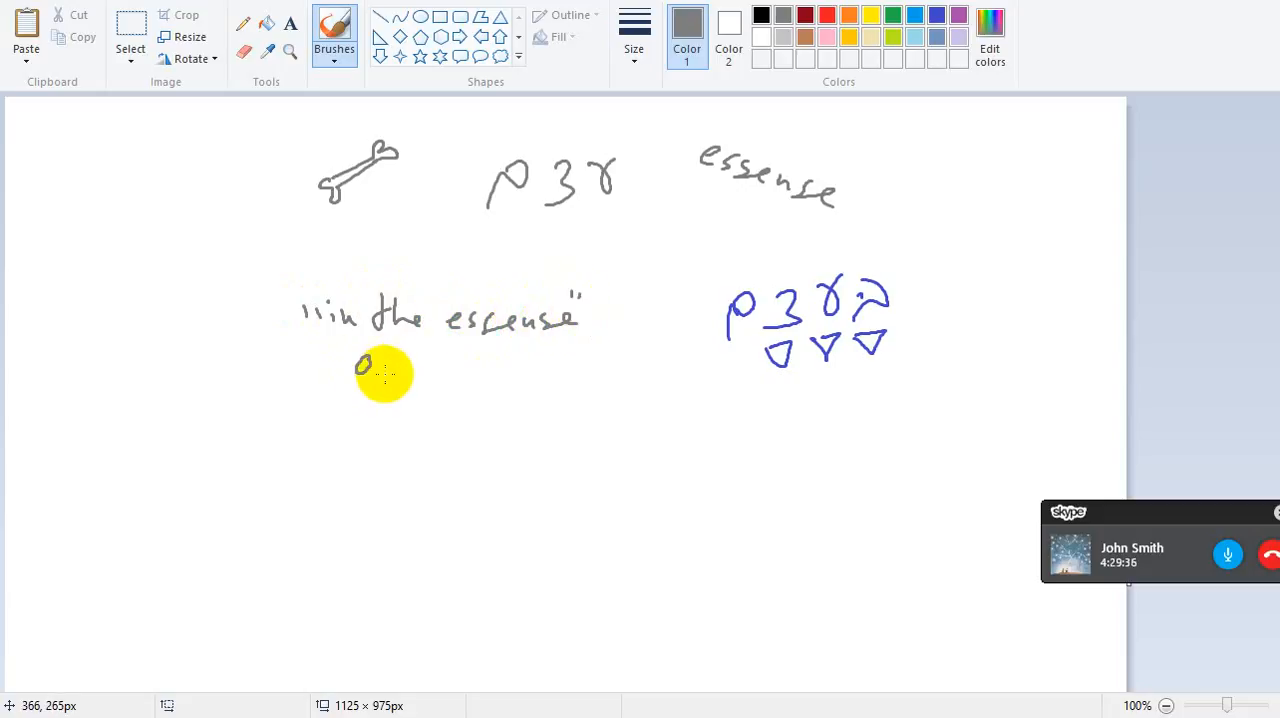
{"action": "left_click_drag", "start_coordinate": [360, 365], "coordinate": [495, 365]}
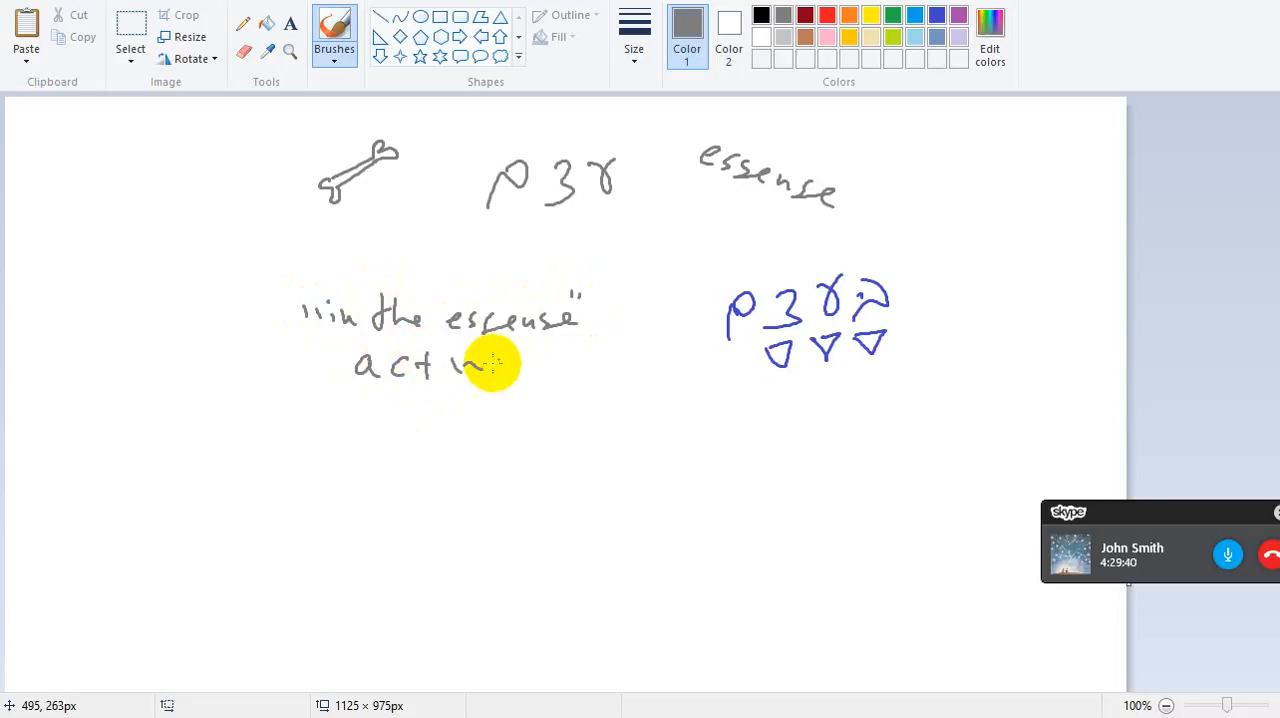
{"action": "left_click_drag", "start_coordinate": [480, 365], "coordinate": [570, 375]}
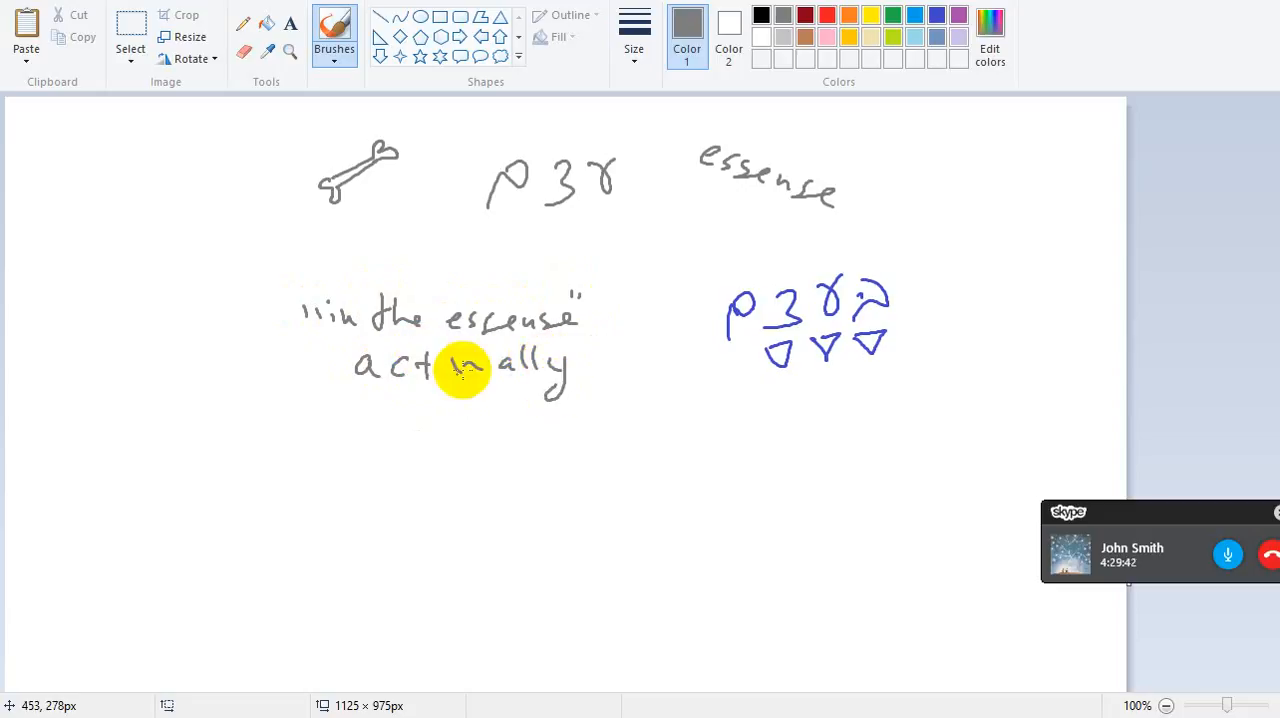
{"action": "mouse_move", "coordinate": [433, 371]}
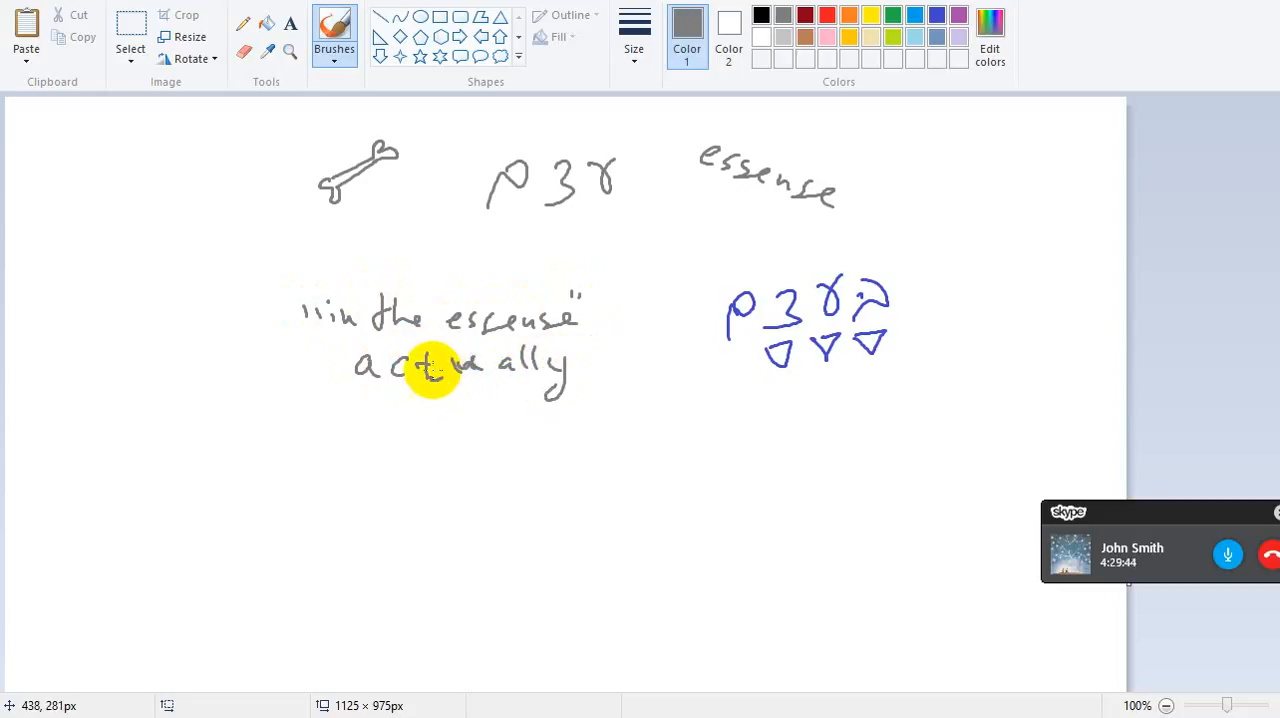
{"action": "mouse_move", "coordinate": [755, 283]}
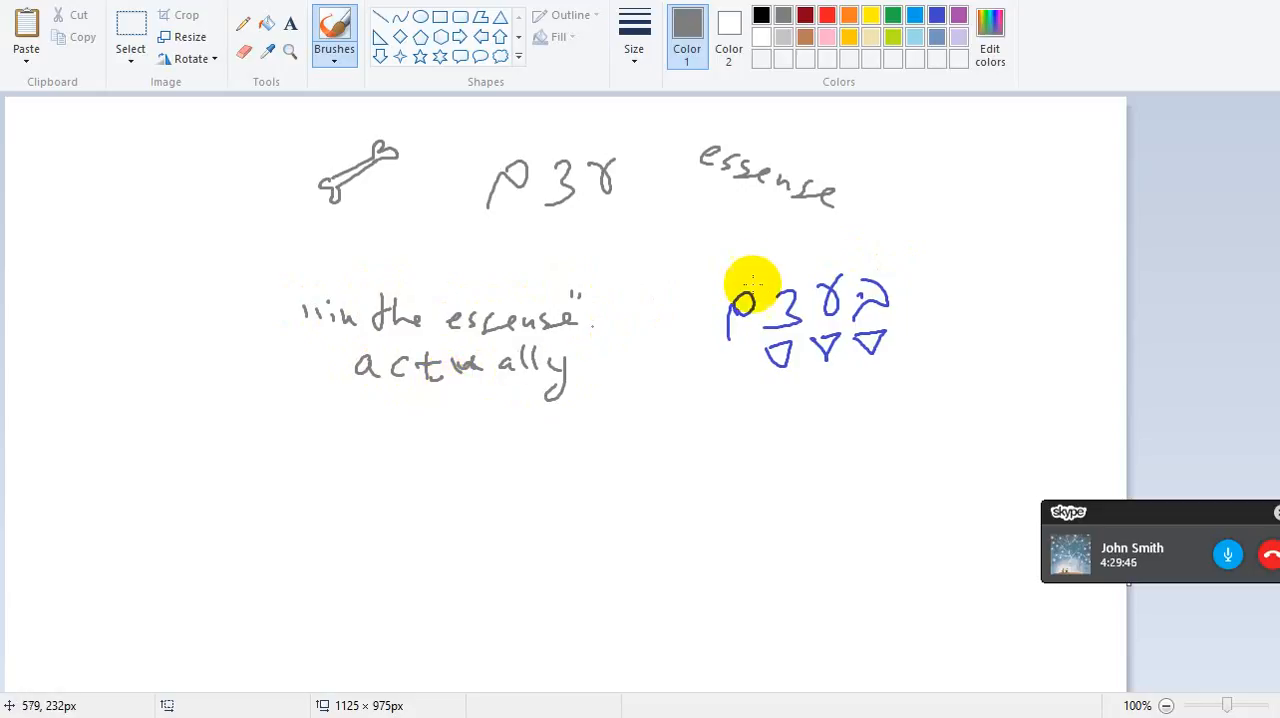
{"action": "left_click_drag", "start_coordinate": [210, 265], "coordinate": [920, 390]}
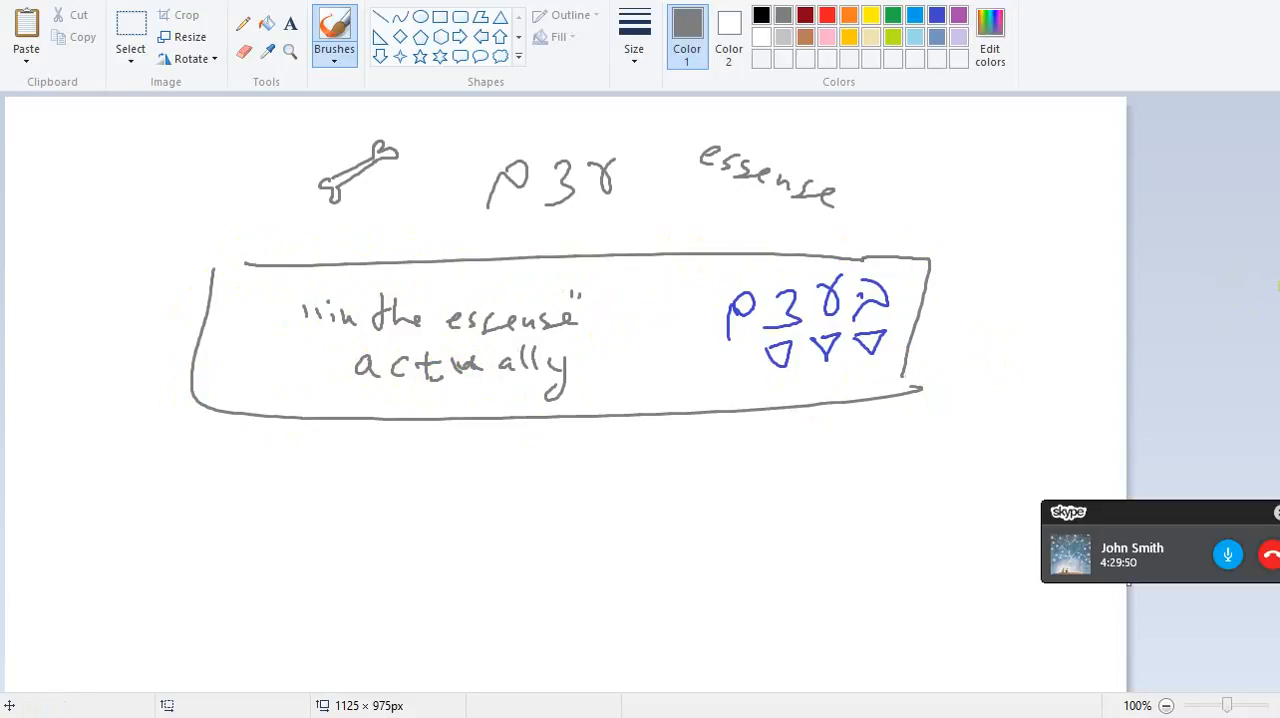
{"action": "left_click", "coordinate": [1131, 548]}
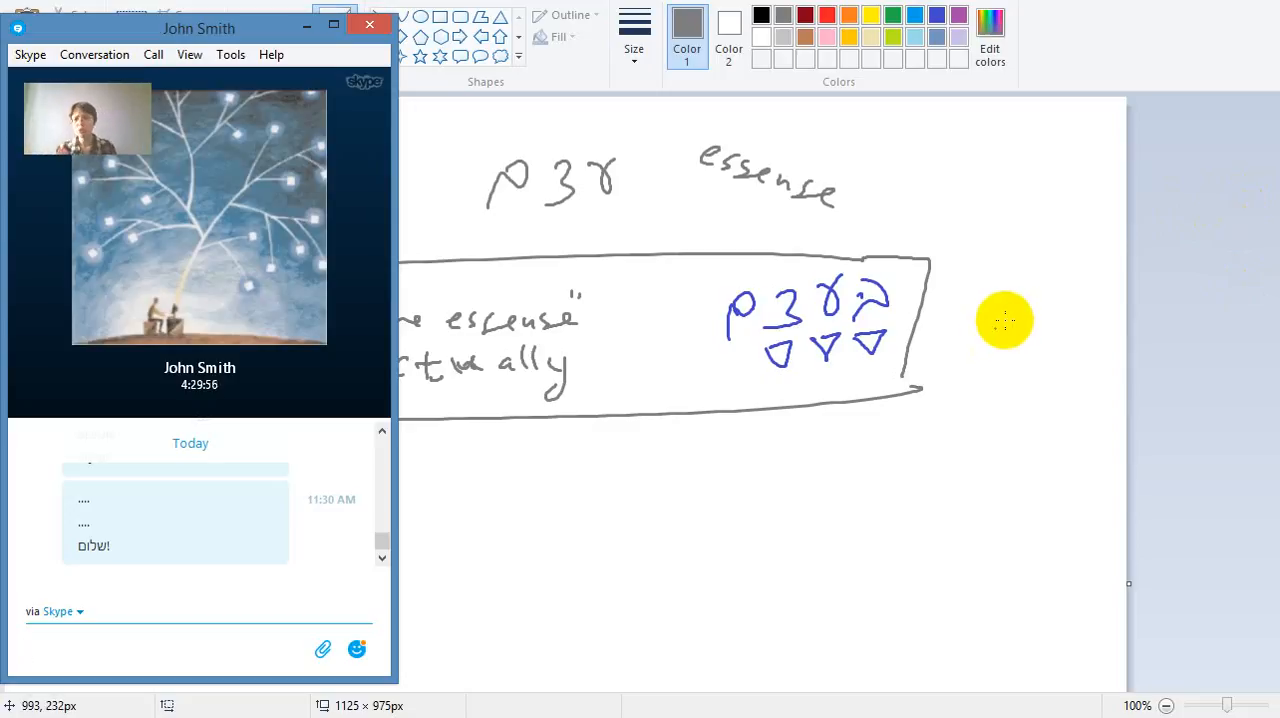
{"action": "mouse_move", "coordinate": [1093, 178]}
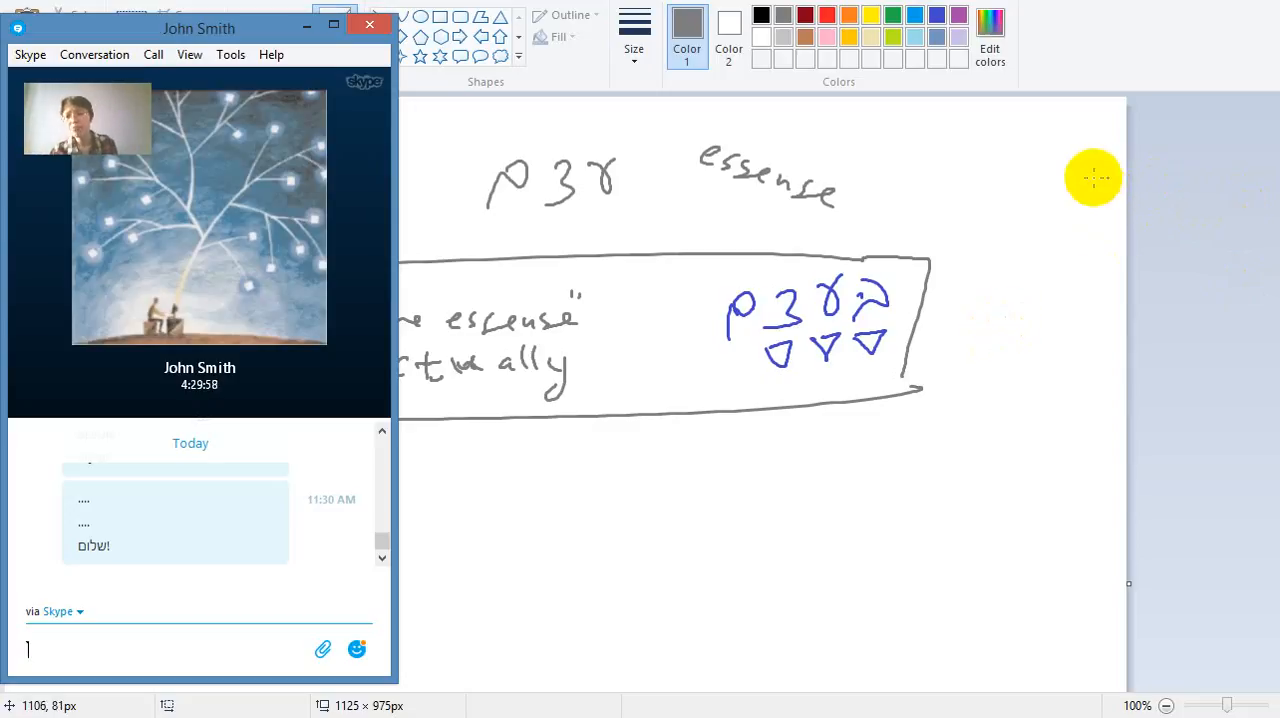
{"action": "mouse_move", "coordinate": [1143, 205]}
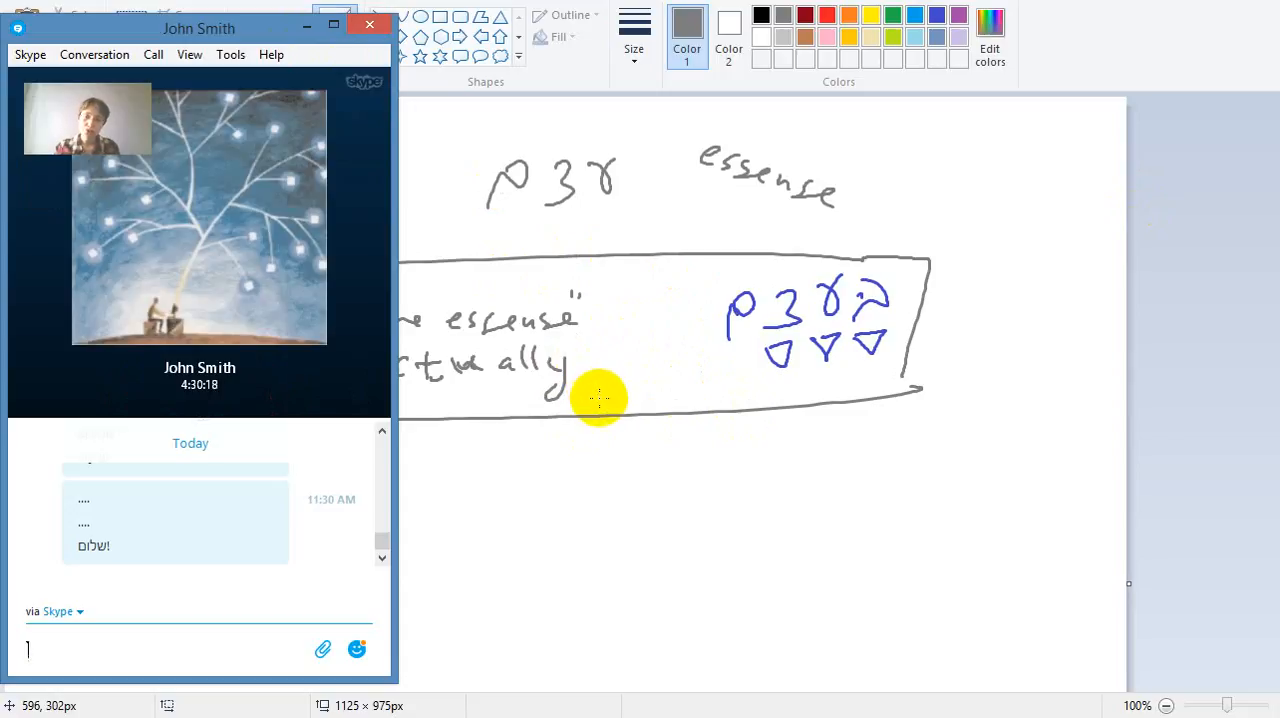
{"action": "mouse_move", "coordinate": [597, 415]}
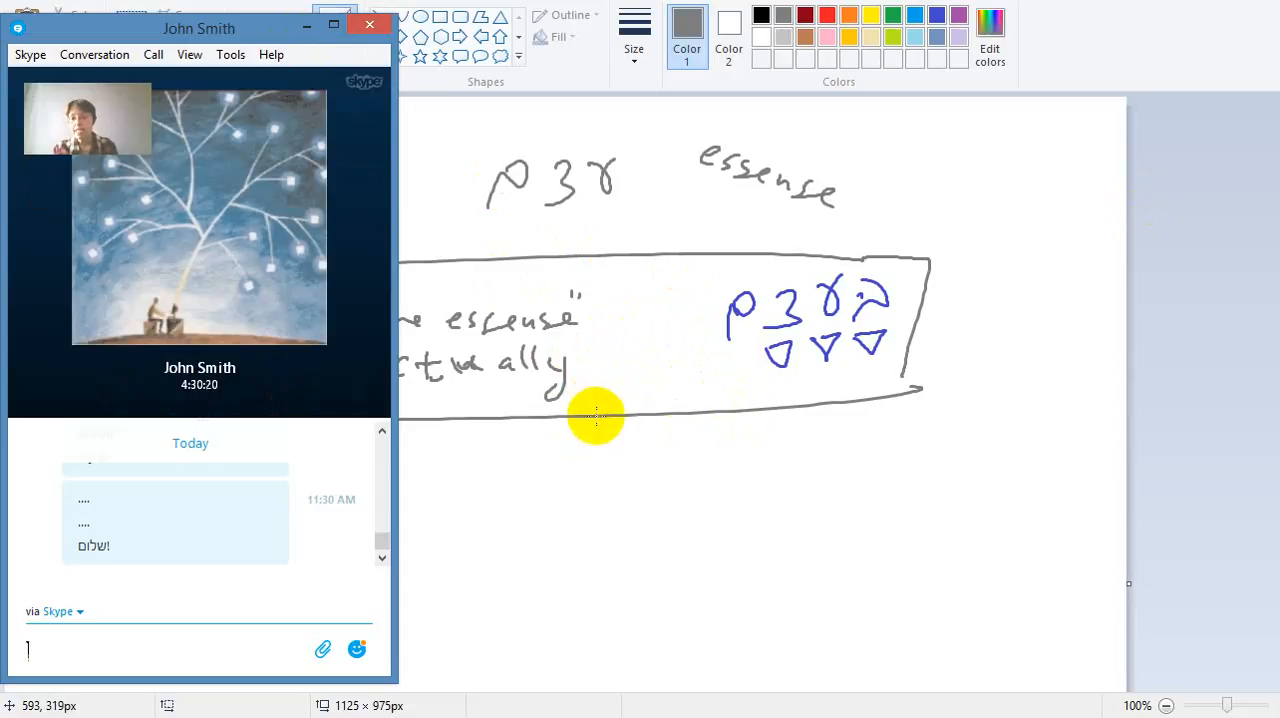
{"action": "mouse_move", "coordinate": [588, 417]}
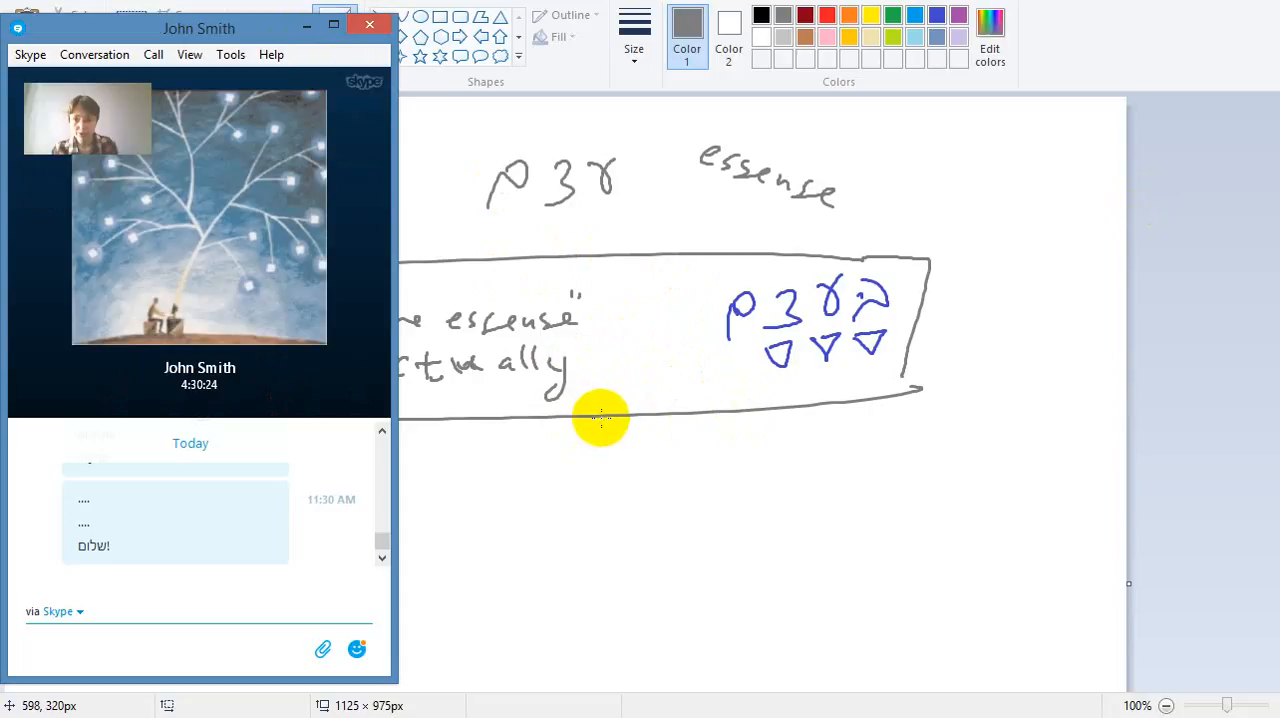
{"action": "mouse_move", "coordinate": [867, 425]}
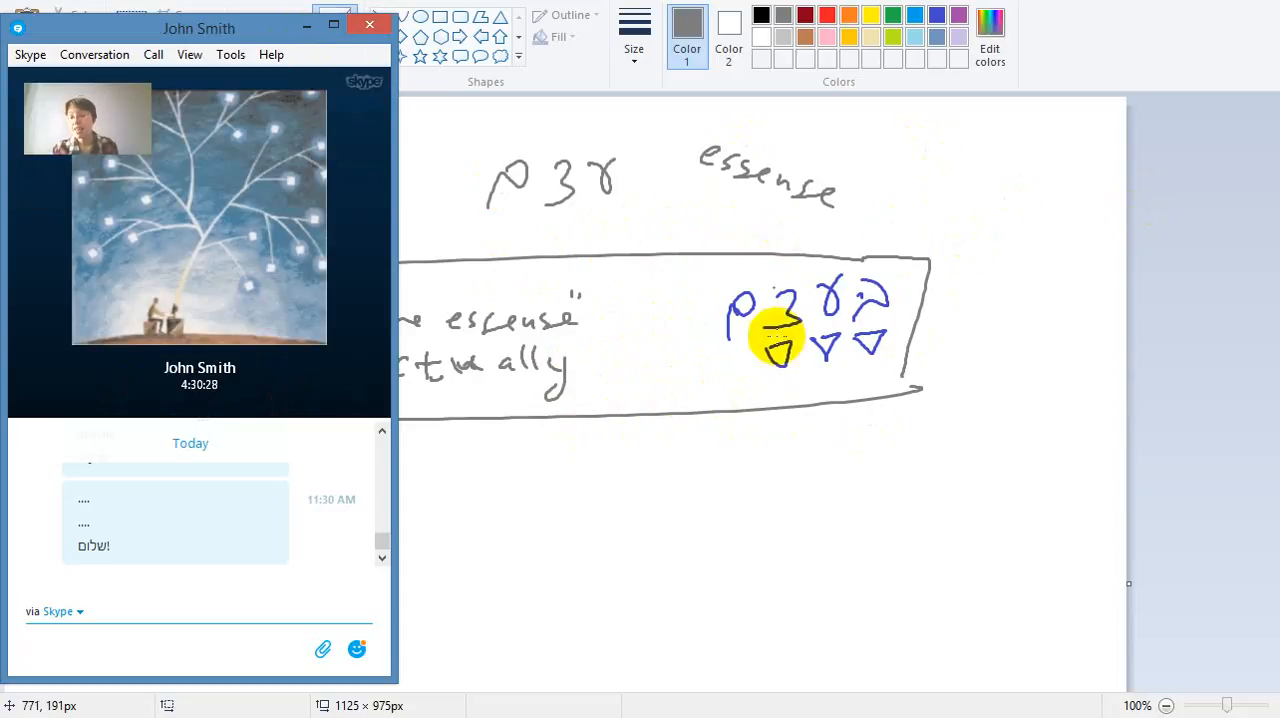
{"action": "mouse_move", "coordinate": [858, 202]}
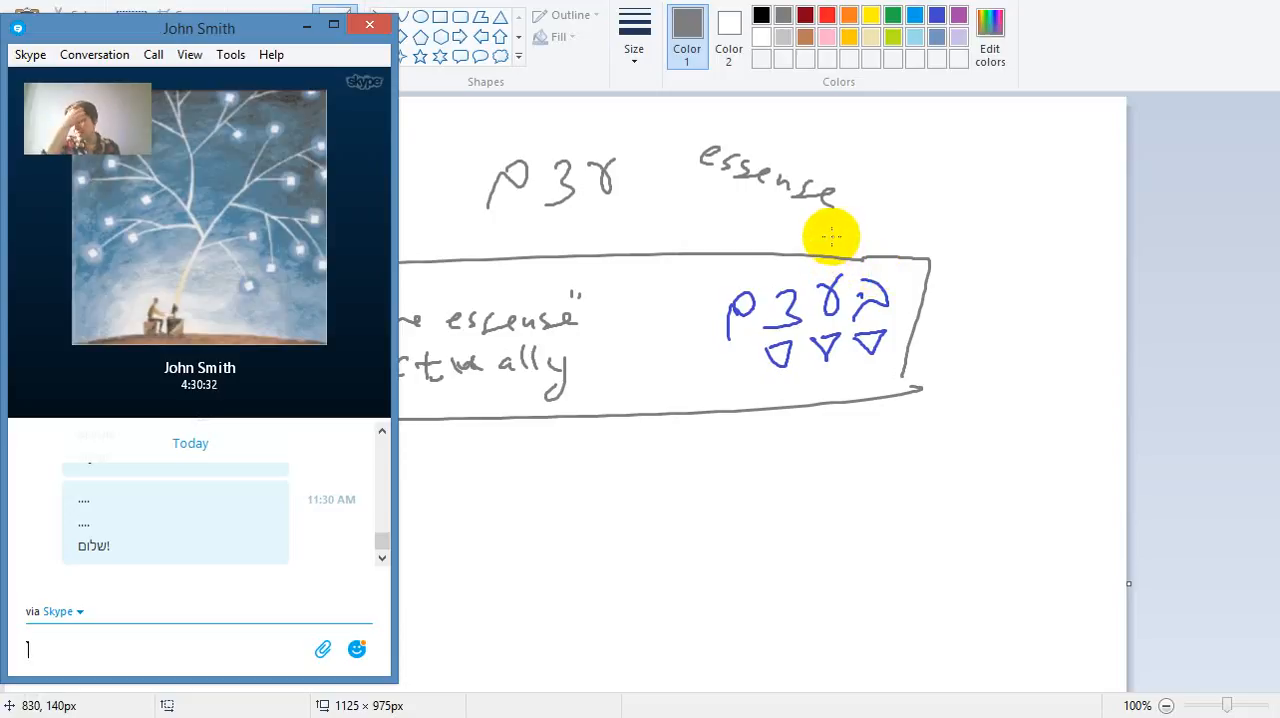
{"action": "mouse_move", "coordinate": [805, 270]}
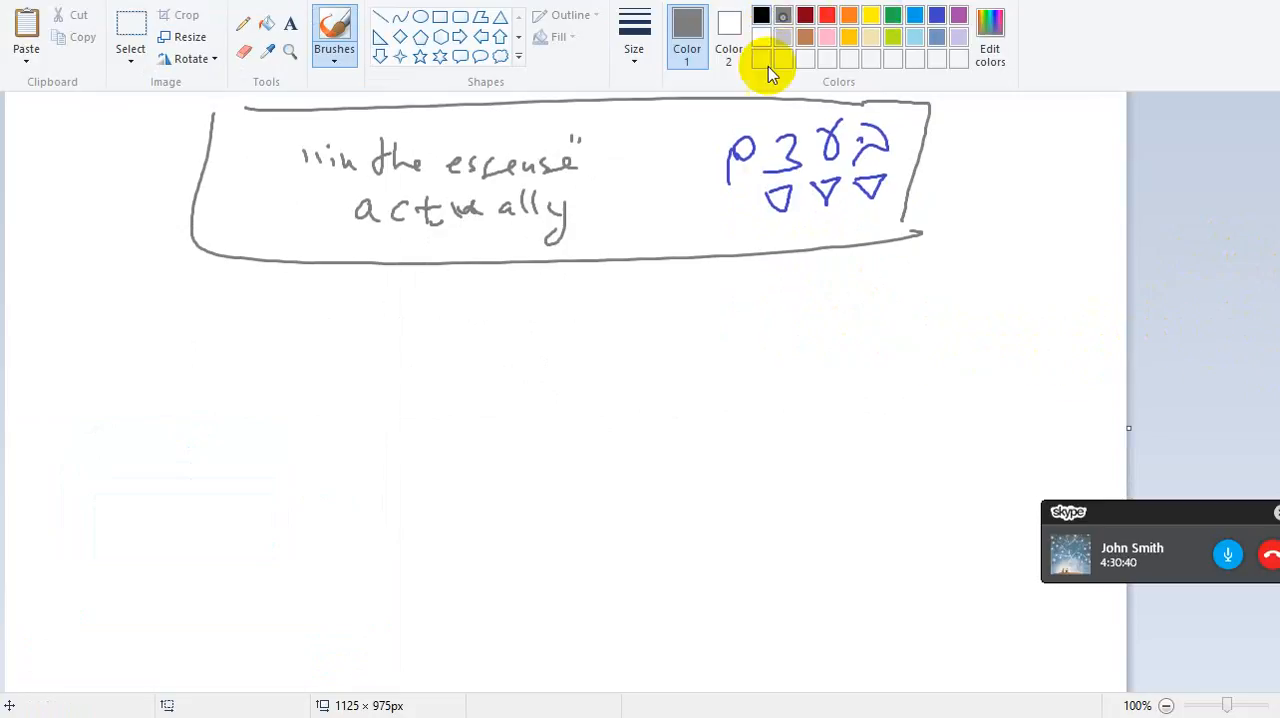
Step: Draw a vertical divider below the box, then write a blue Hebrew word with a plus sign
{"action": "left_click_drag", "start_coordinate": [762, 325], "coordinate": [738, 690]}
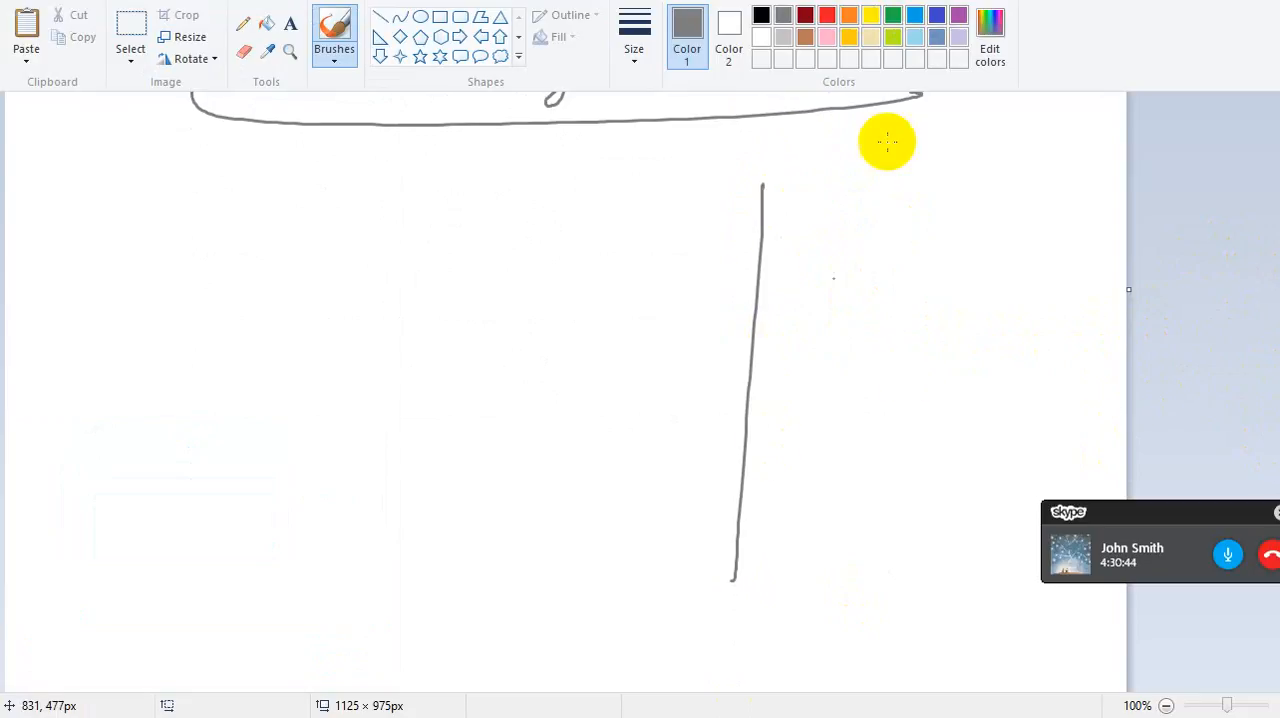
{"action": "left_click", "coordinate": [936, 15]}
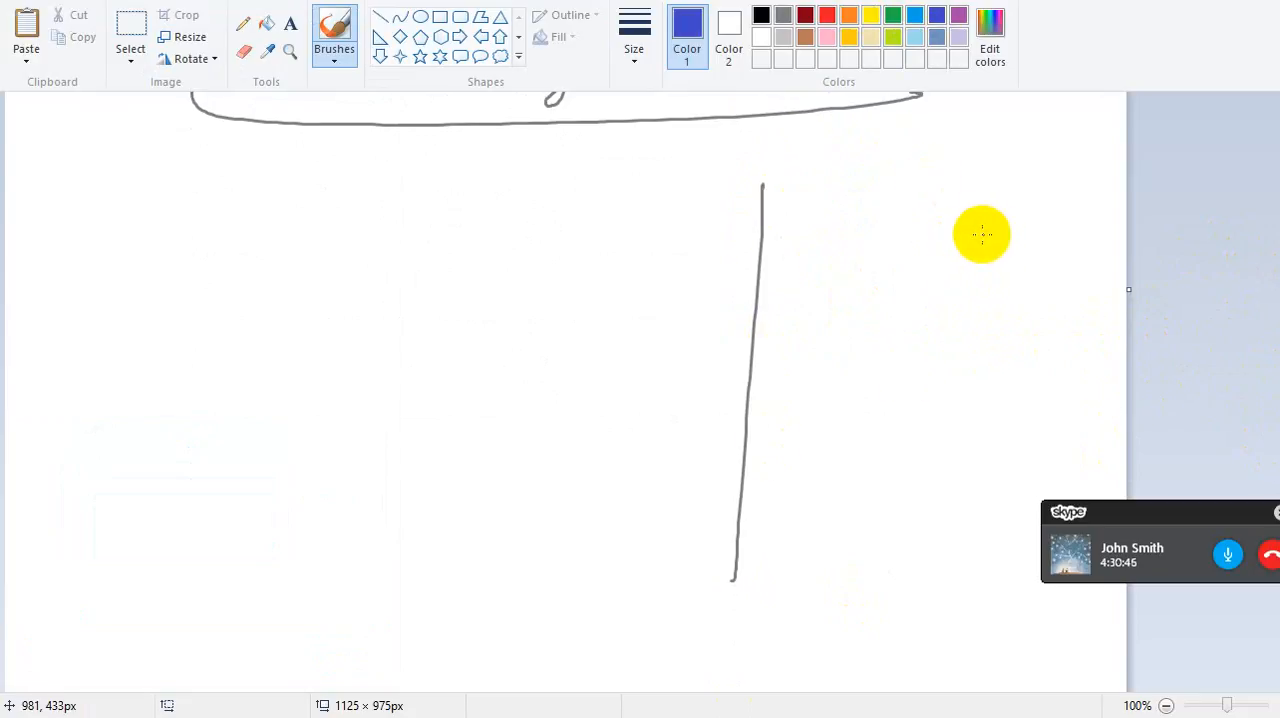
{"action": "left_click_drag", "start_coordinate": [1005, 250], "coordinate": [855, 258]}
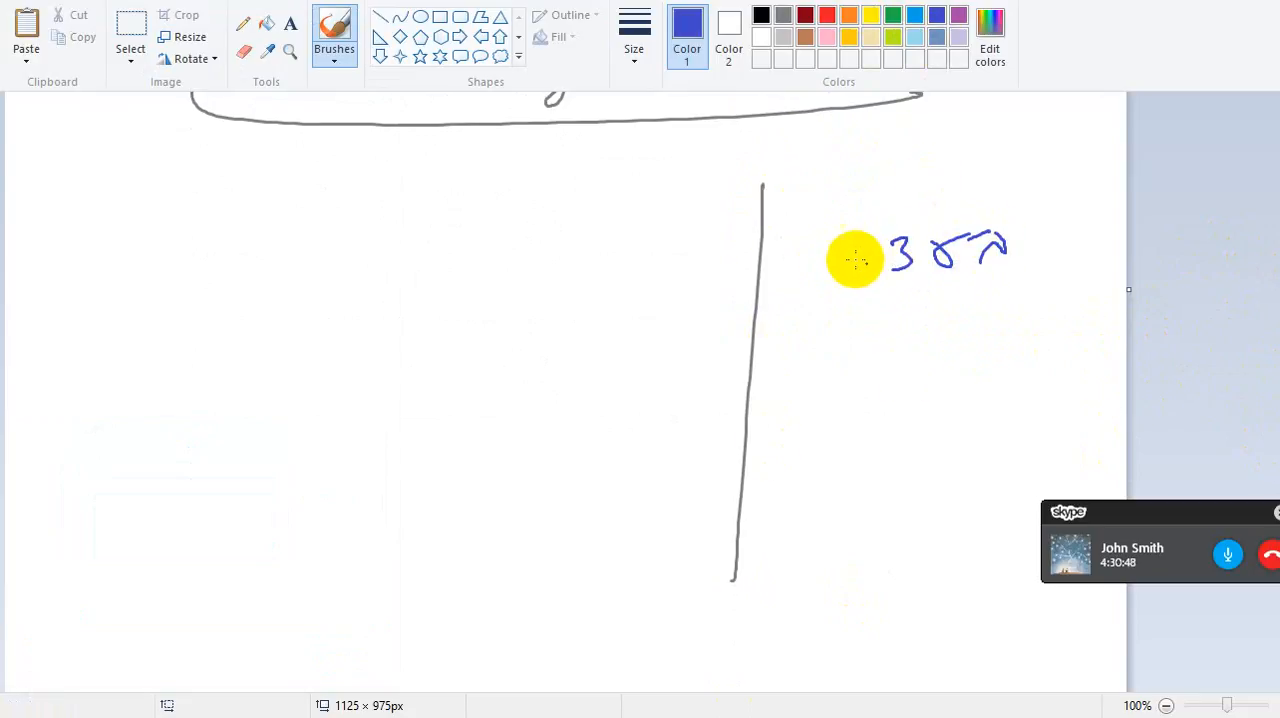
{"action": "left_click_drag", "start_coordinate": [855, 258], "coordinate": [775, 247]}
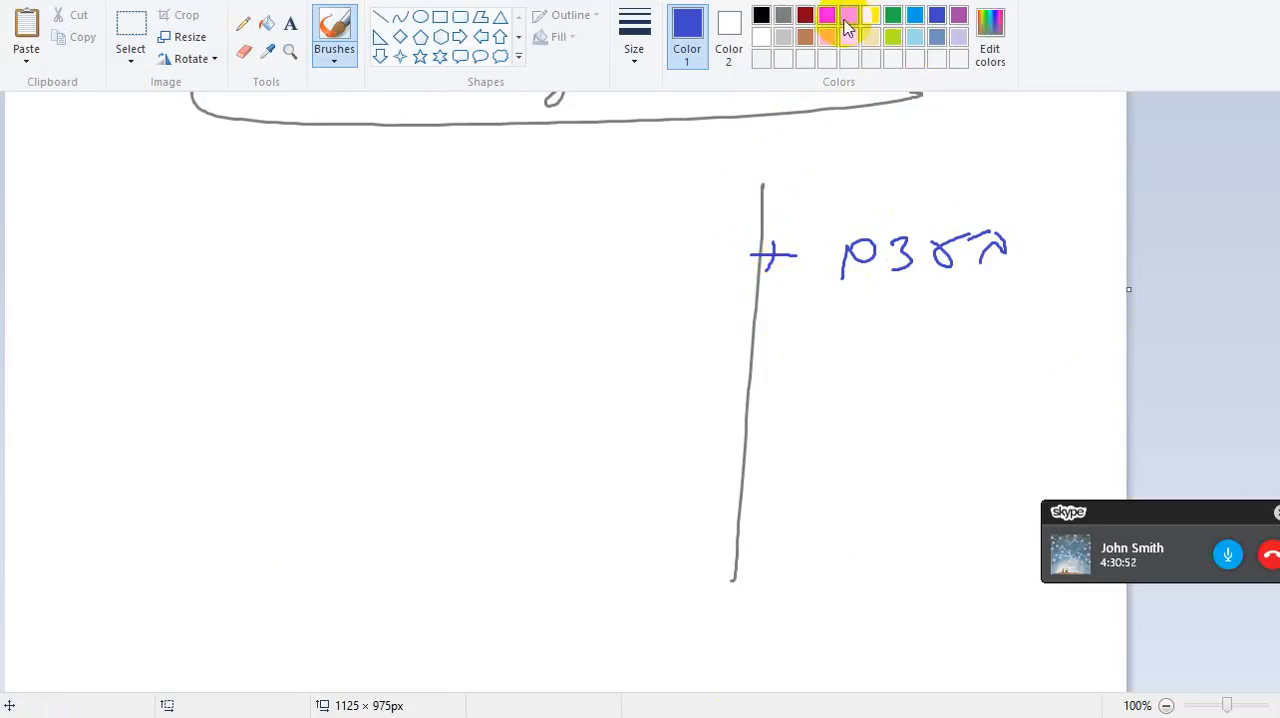
{"action": "left_click", "coordinate": [848, 17]}
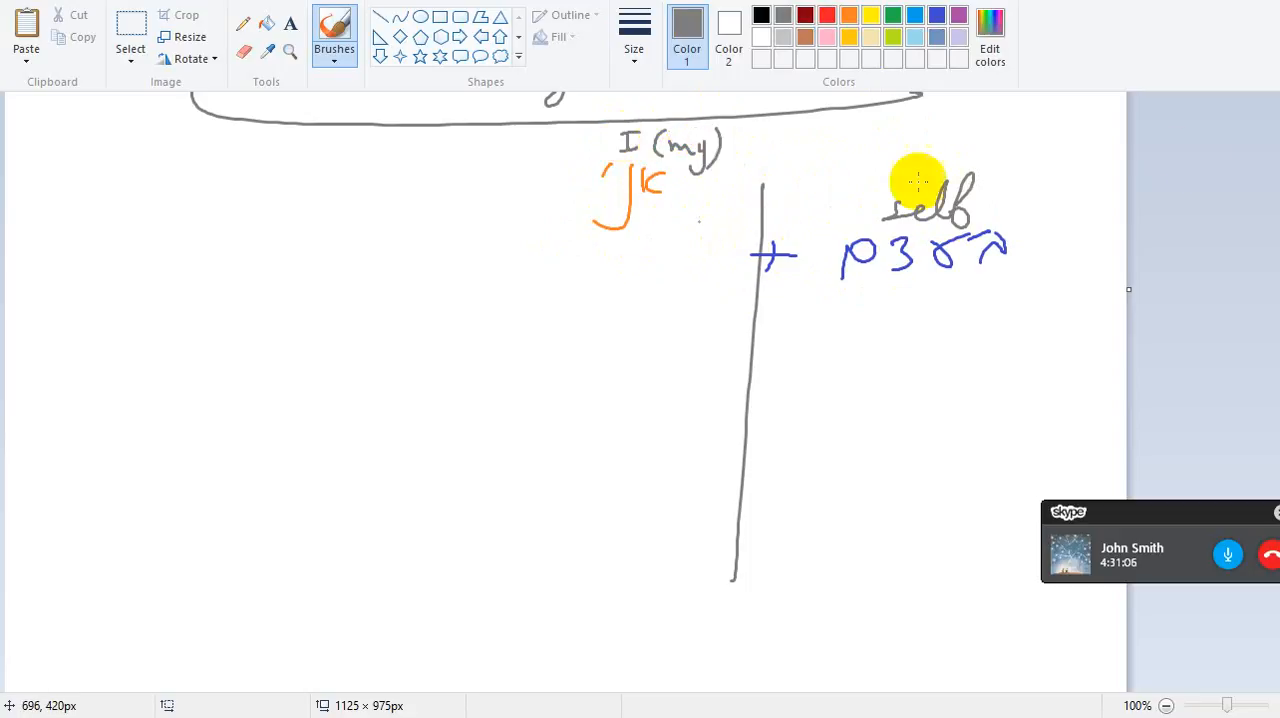
Step: Write 'beatsmi' and 'myself' to the left of the boxed Hebrew word
{"action": "left_click", "coordinate": [1130, 548]}
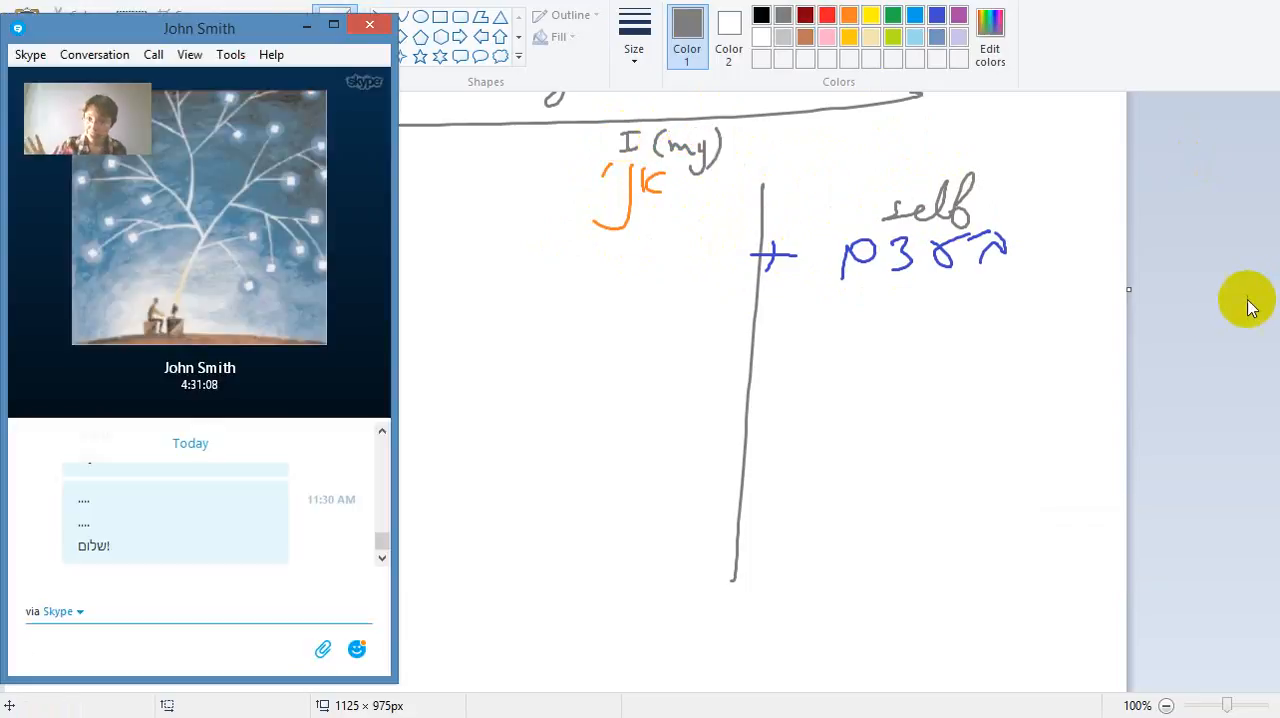
{"action": "mouse_move", "coordinate": [1247, 303]}
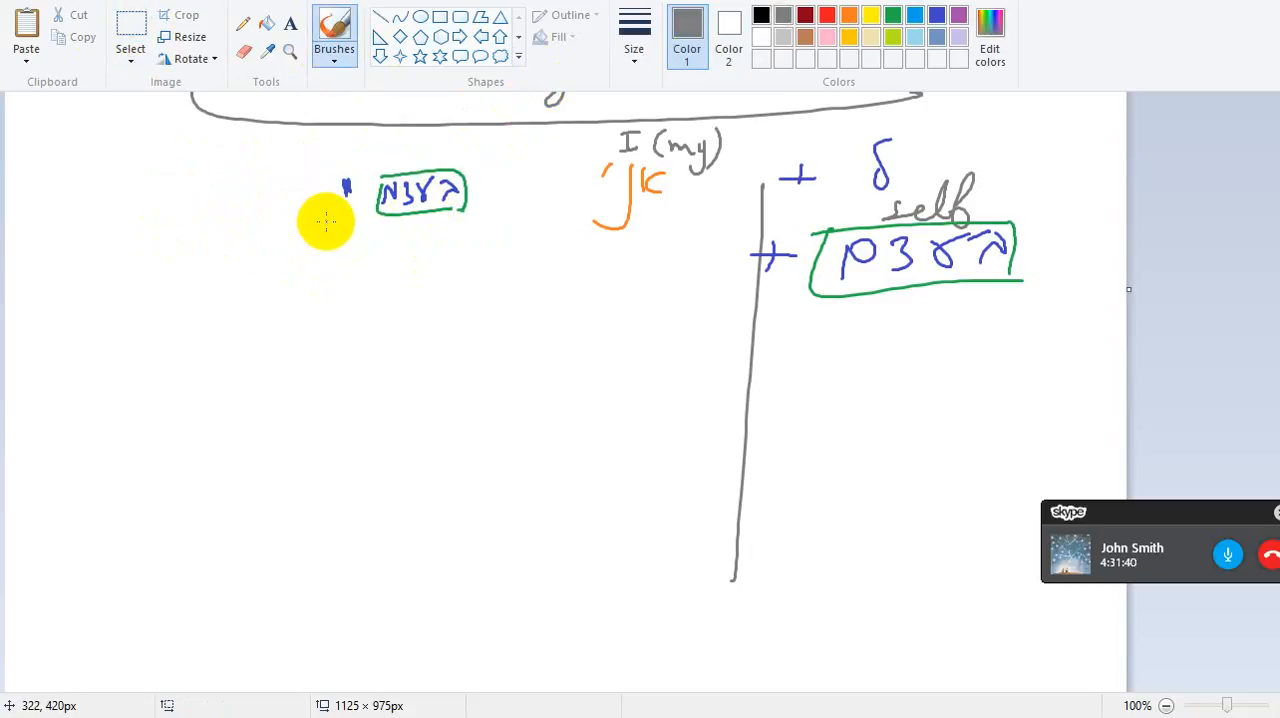
{"action": "left_click_drag", "start_coordinate": [325, 233], "coordinate": [420, 235]}
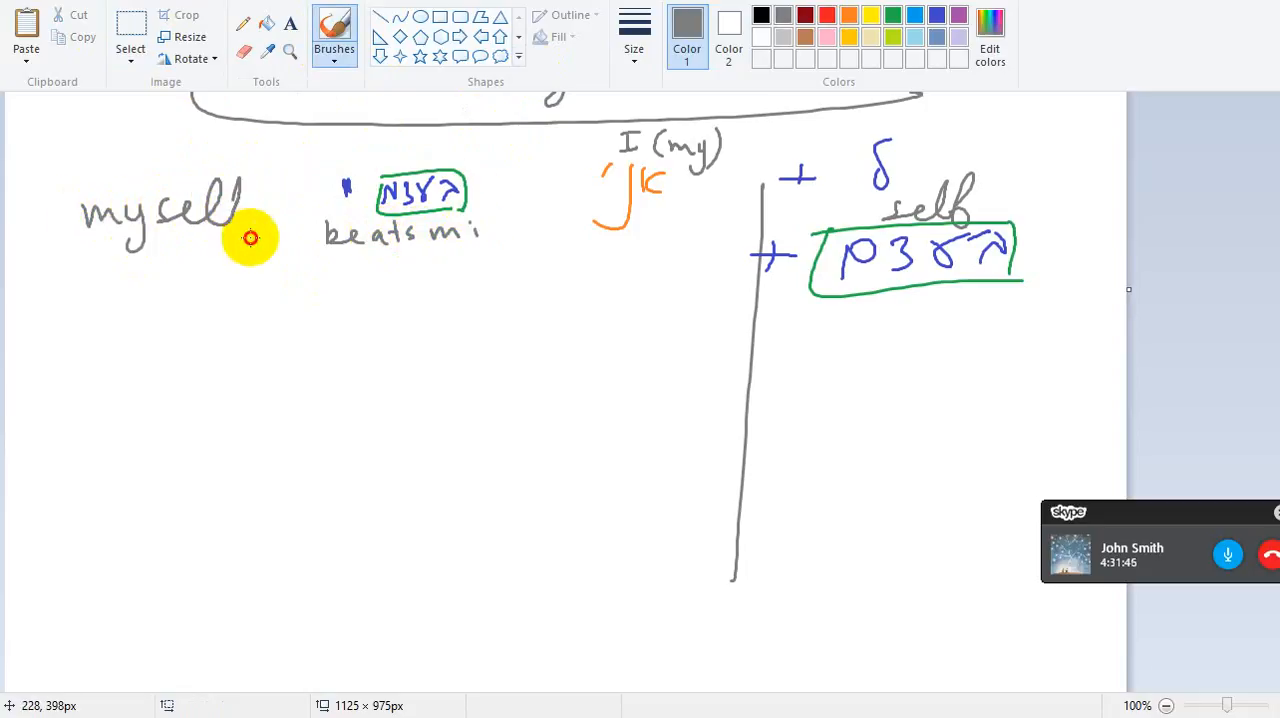
{"action": "scroll", "scroll_direction": "down", "scroll_amount": 3}
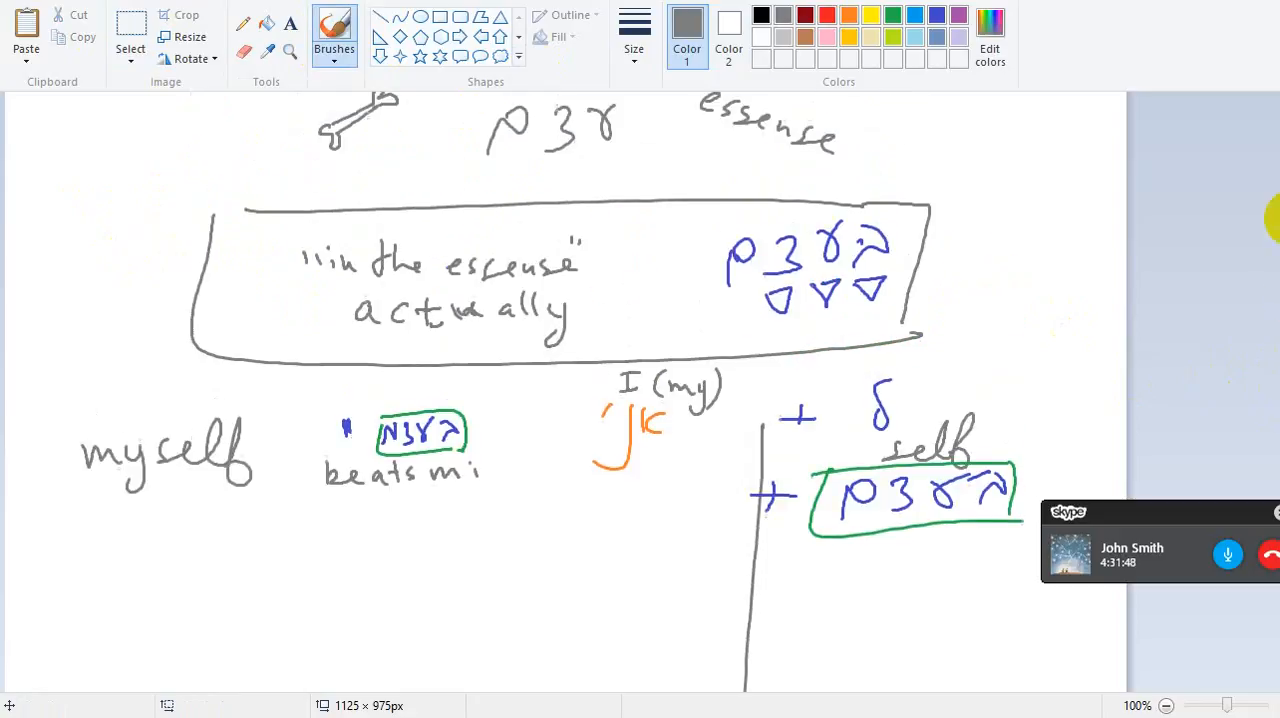
{"action": "scroll", "scroll_direction": "down", "scroll_amount": 3}
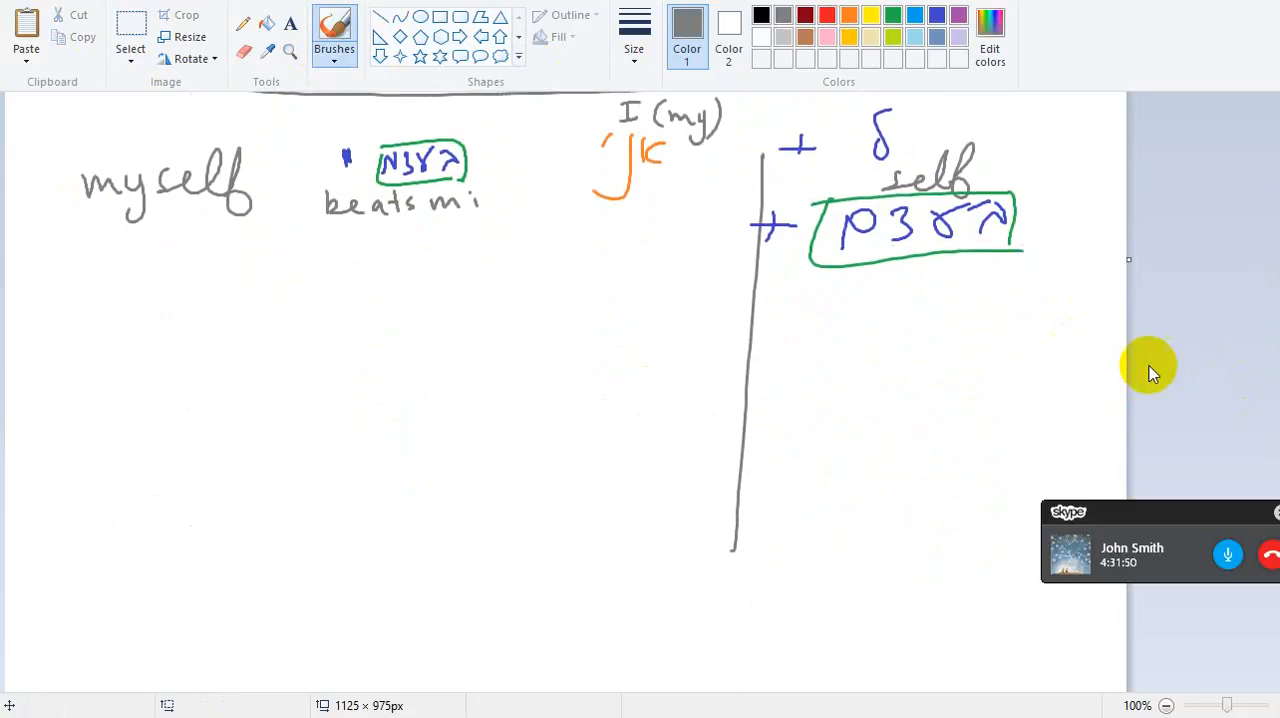
{"action": "mouse_move", "coordinate": [714, 220]}
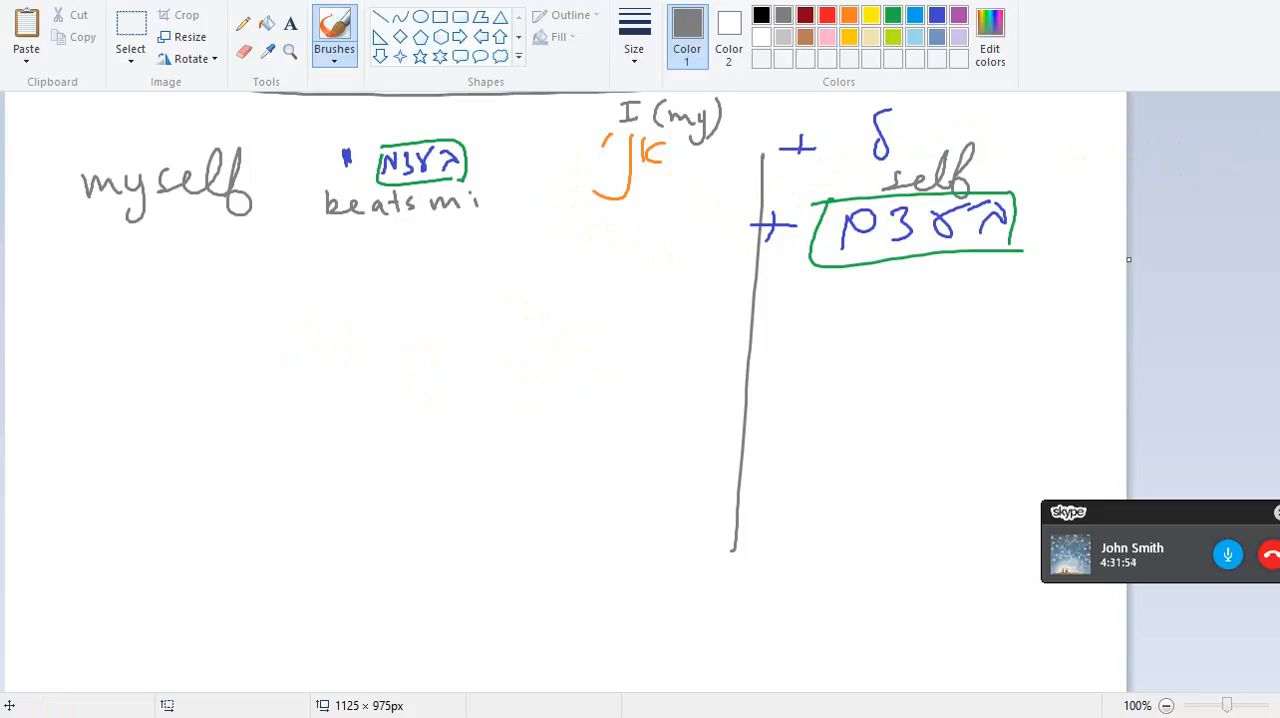
{"action": "left_click", "coordinate": [1131, 548]}
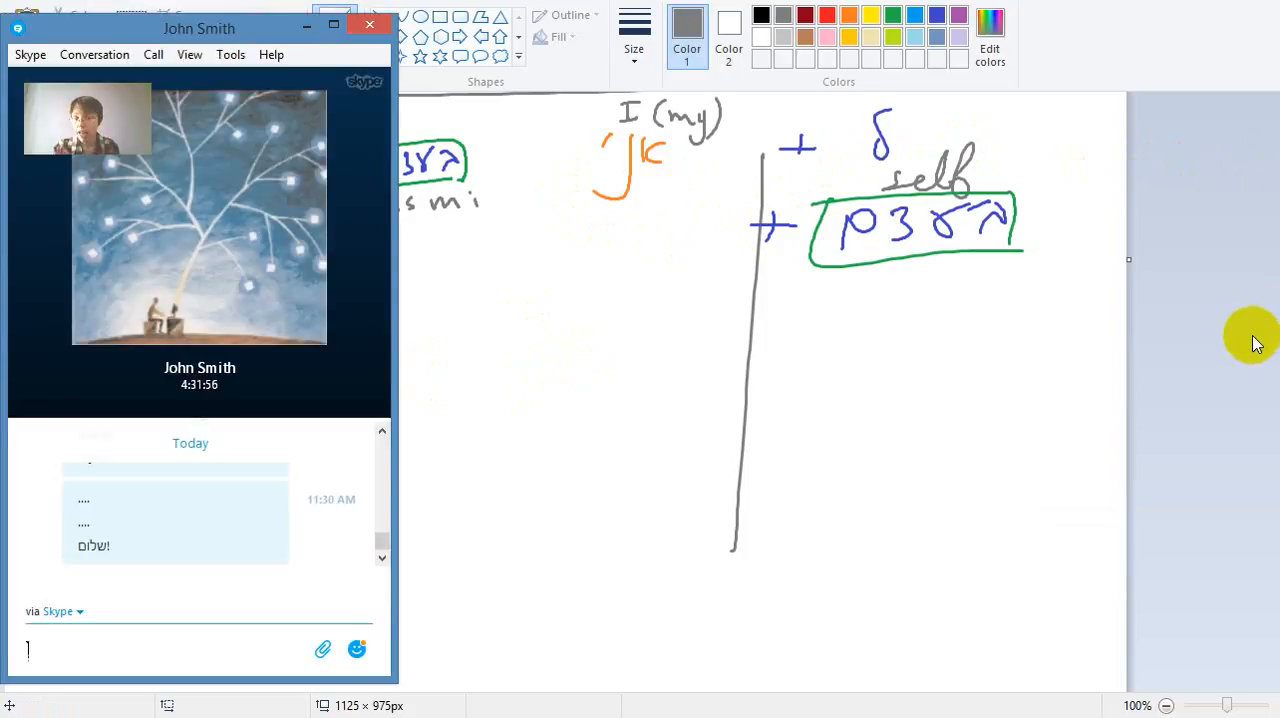
{"action": "left_click_drag", "start_coordinate": [199, 28], "coordinate": [890, 40]}
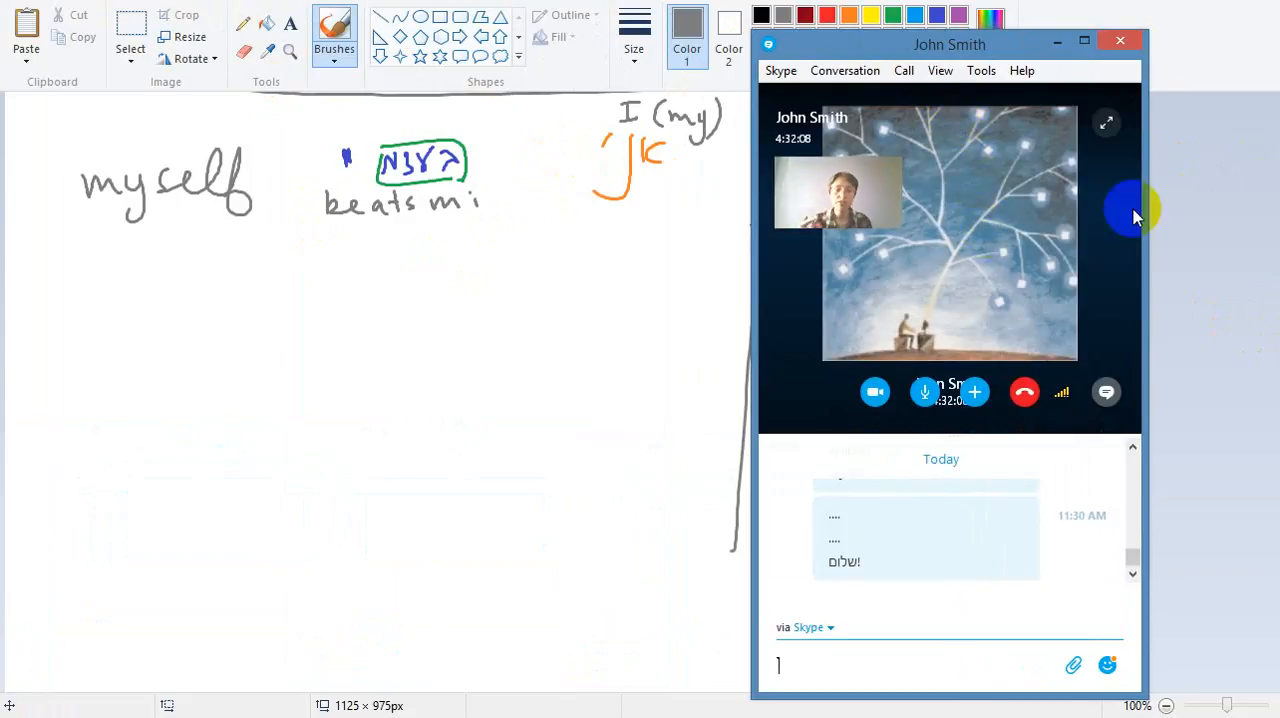
{"action": "mouse_move", "coordinate": [975, 320]}
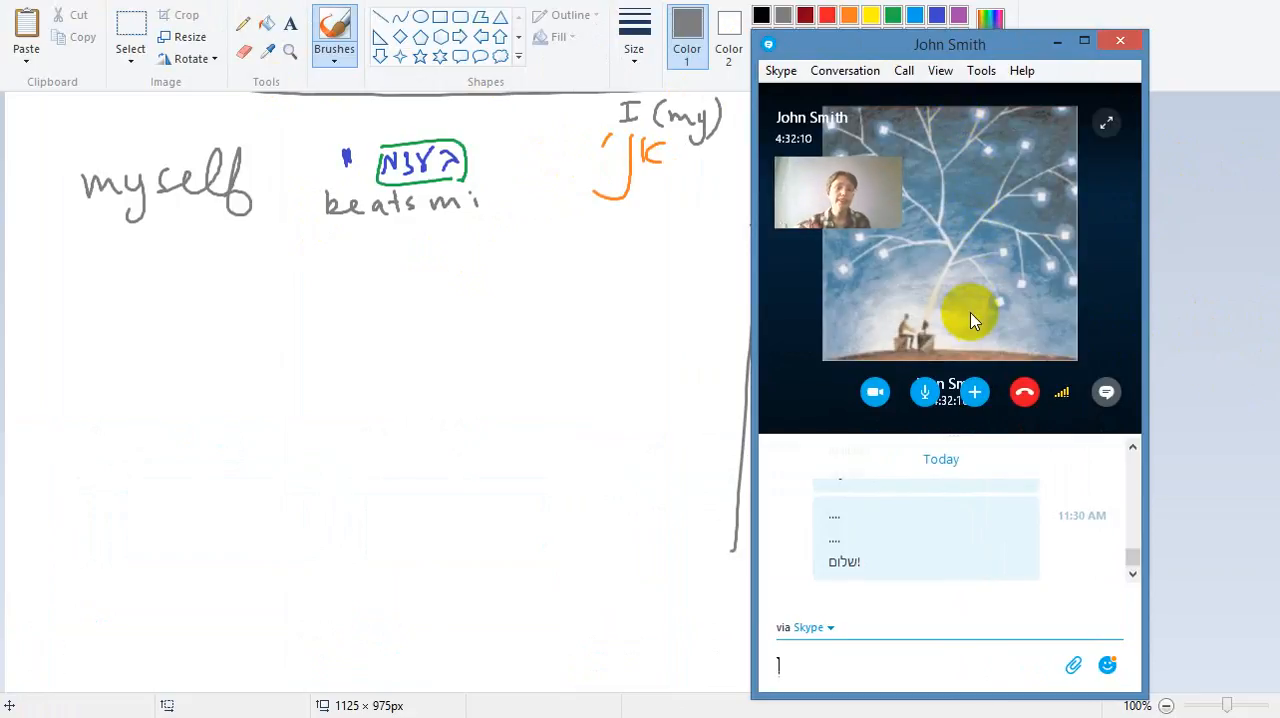
{"action": "mouse_move", "coordinate": [883, 278]}
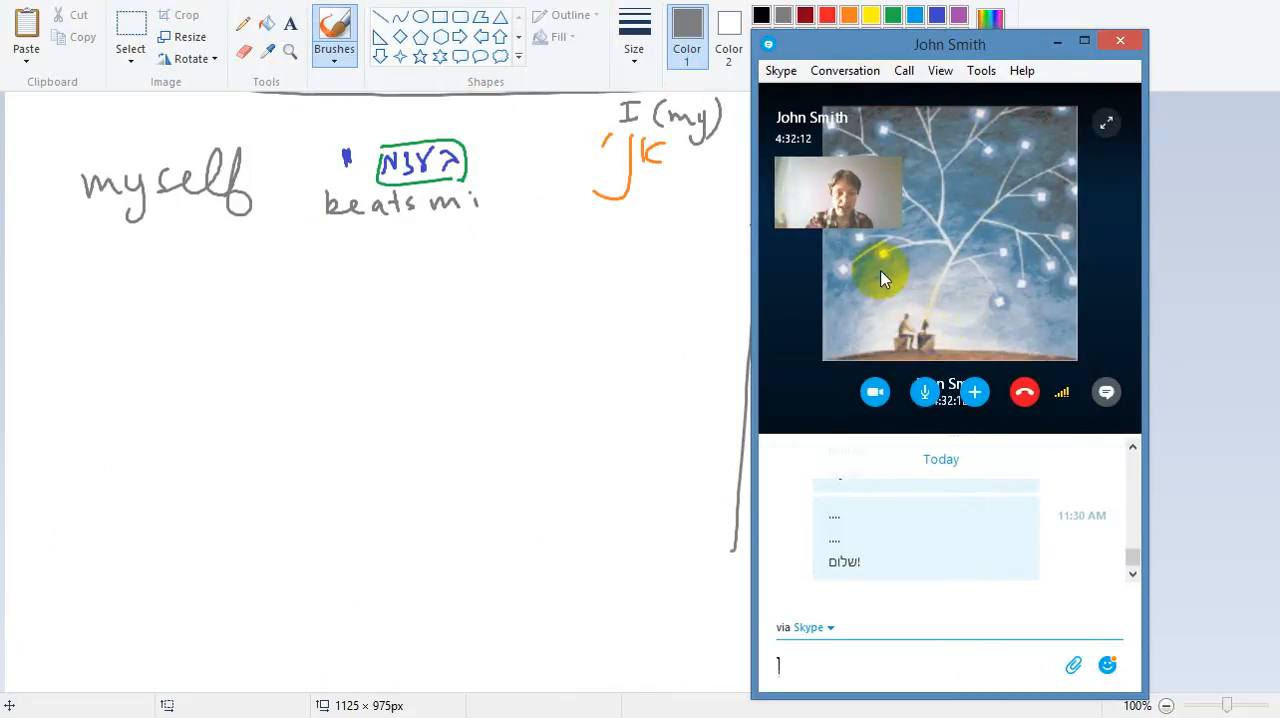
{"action": "mouse_move", "coordinate": [880, 260]}
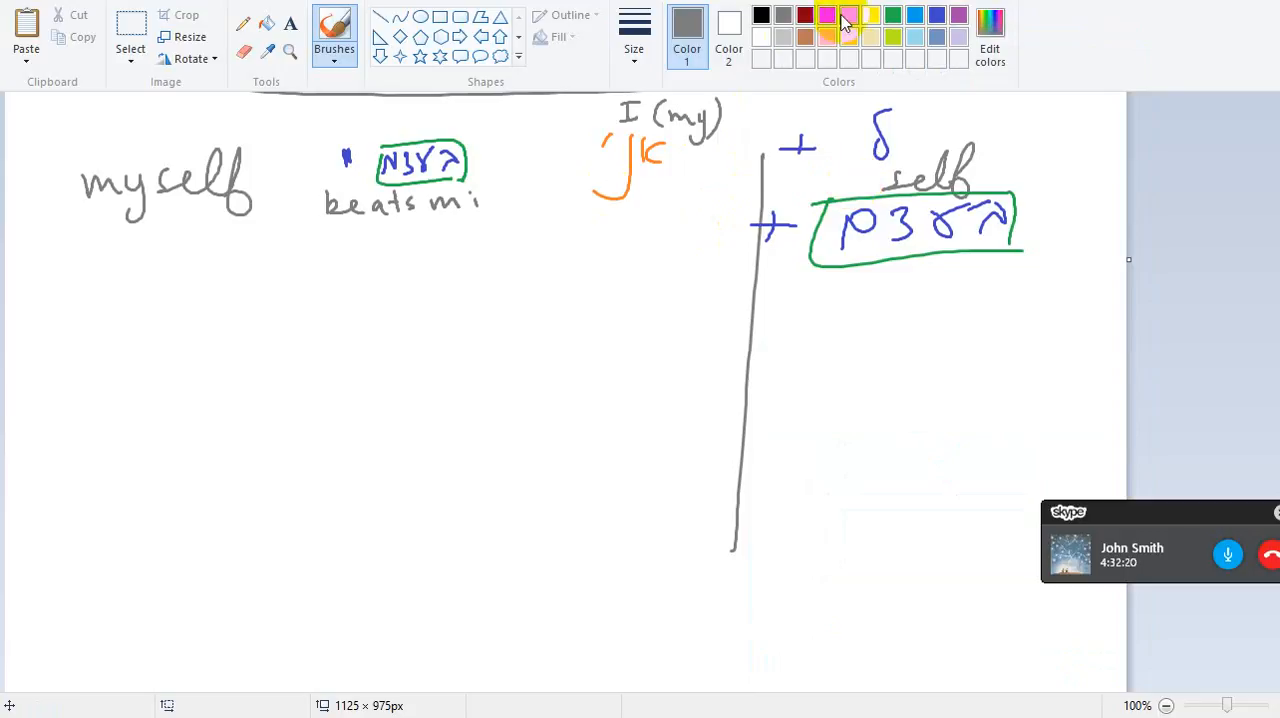
Step: In a new colour, write the second Hebrew form in its green box and begin 'yourself'
{"action": "left_click", "coordinate": [848, 15]}
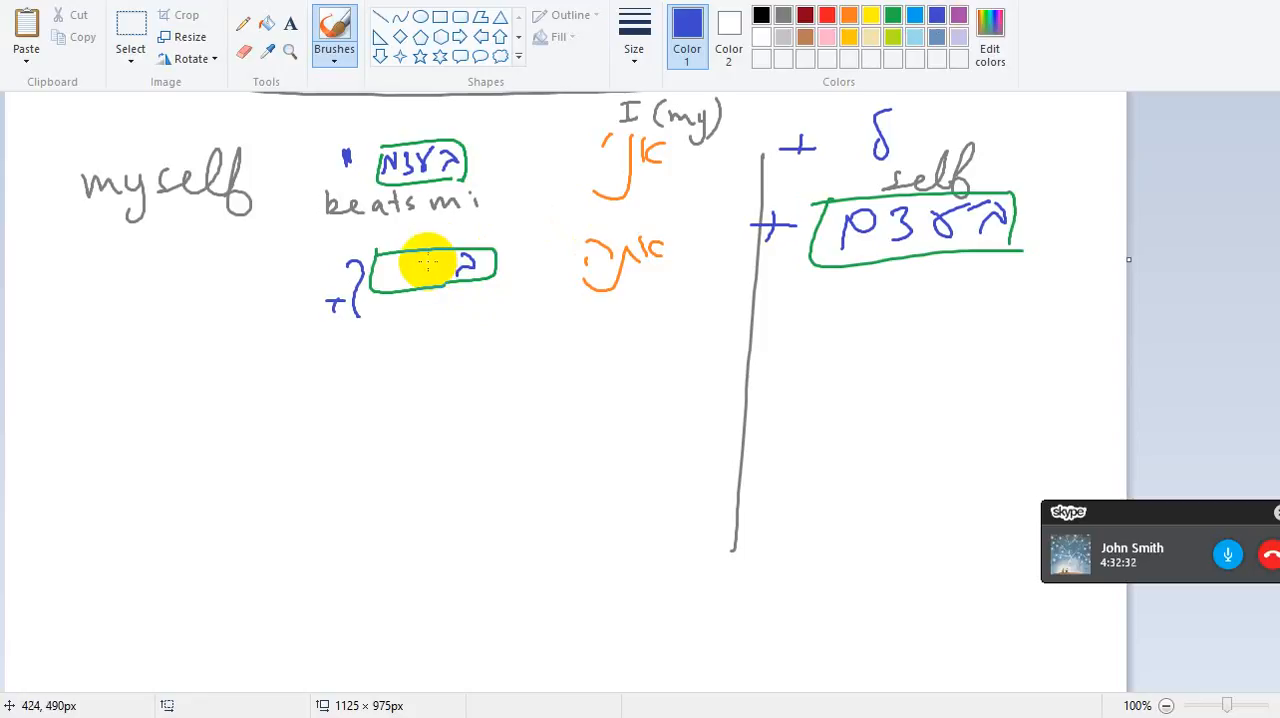
{"action": "left_click_drag", "start_coordinate": [430, 265], "coordinate": [460, 270]}
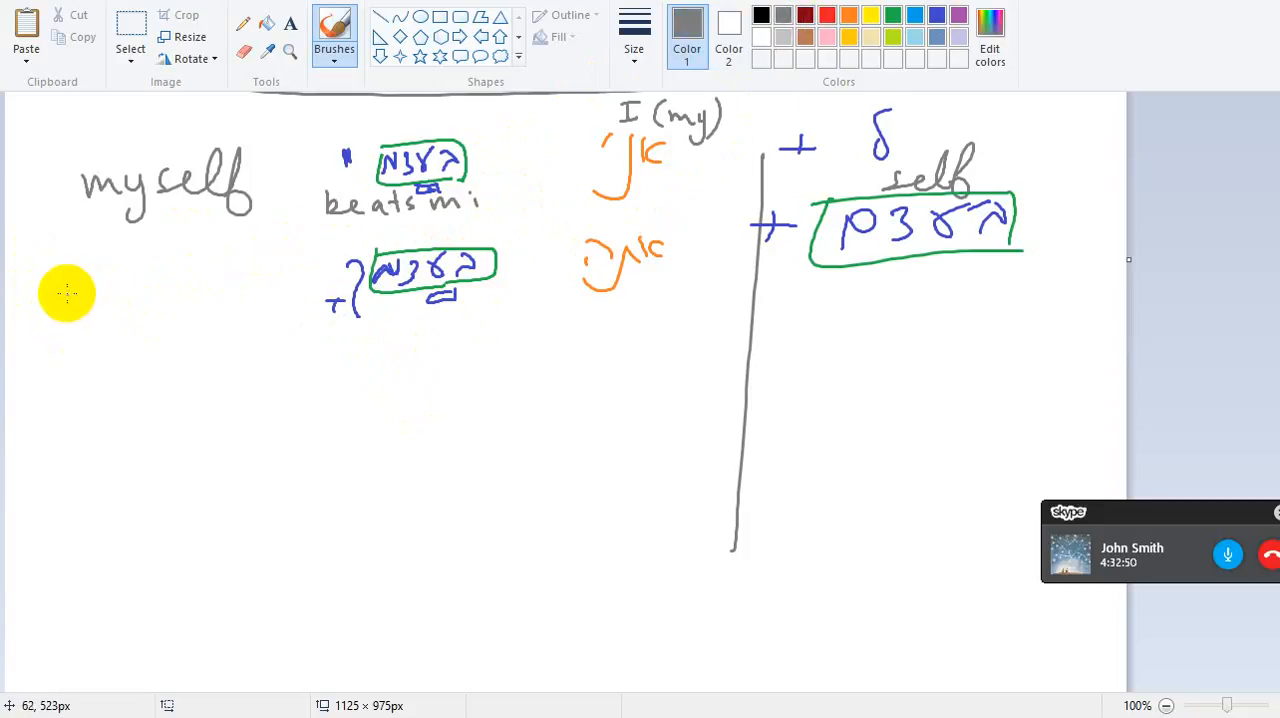
{"action": "left_click_drag", "start_coordinate": [70, 300], "coordinate": [160, 300]}
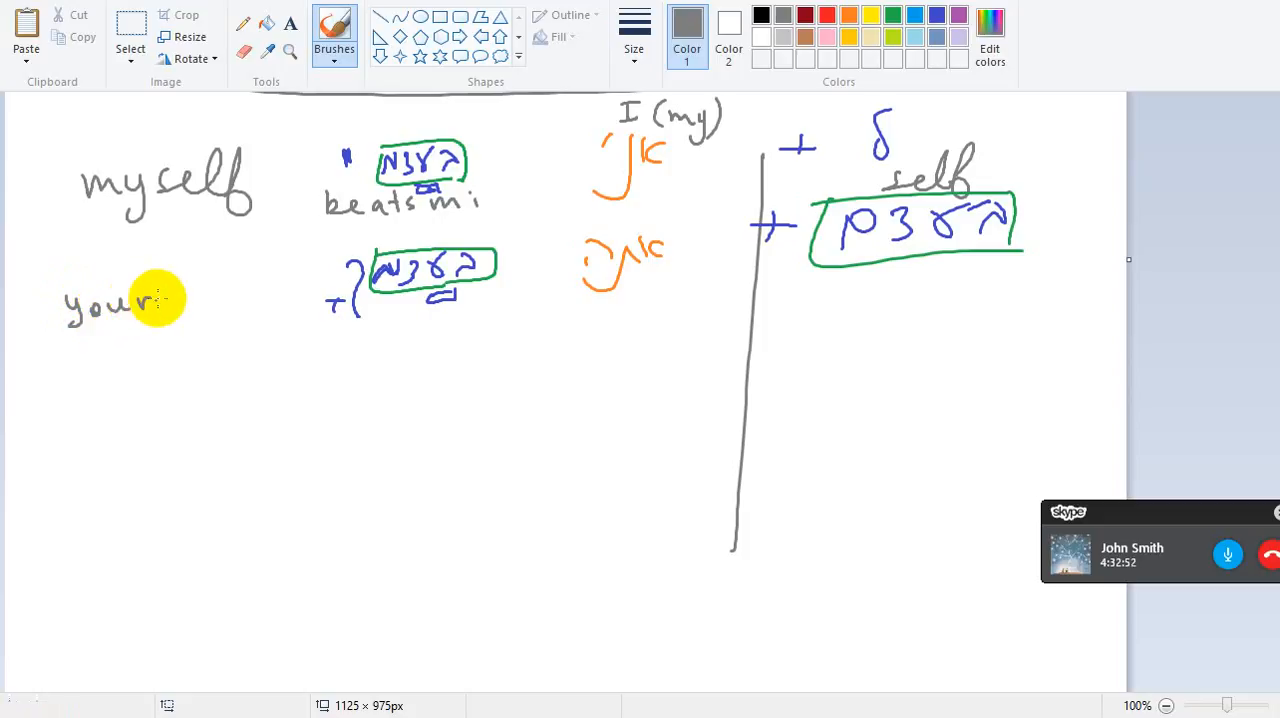
{"action": "left_click_drag", "start_coordinate": [155, 300], "coordinate": [210, 300]}
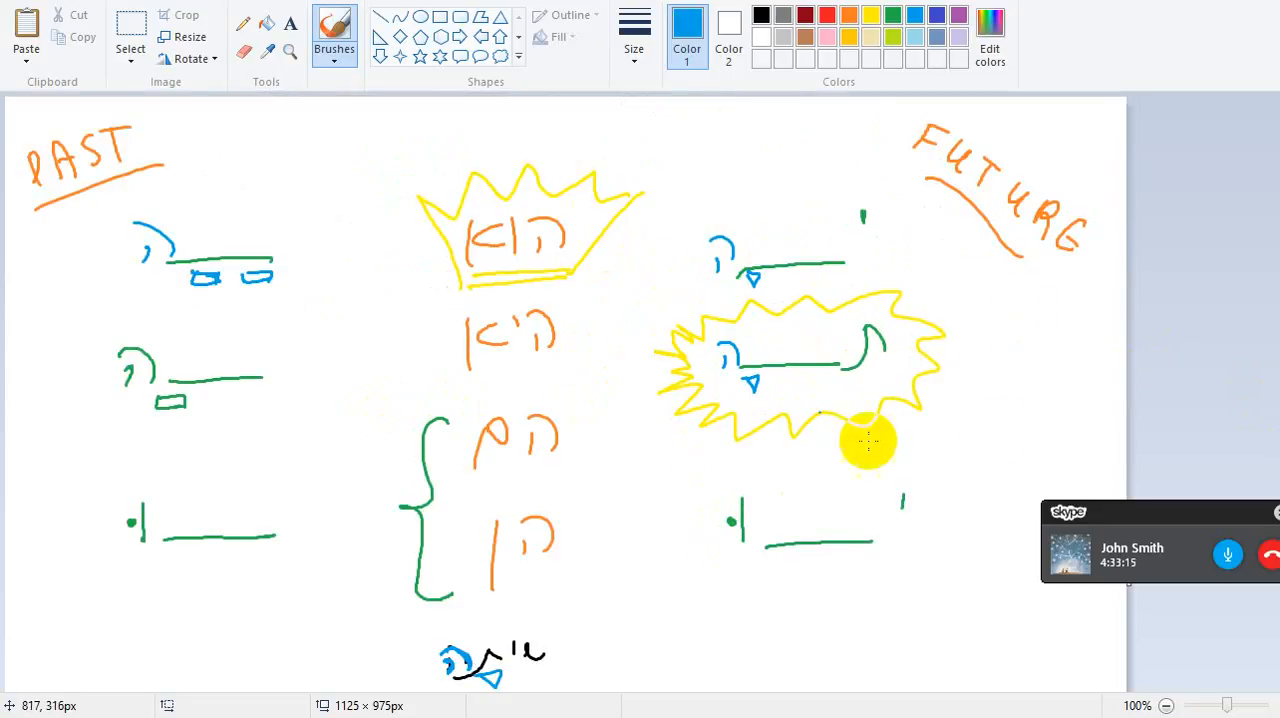
Step: Return to the self lesson and add 'yourself', a circled 'm.s.' and the third boxed form
{"action": "left_click", "coordinate": [1130, 545]}
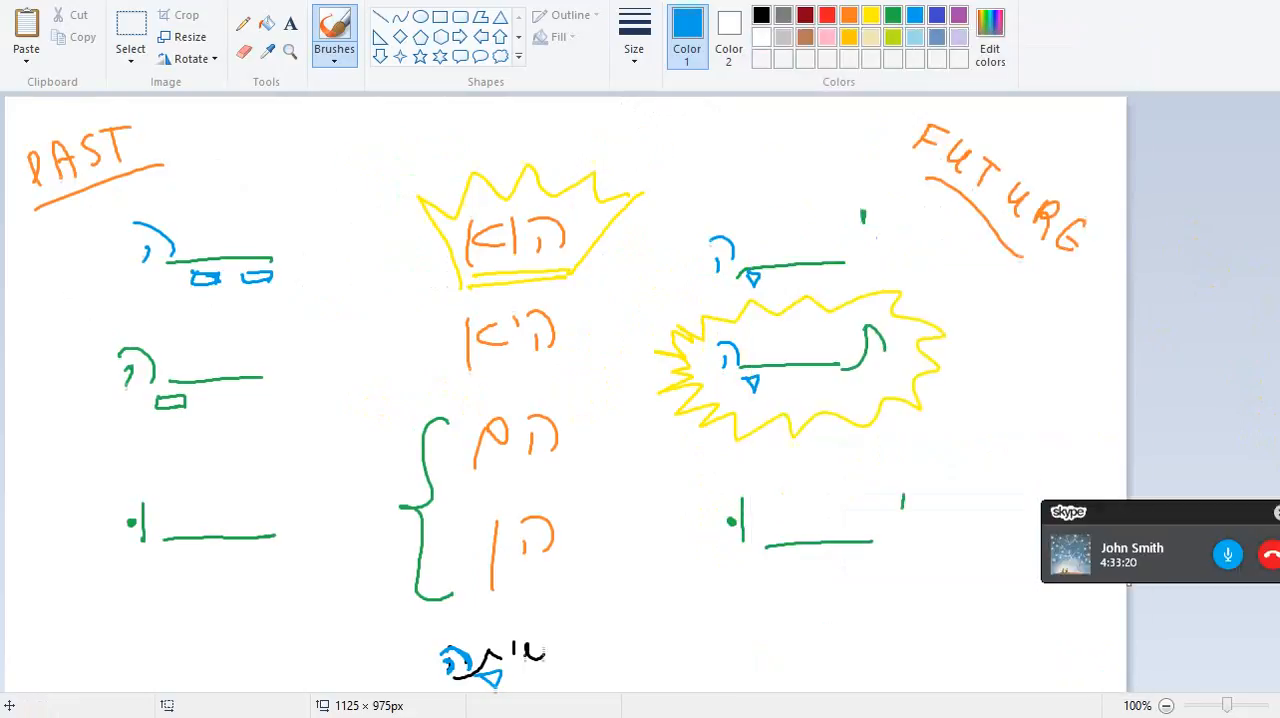
{"action": "left_click", "coordinate": [1130, 540]}
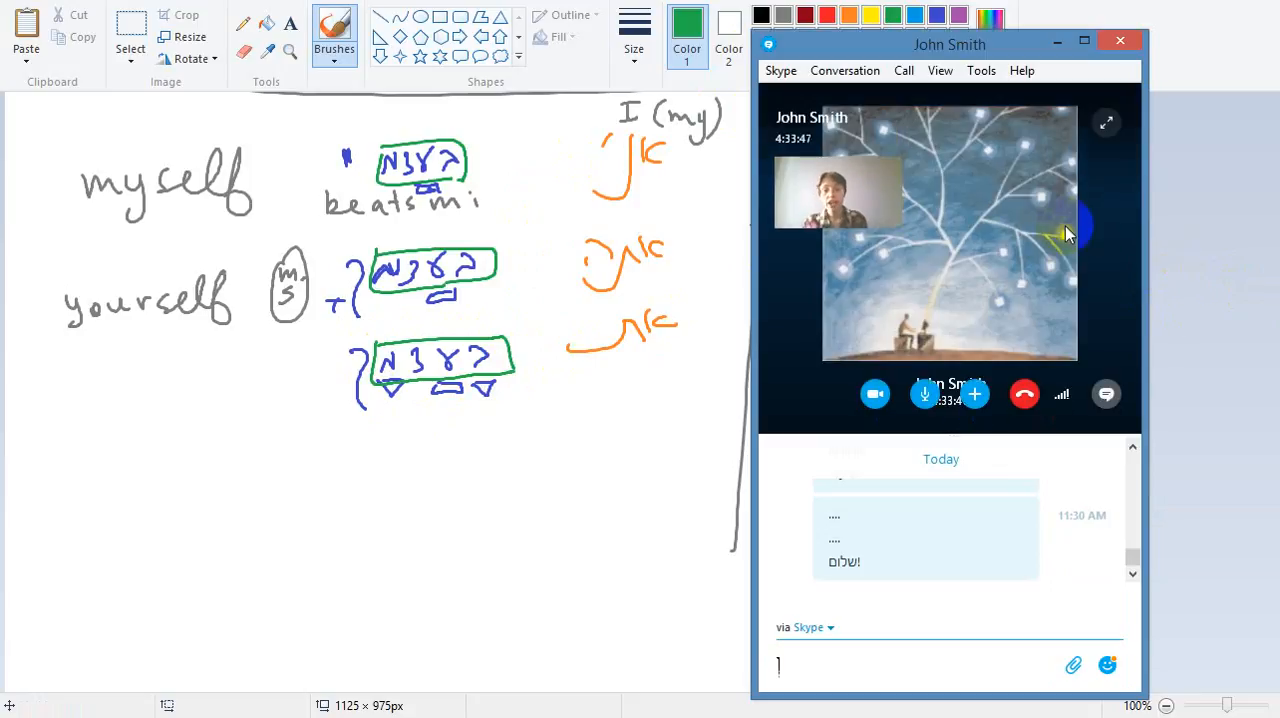
{"action": "mouse_move", "coordinate": [783, 437]}
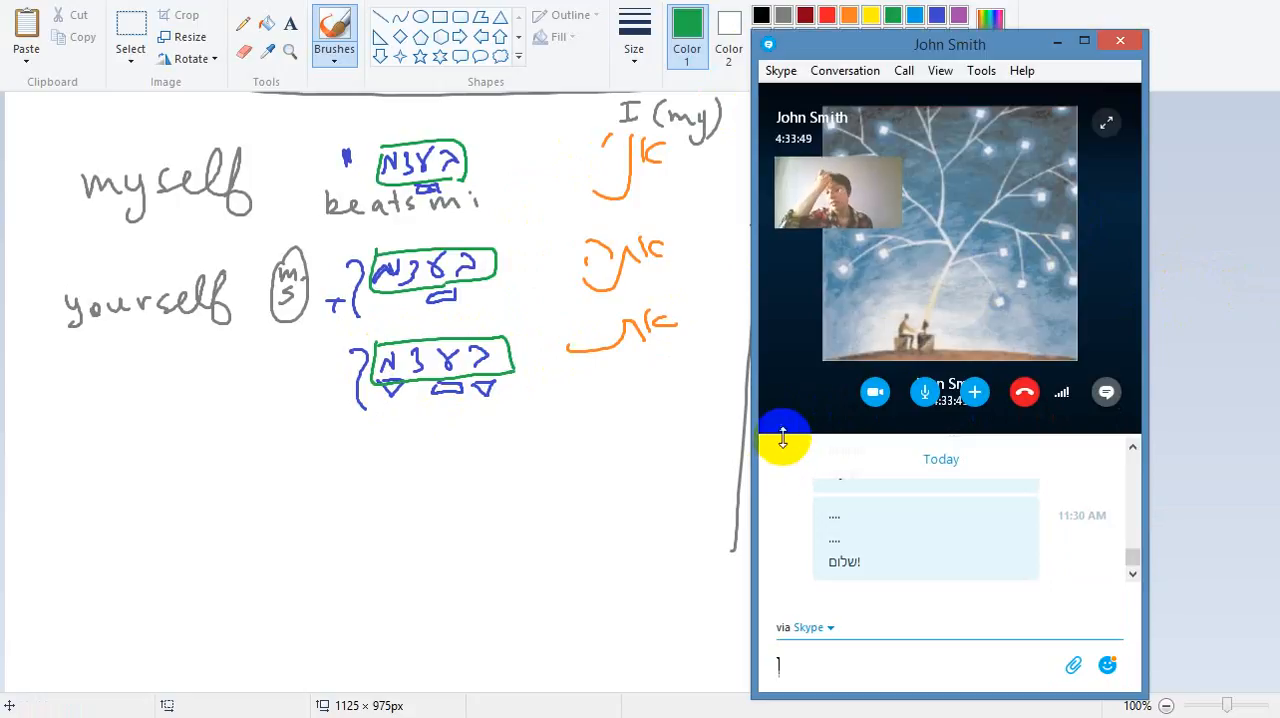
{"action": "mouse_move", "coordinate": [790, 390]}
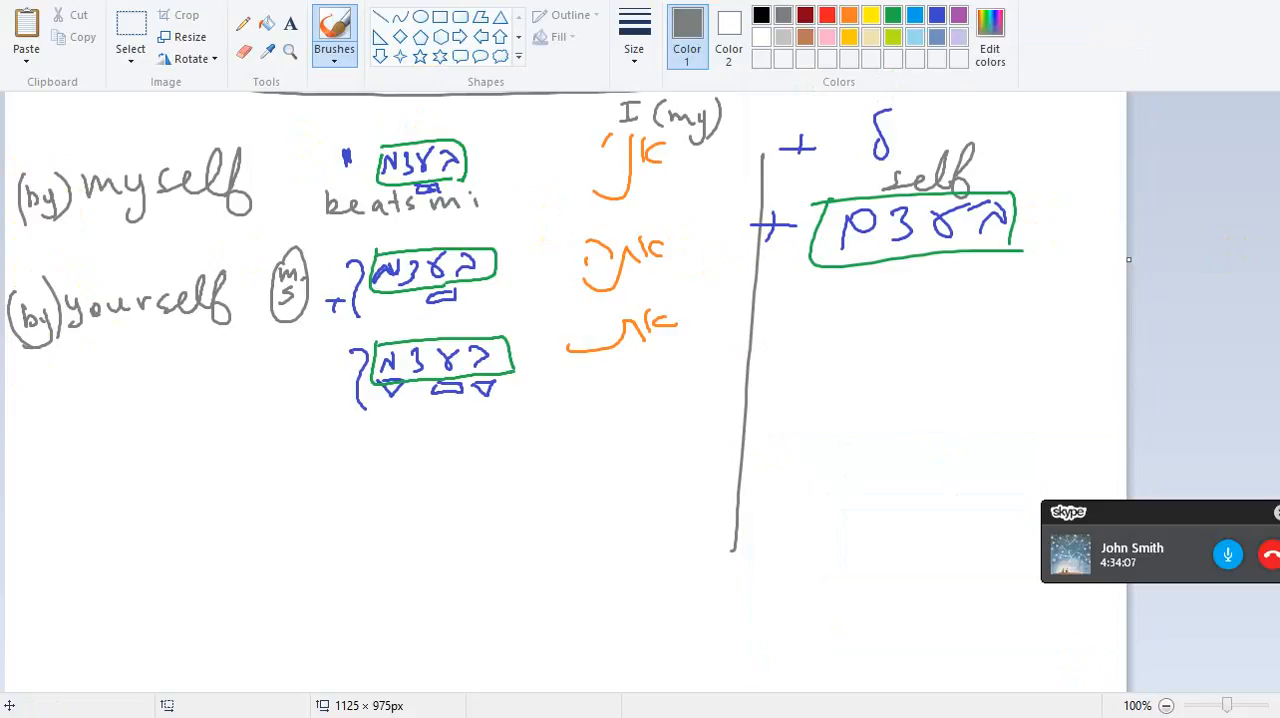
Step: Brush the fourth blue Hebrew form in a green box with 'himself' beside it
{"action": "left_click", "coordinate": [1131, 547]}
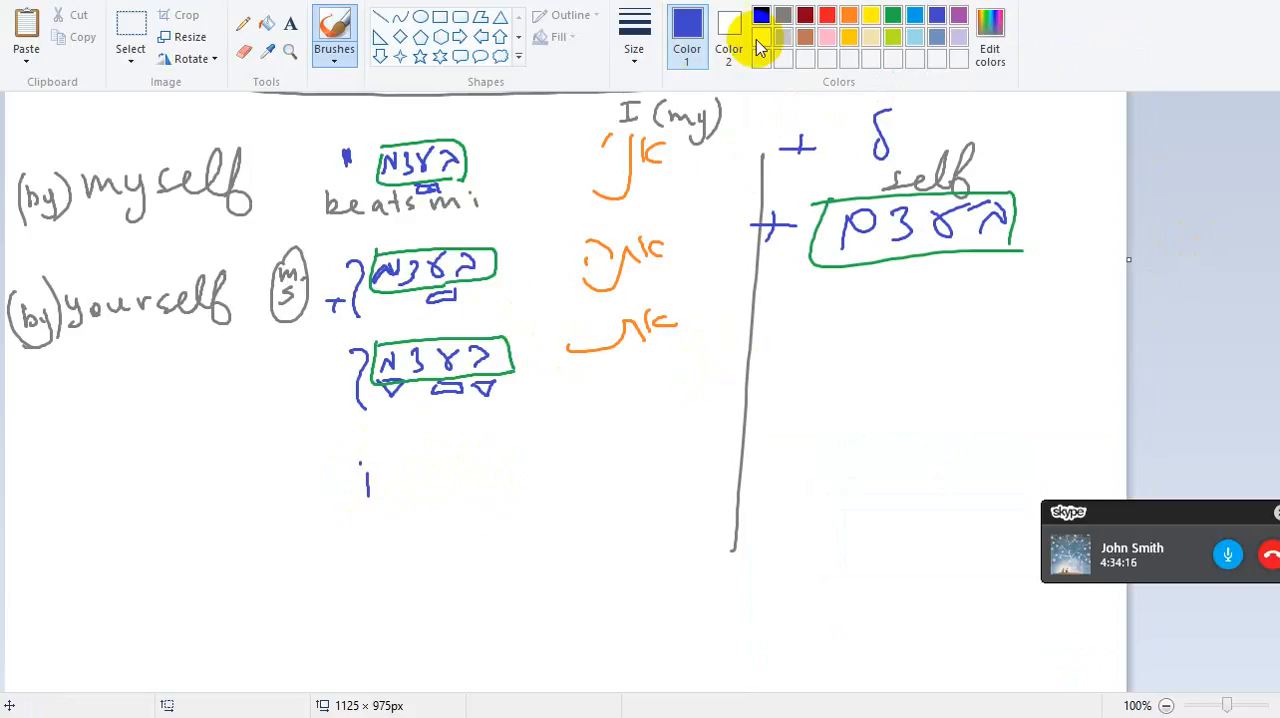
{"action": "left_click", "coordinate": [849, 14]}
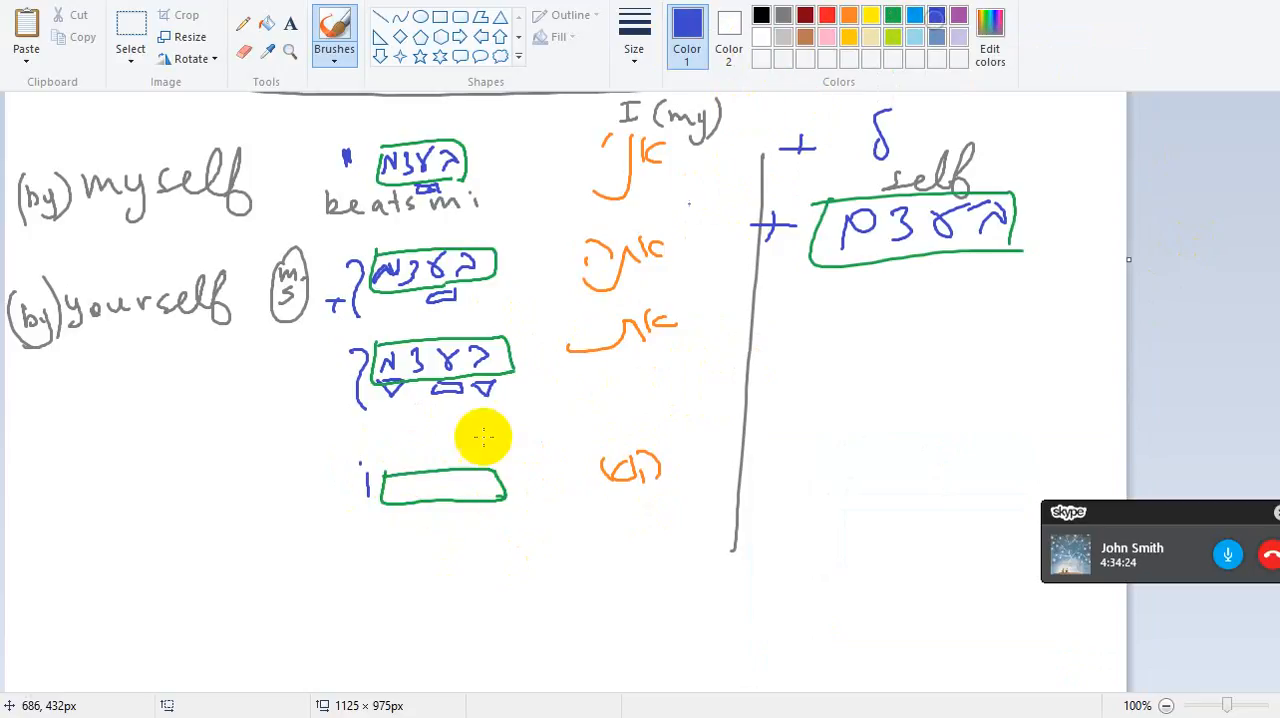
{"action": "left_click_drag", "start_coordinate": [485, 436], "coordinate": [445, 492]}
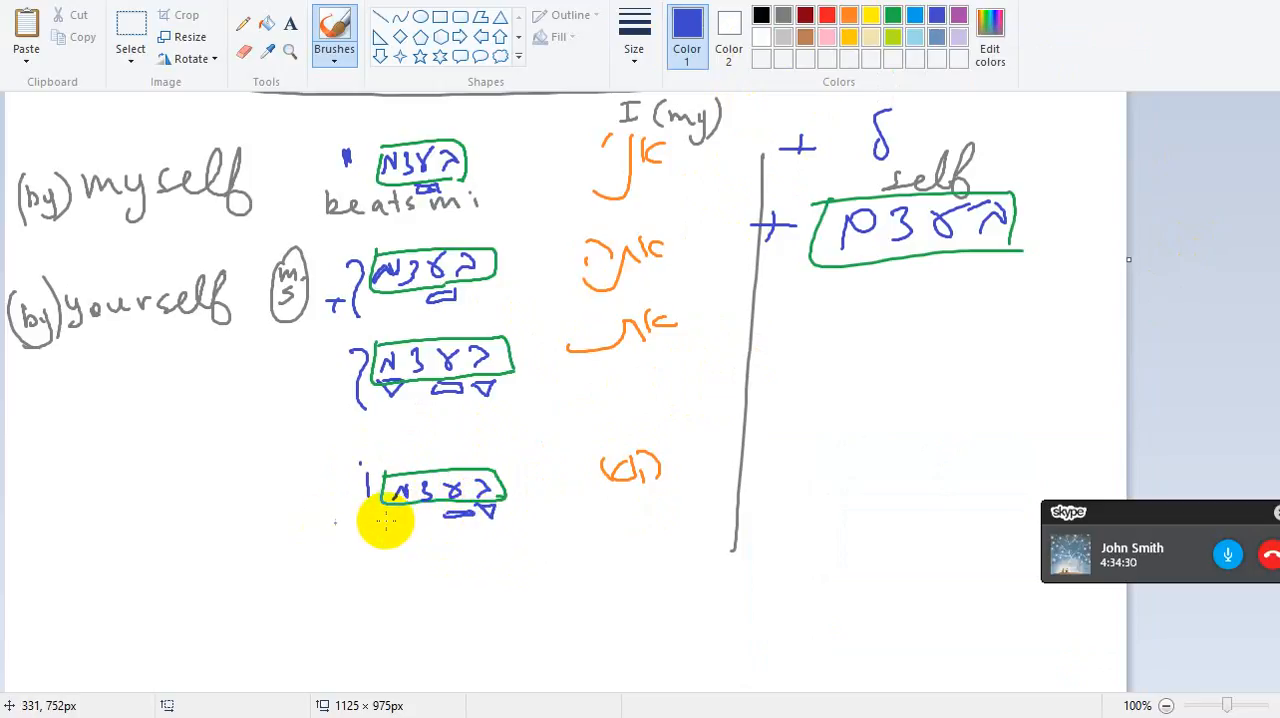
{"action": "mouse_move", "coordinate": [788, 312]}
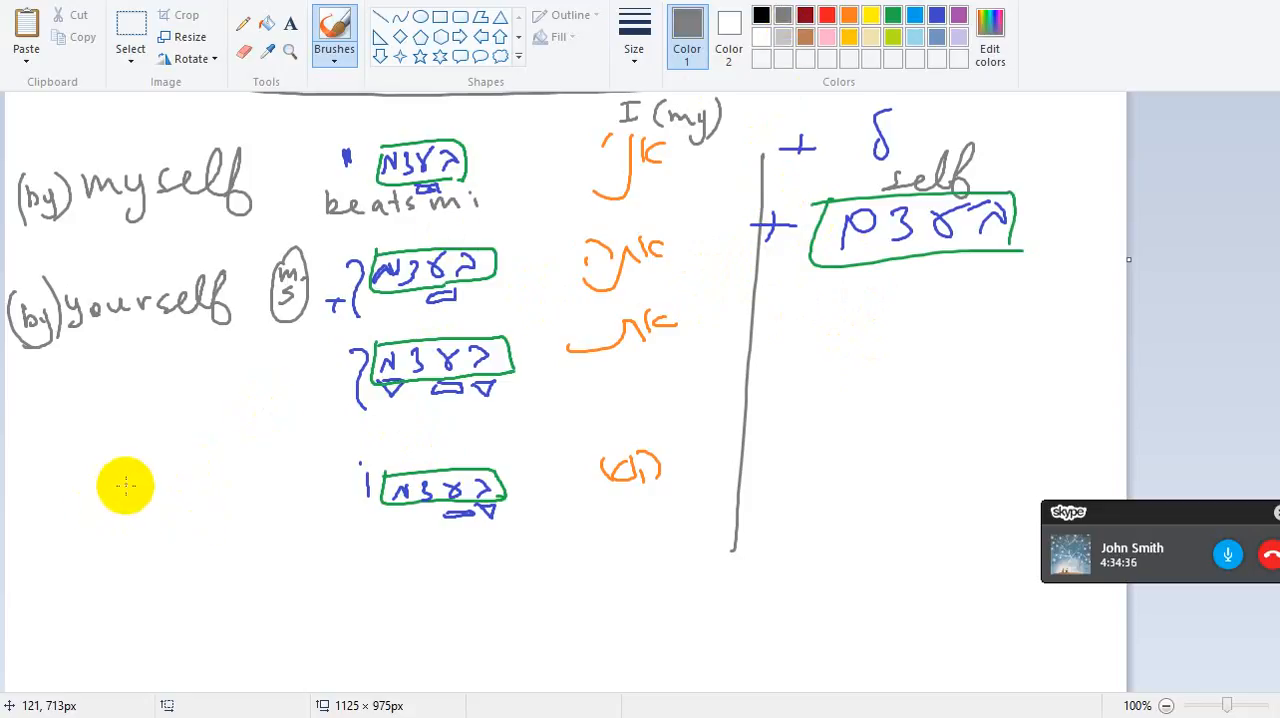
{"action": "left_click_drag", "start_coordinate": [125, 500], "coordinate": [250, 500]}
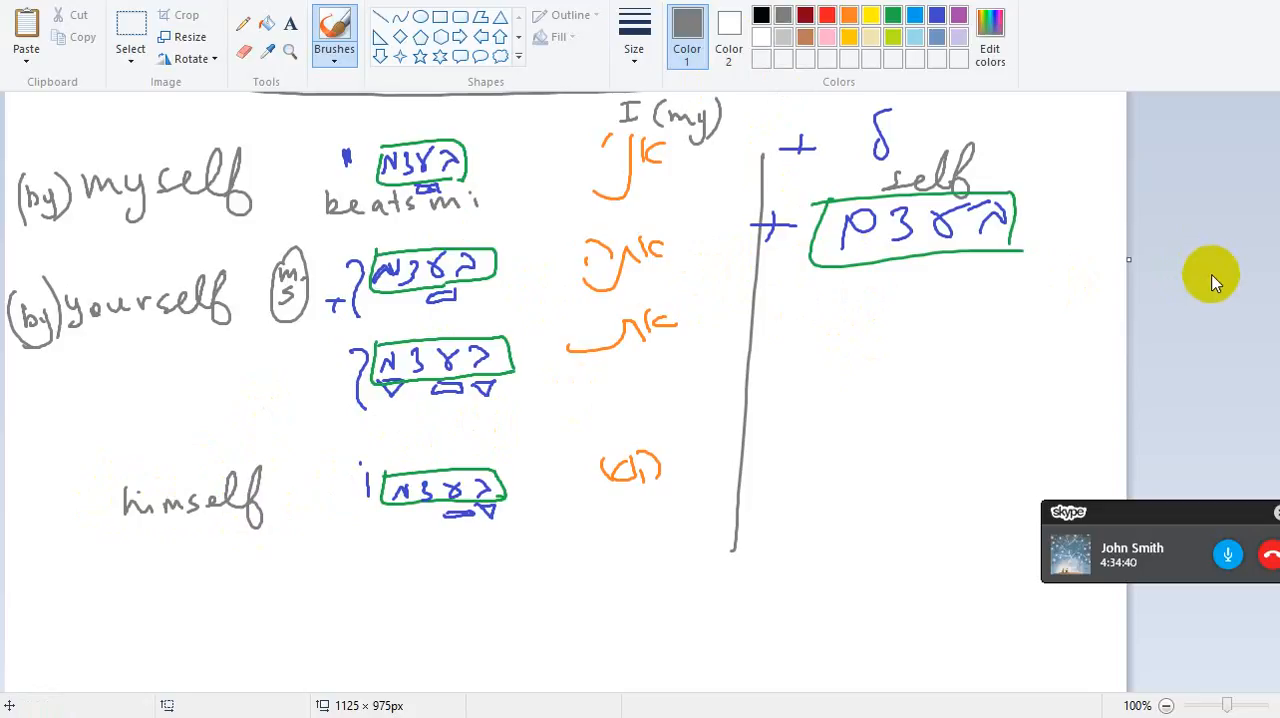
Step: Restore Skype's full call window from the mini-bar and focus the chat input box
{"action": "left_click", "coordinate": [1130, 547]}
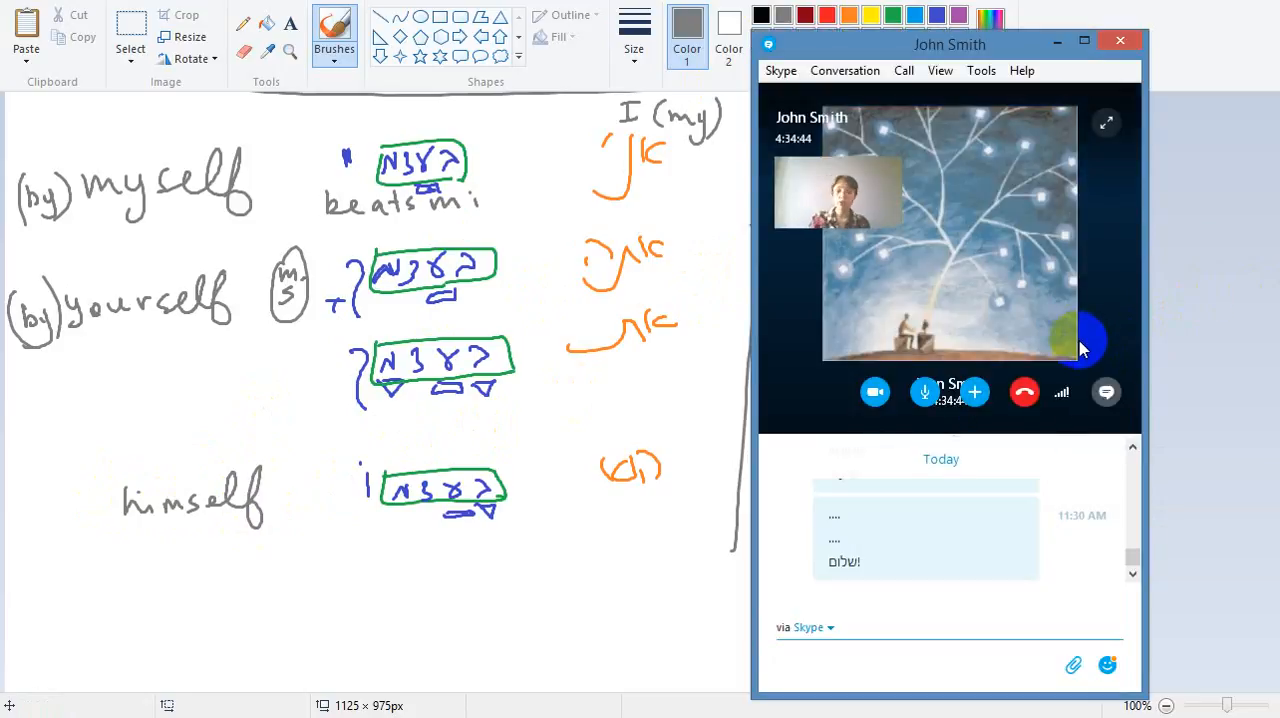
{"action": "mouse_move", "coordinate": [1008, 325]}
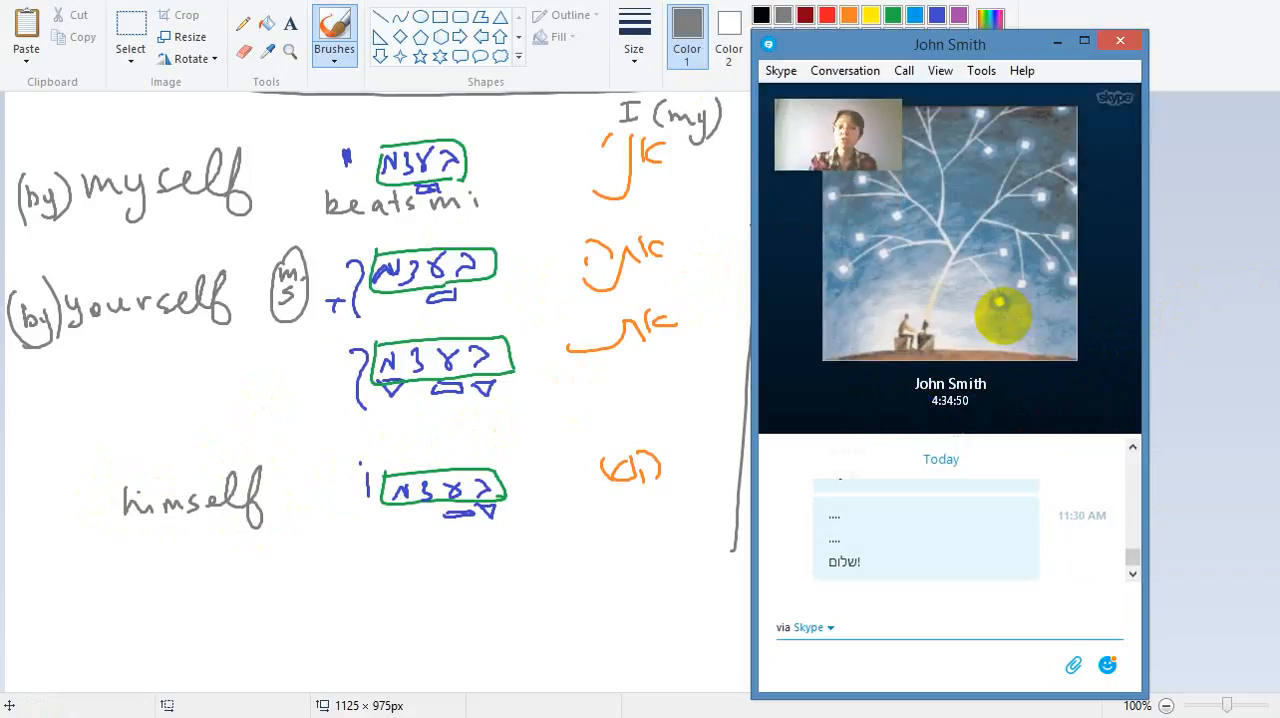
{"action": "left_click", "coordinate": [900, 665]}
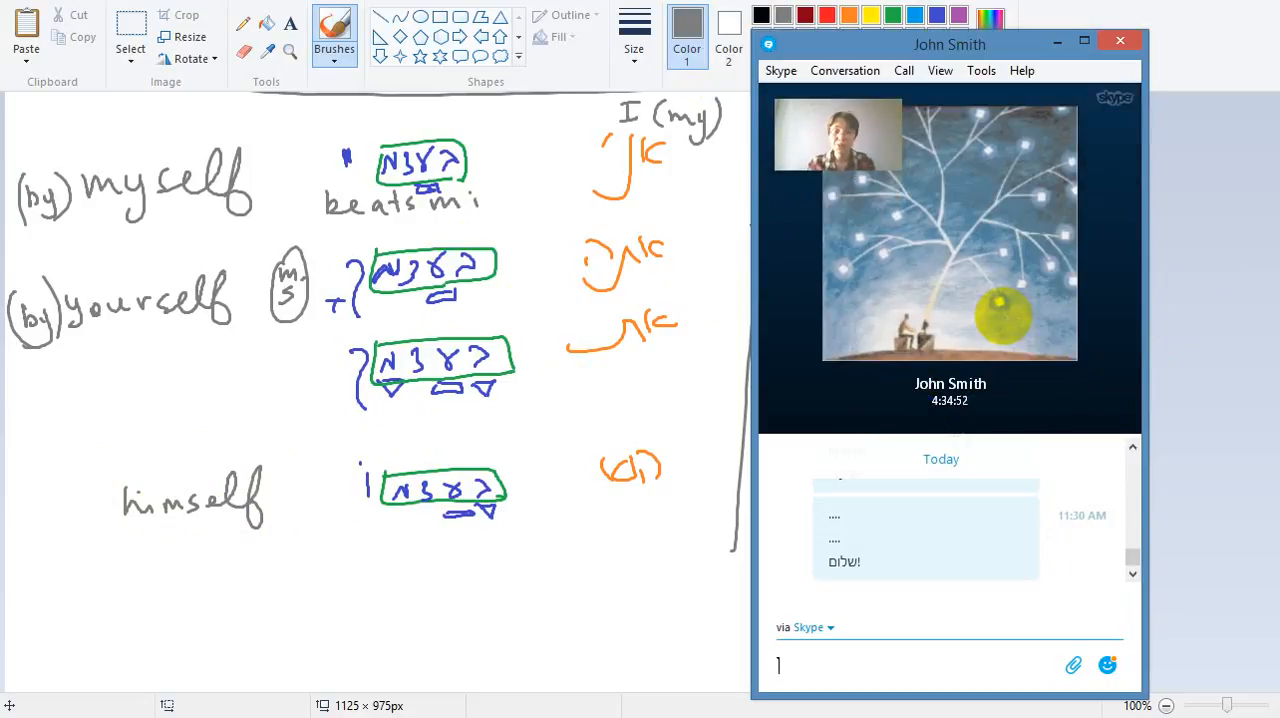